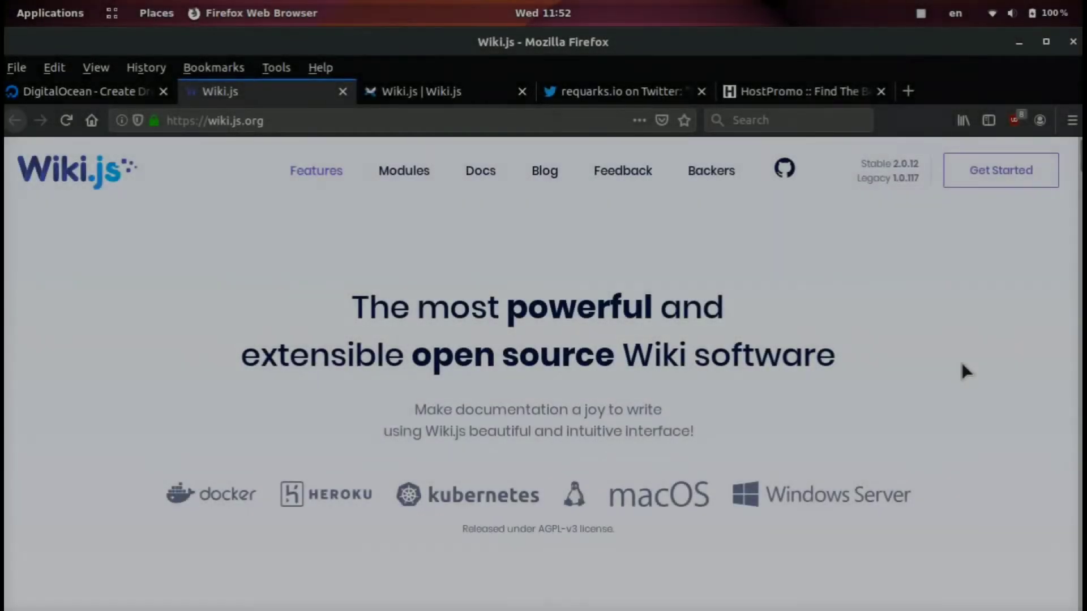
Step: Browse the wiki.js.org homepage and docs, then view the DigitalOcean Marketplace announcement tweet
scroll(down, 3)
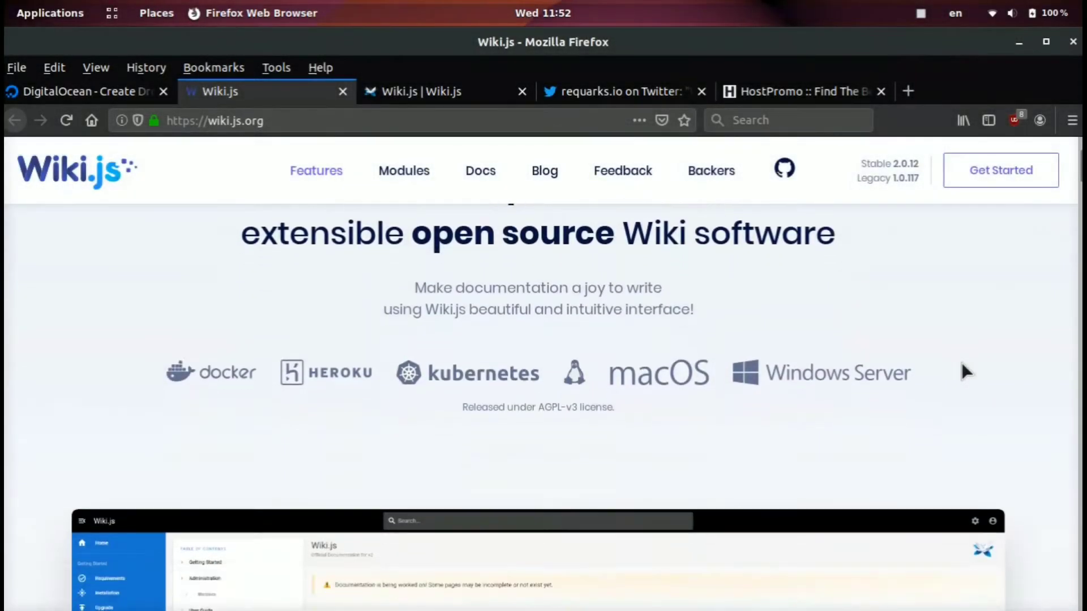
scroll(down, 3)
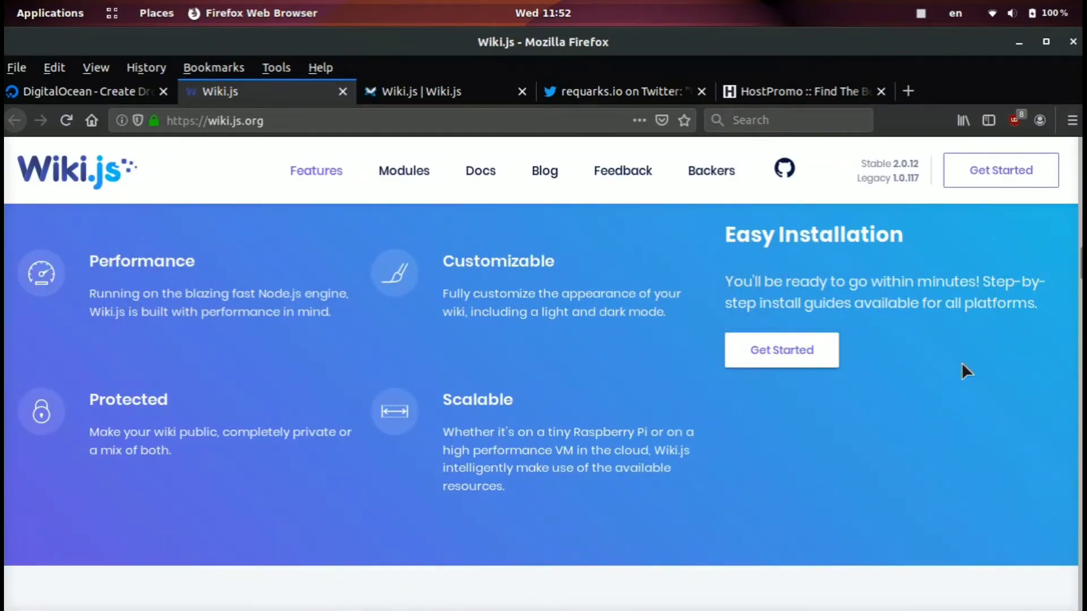
scroll(down, 3)
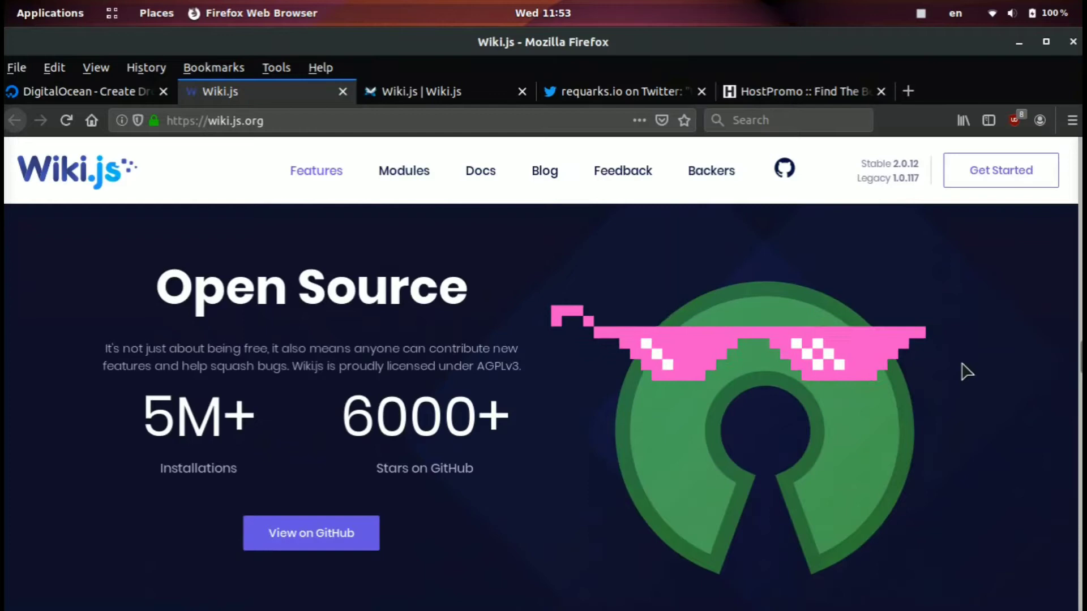
mouse_move(361, 380)
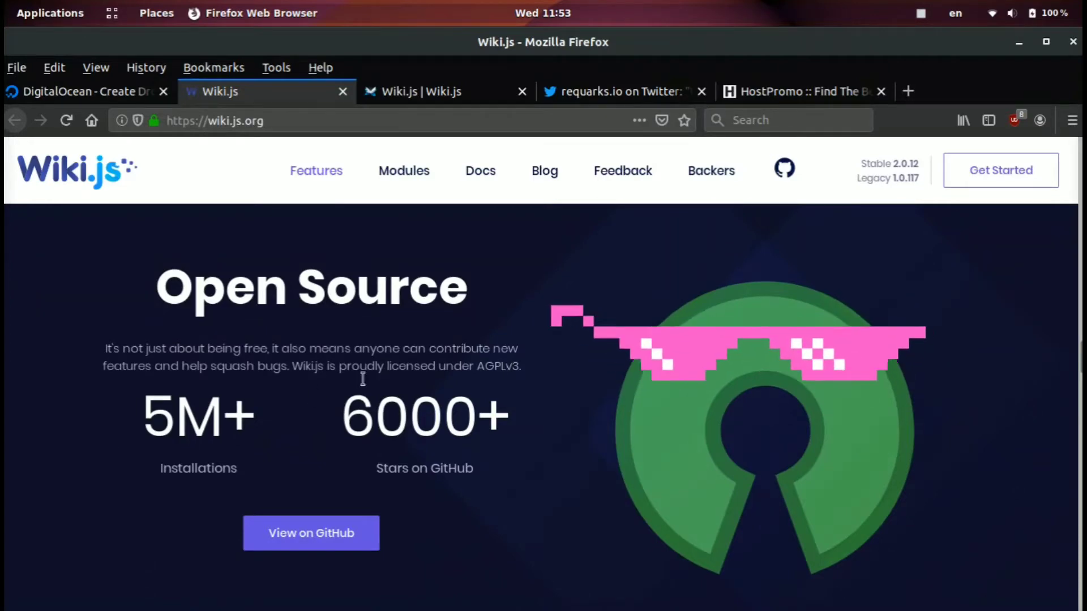
click(444, 91)
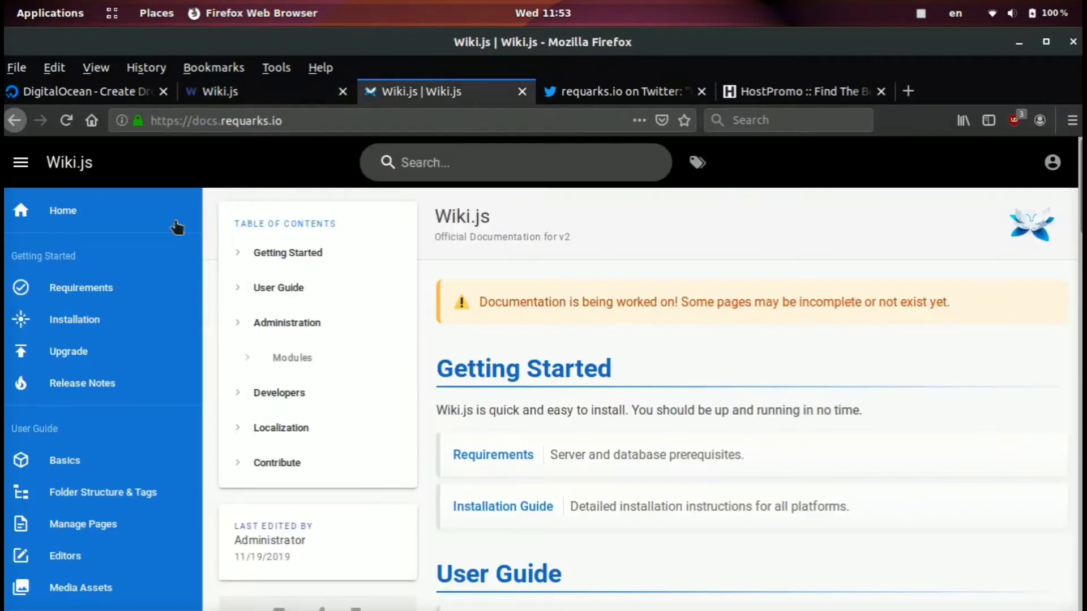
mouse_move(668, 472)
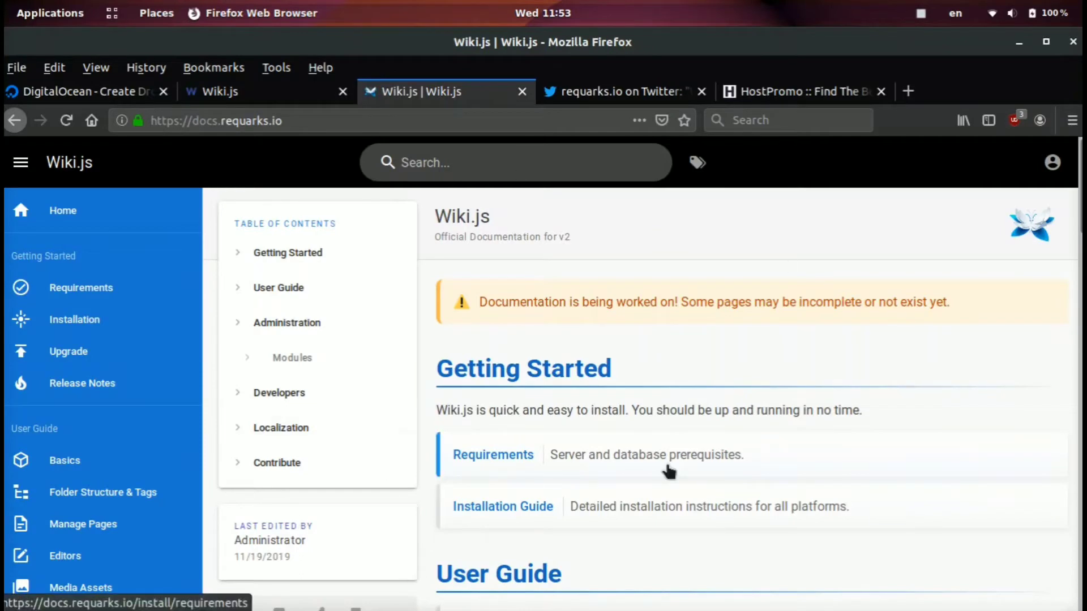
click(618, 91)
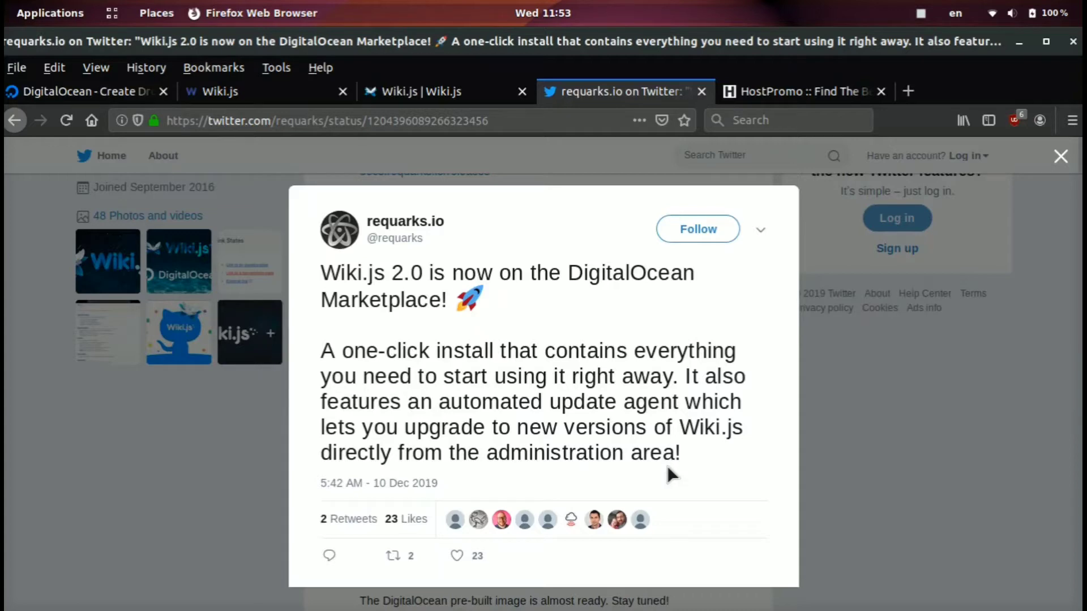
Step: Glance at the HostPromo comparison, then return to DigitalOcean's Create Droplets page
click(802, 90)
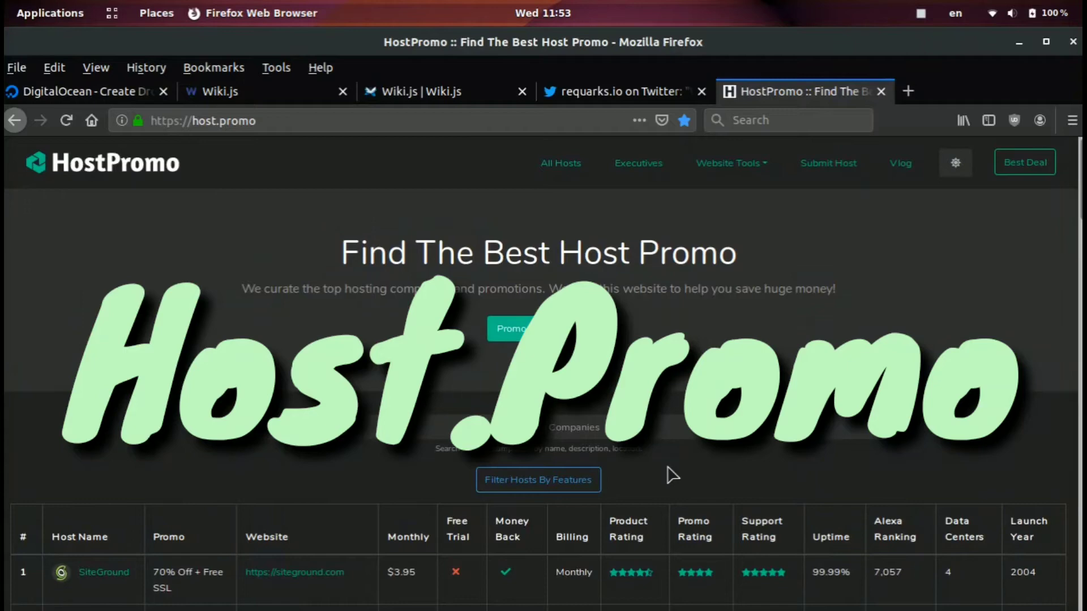
click(83, 90)
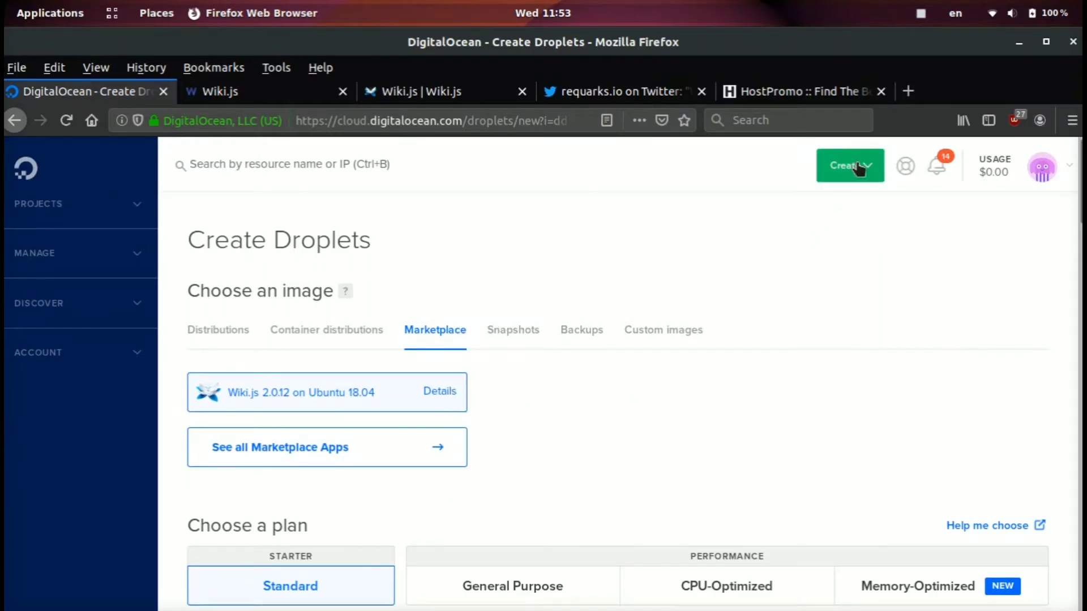
Step: Create a $5 Standard droplet 'wikijs' in Singapore from the Wiki.js marketplace image
click(849, 165)
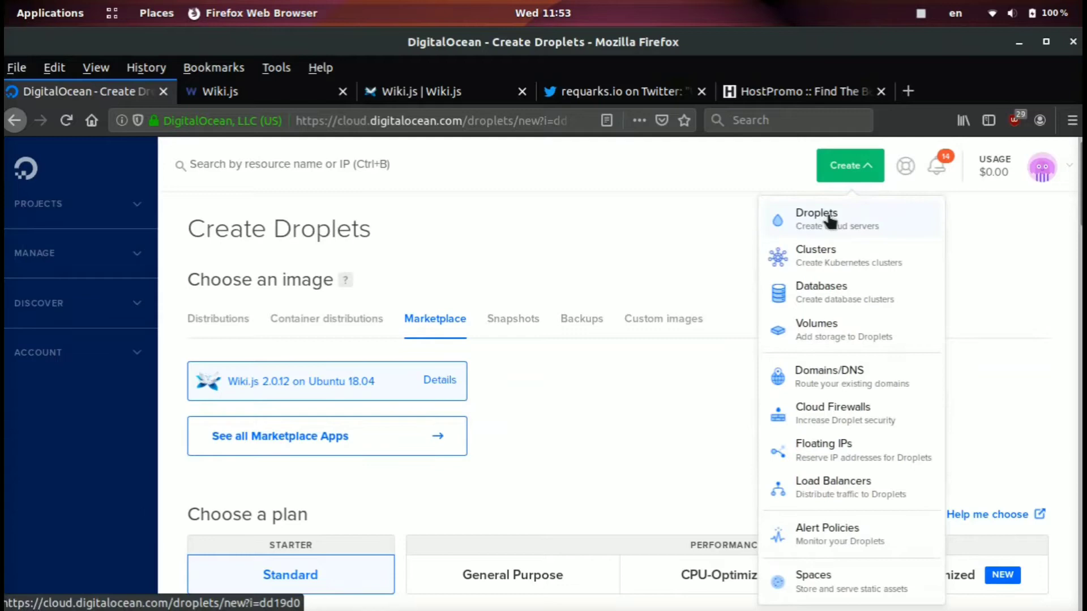
mouse_move(580, 232)
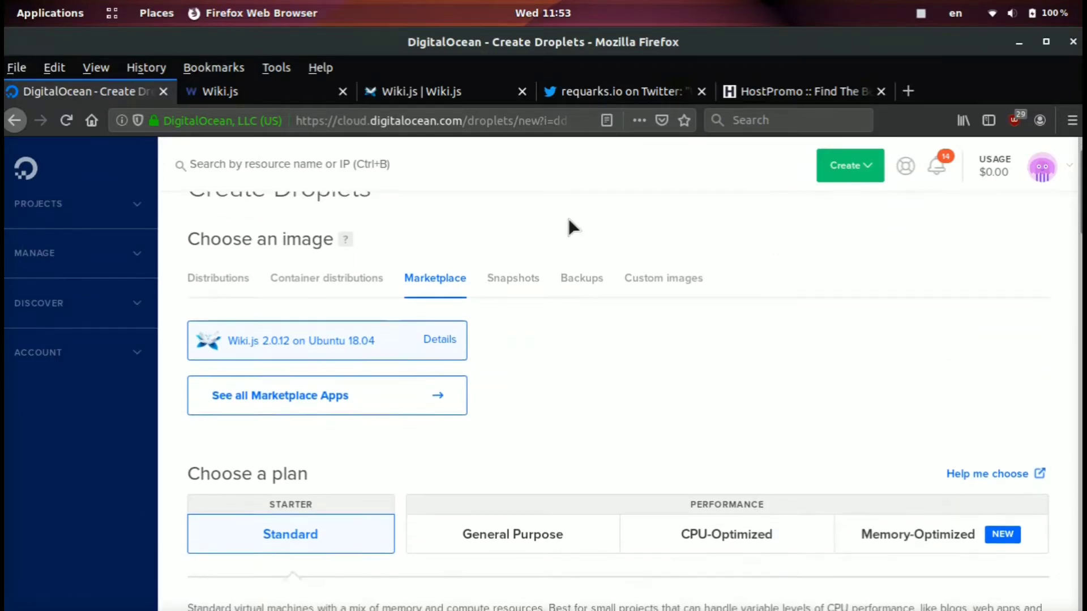
mouse_move(449, 283)
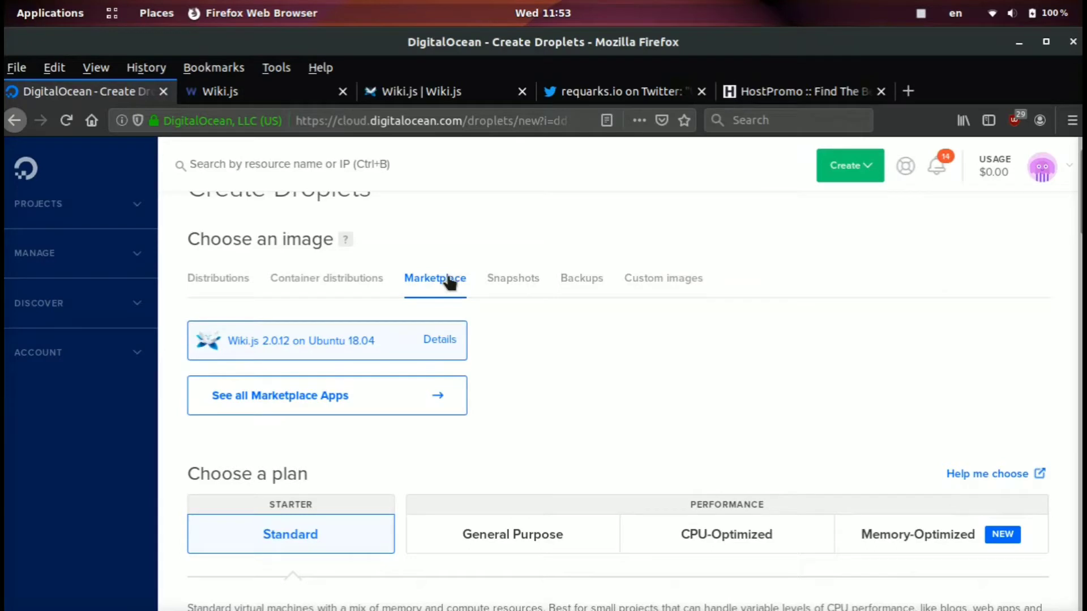
mouse_move(222, 347)
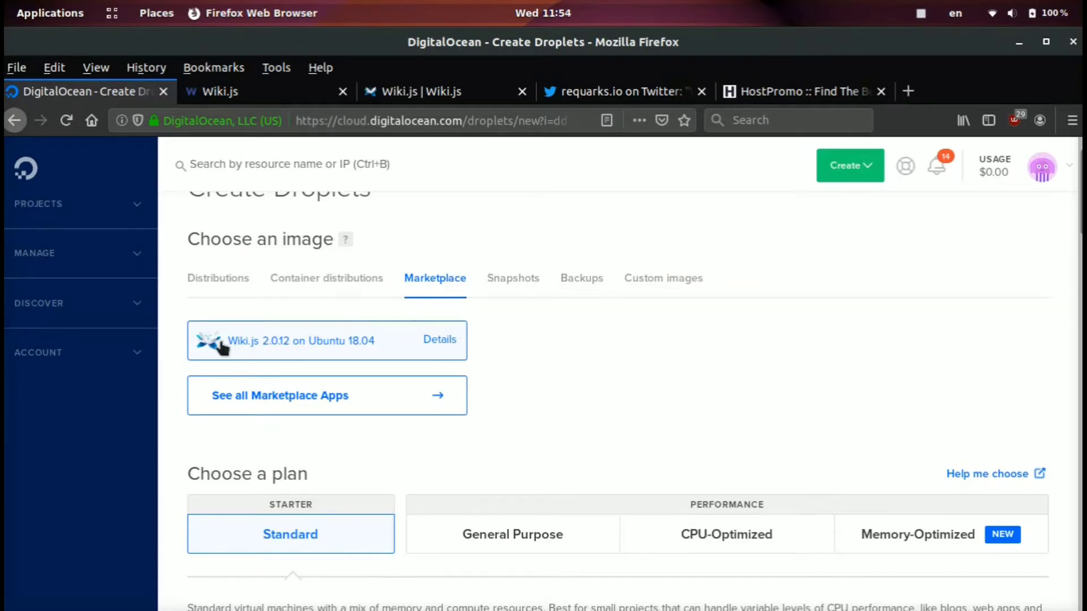
mouse_move(269, 352)
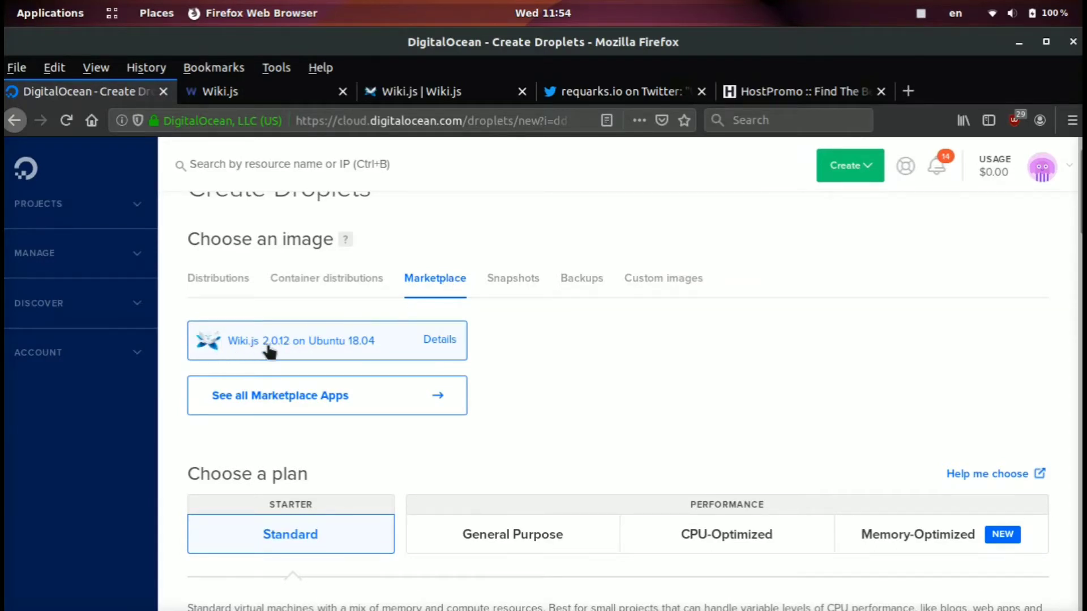
scroll(down, 3)
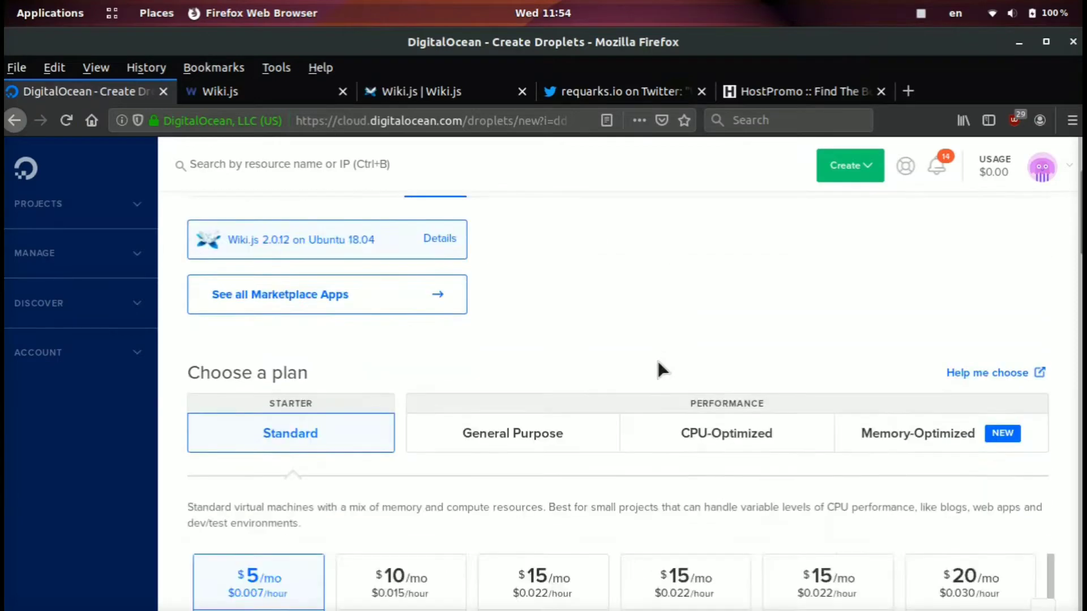
scroll(down, 3)
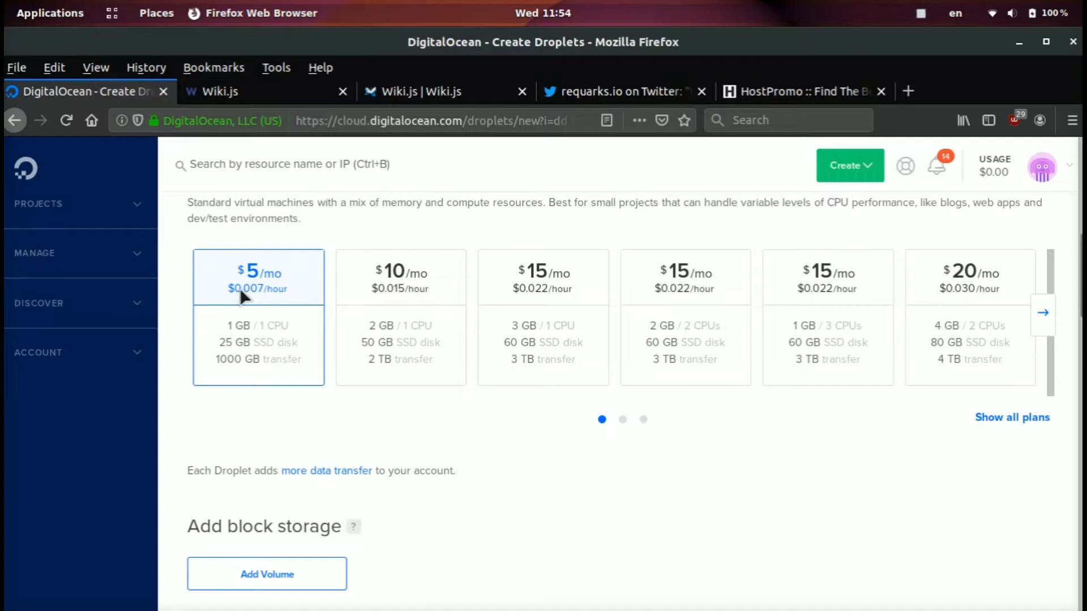
scroll(down, 3)
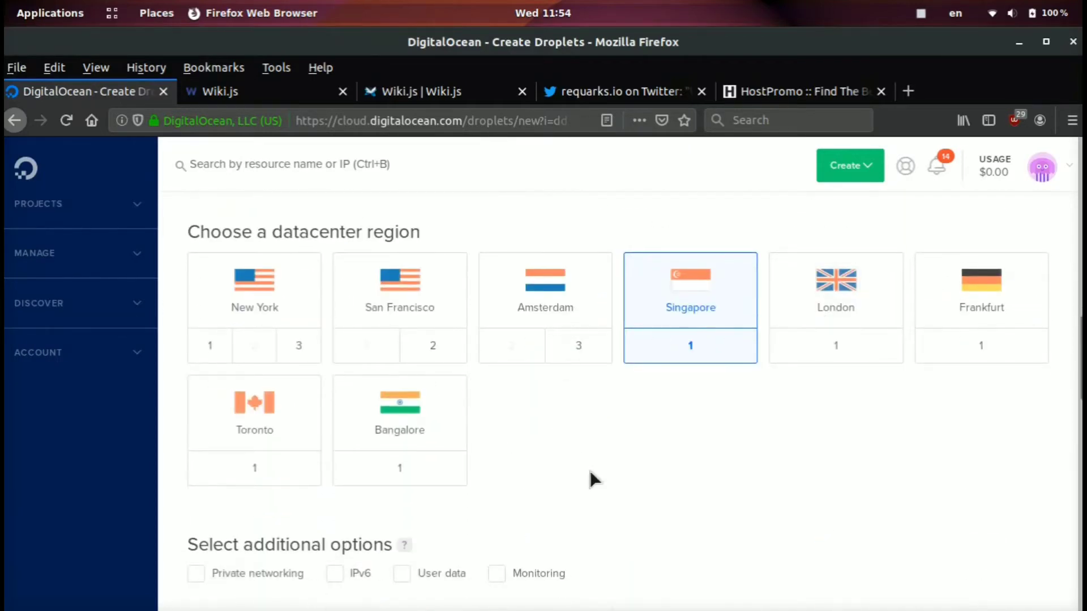
scroll(down, 3)
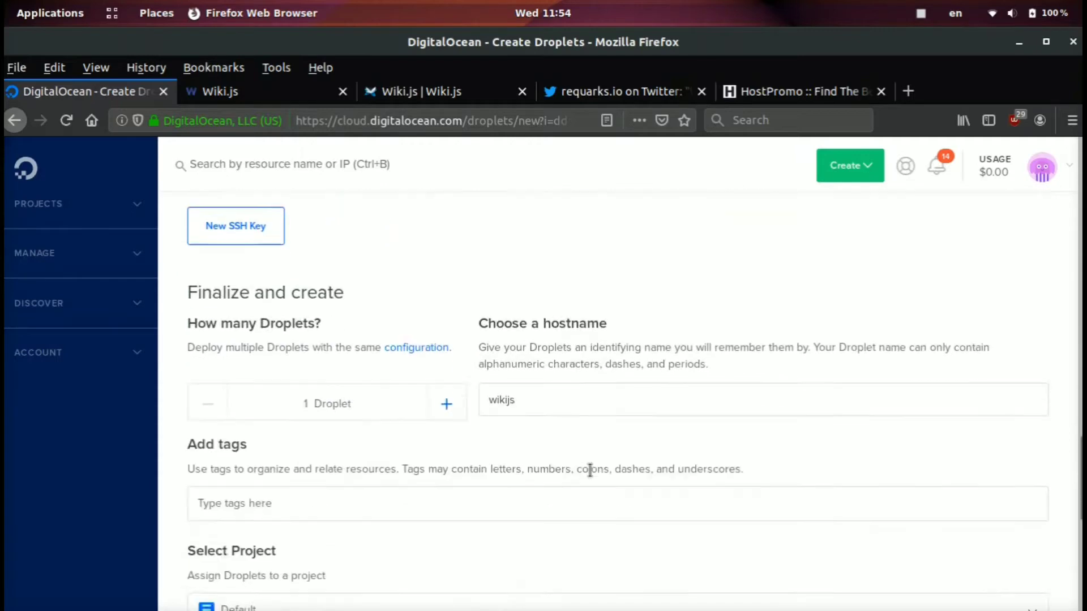
scroll(down, 3)
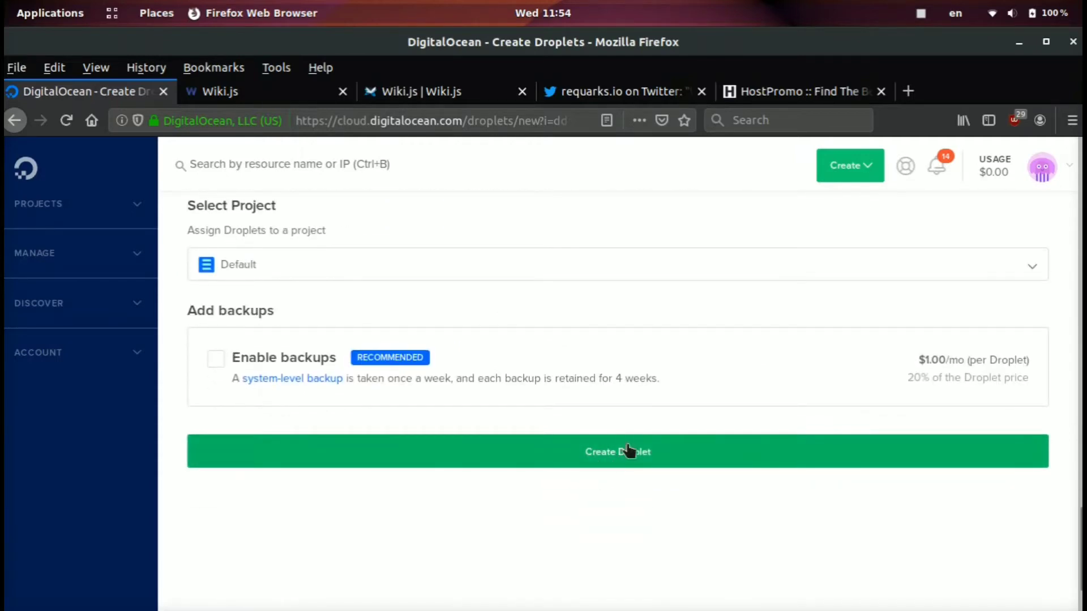
click(617, 452)
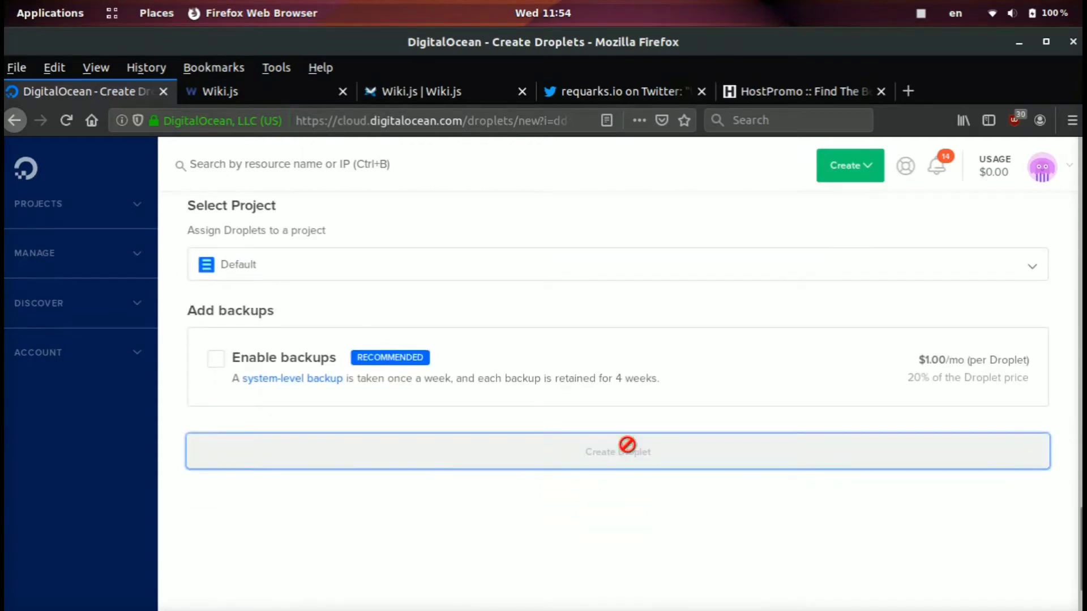
click(617, 451)
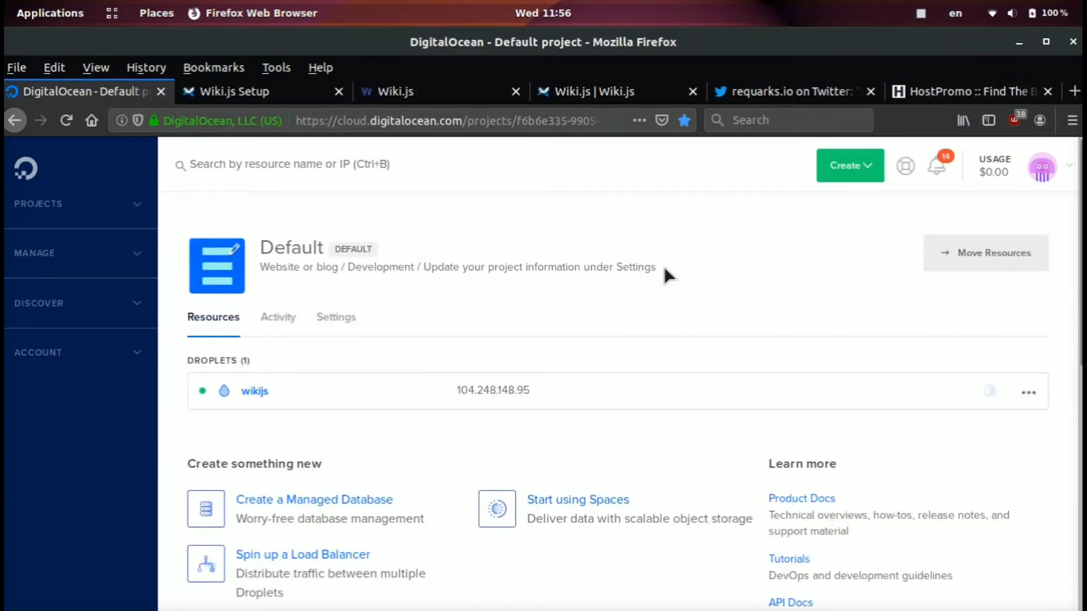
mouse_move(513, 390)
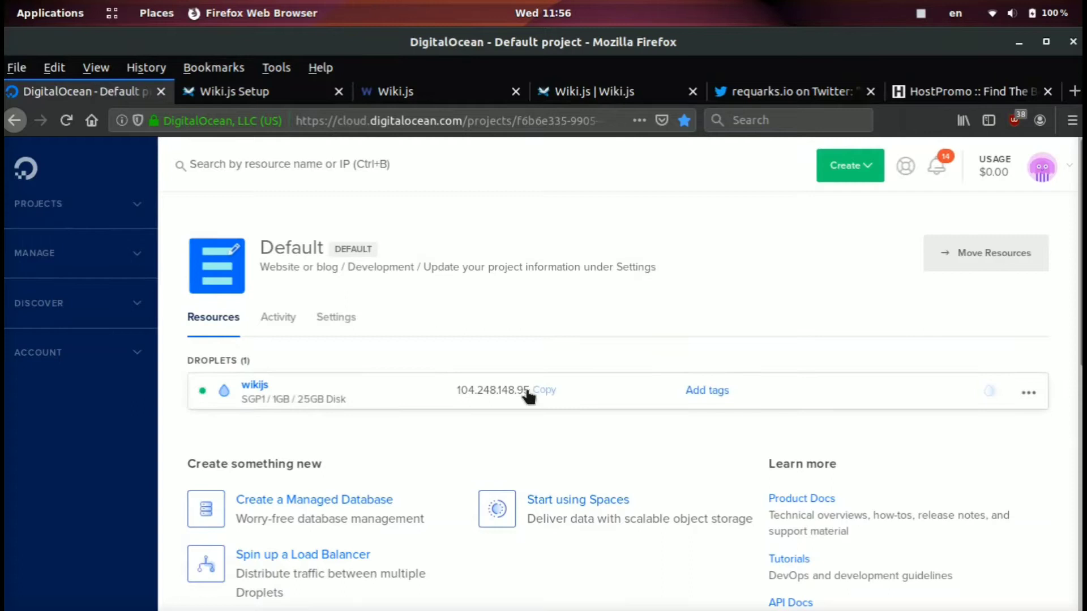
mouse_move(326, 56)
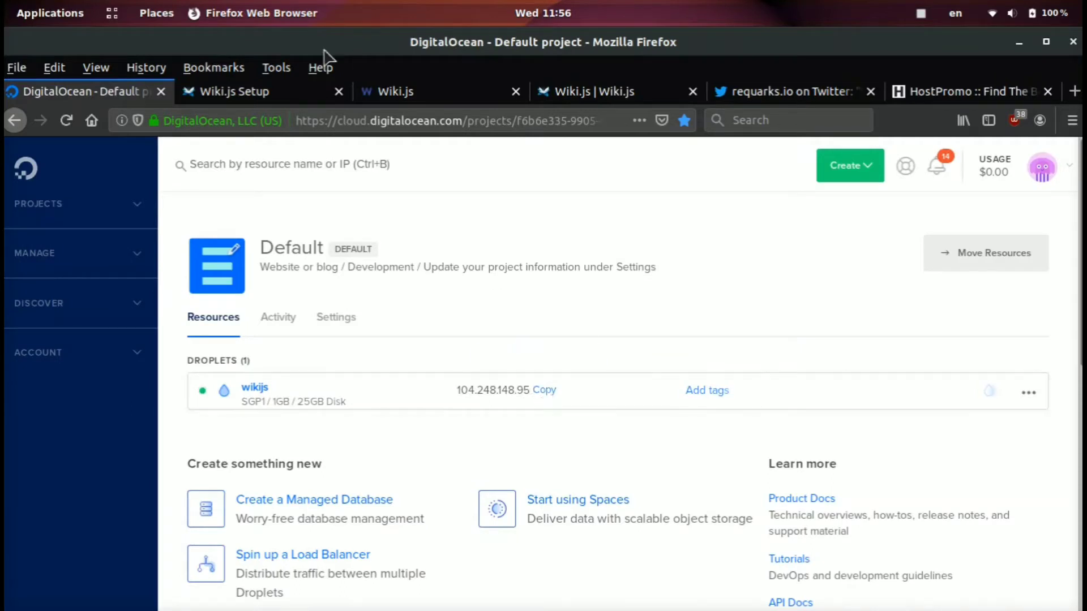
Step: Load the Wiki.js setup page at 104.248.148.95 in the setup tab
click(232, 91)
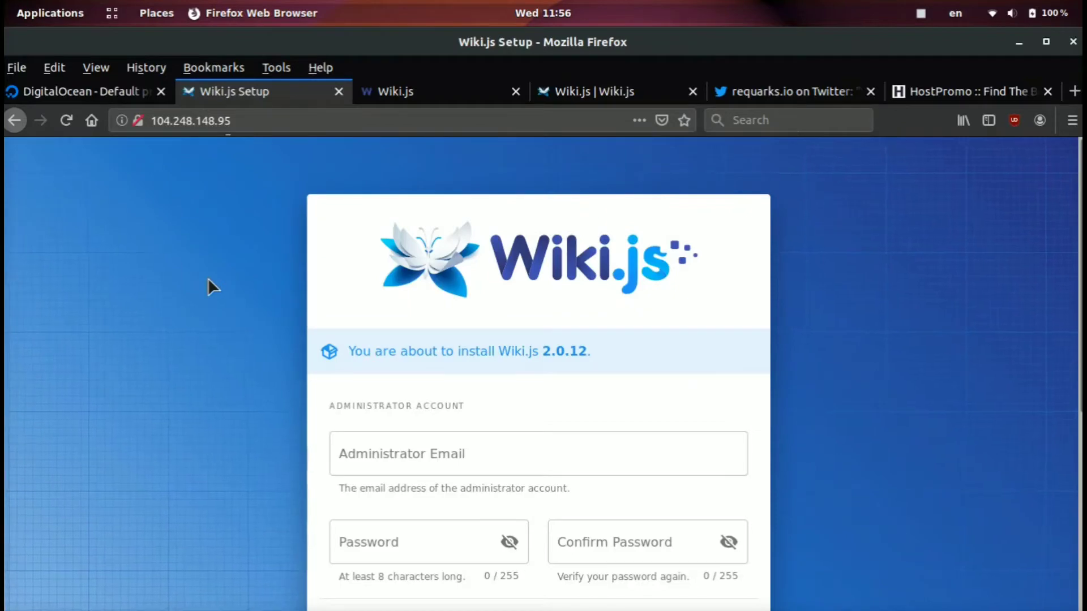
Step: Enter test@test as the administrator email in the setup form
scroll(down, 3)
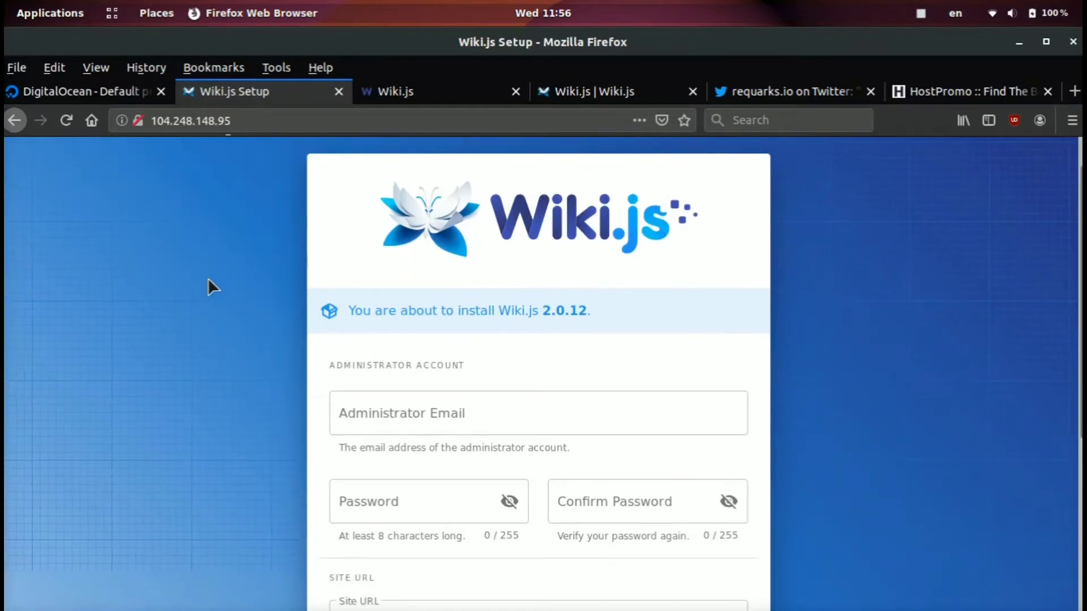
scroll(down, 3)
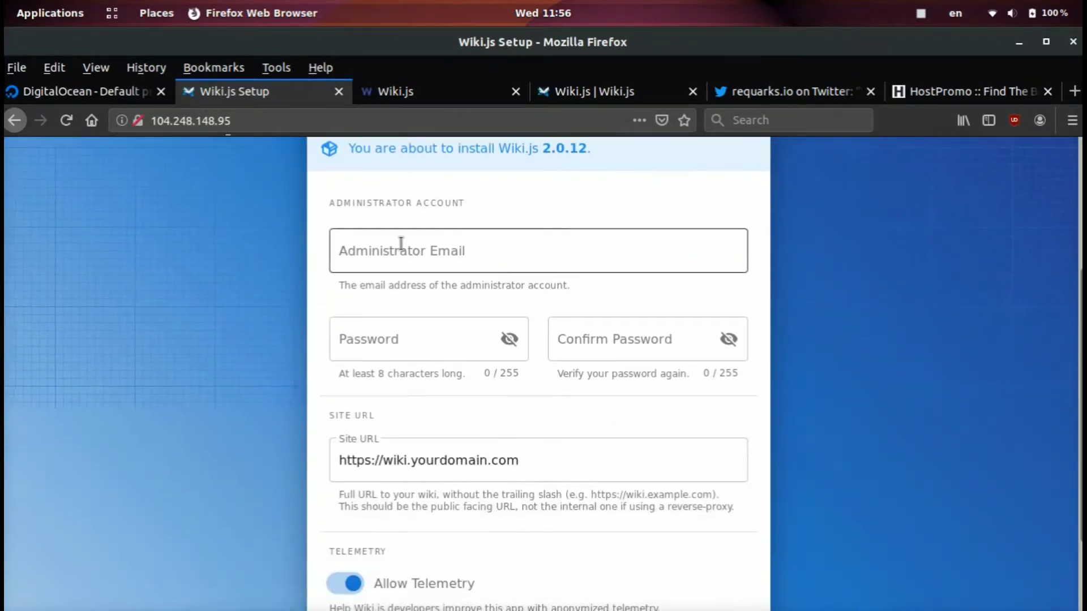
text(test@test.com)
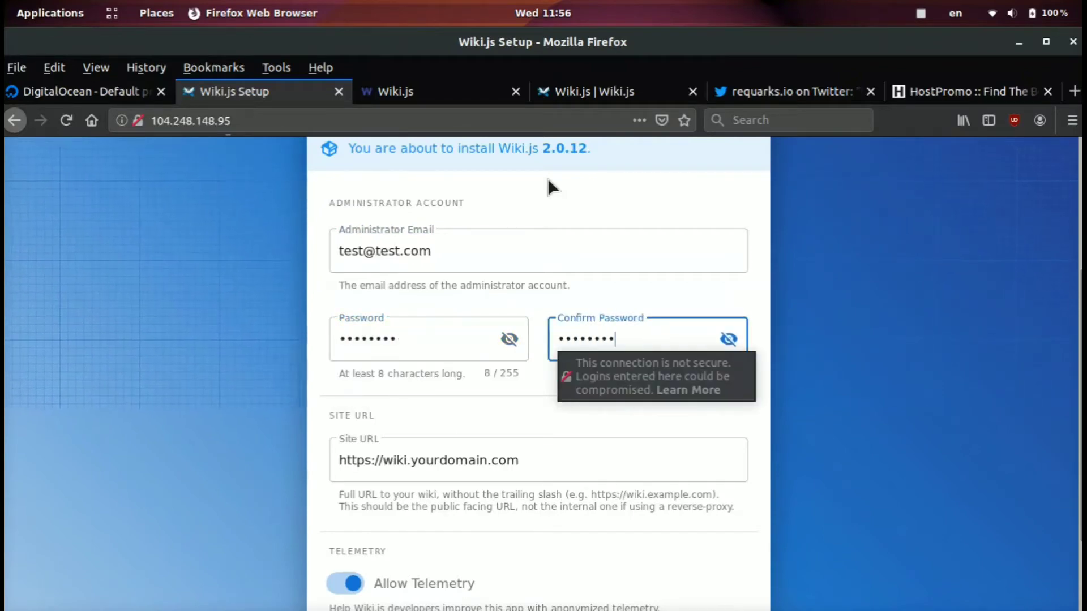
scroll(down, 3)
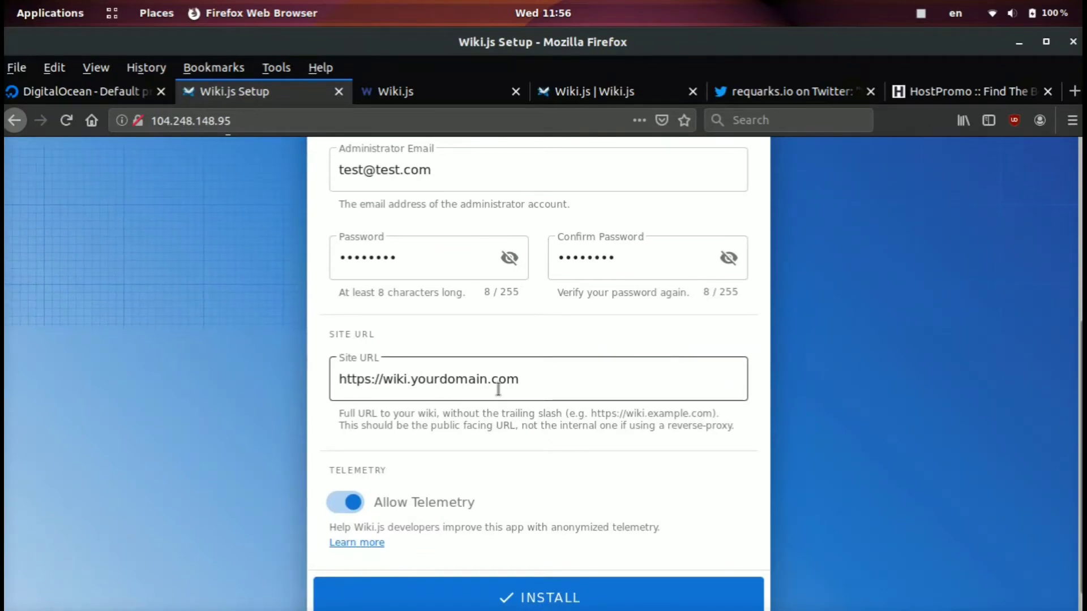
text(http://104.248.148.95/)
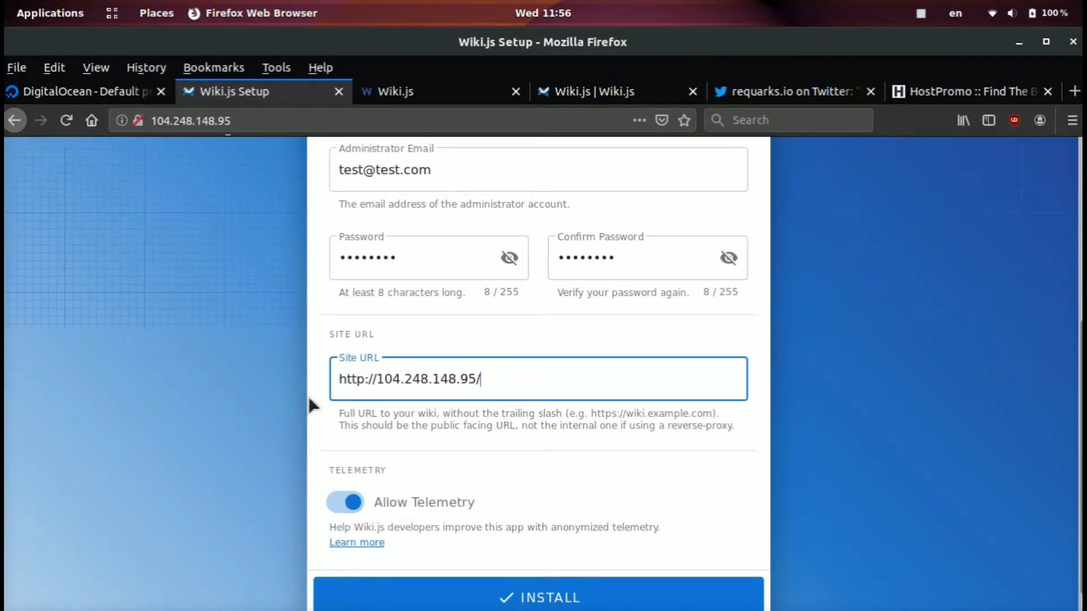
mouse_move(516, 374)
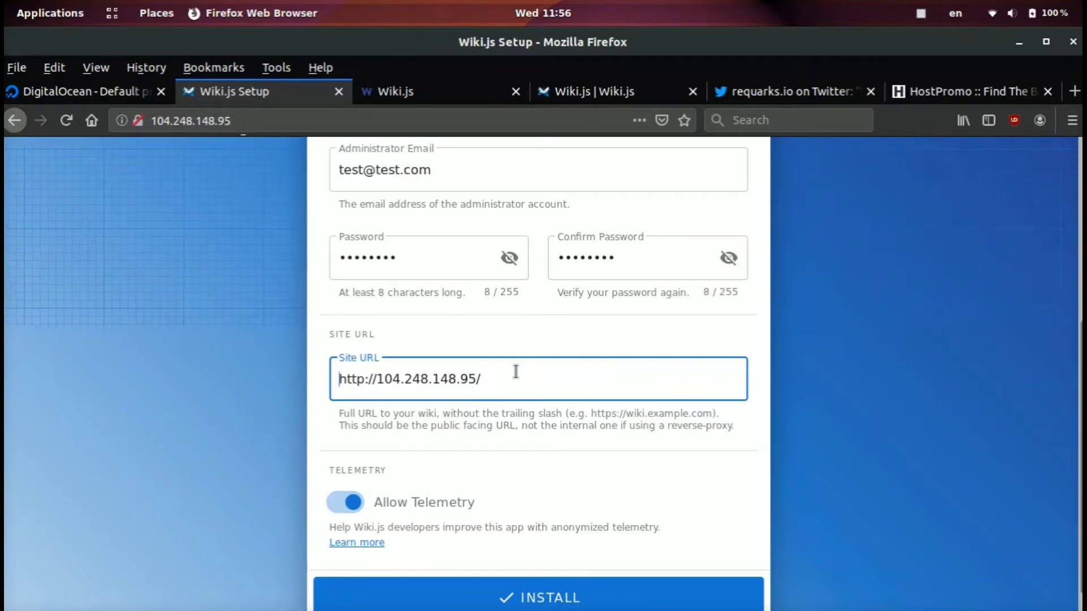
key(BackSpace)
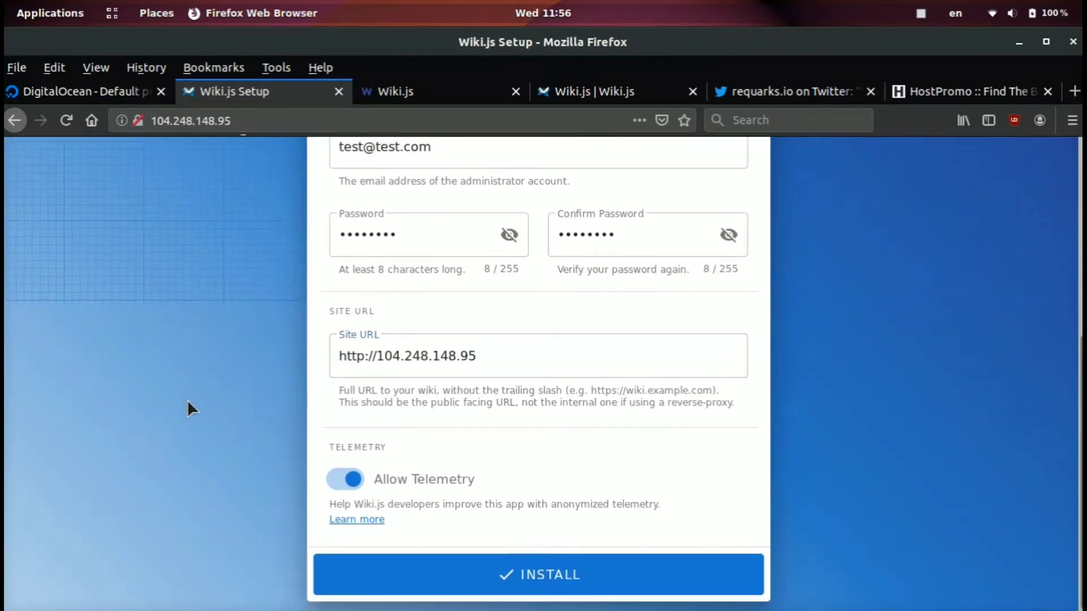
mouse_move(454, 485)
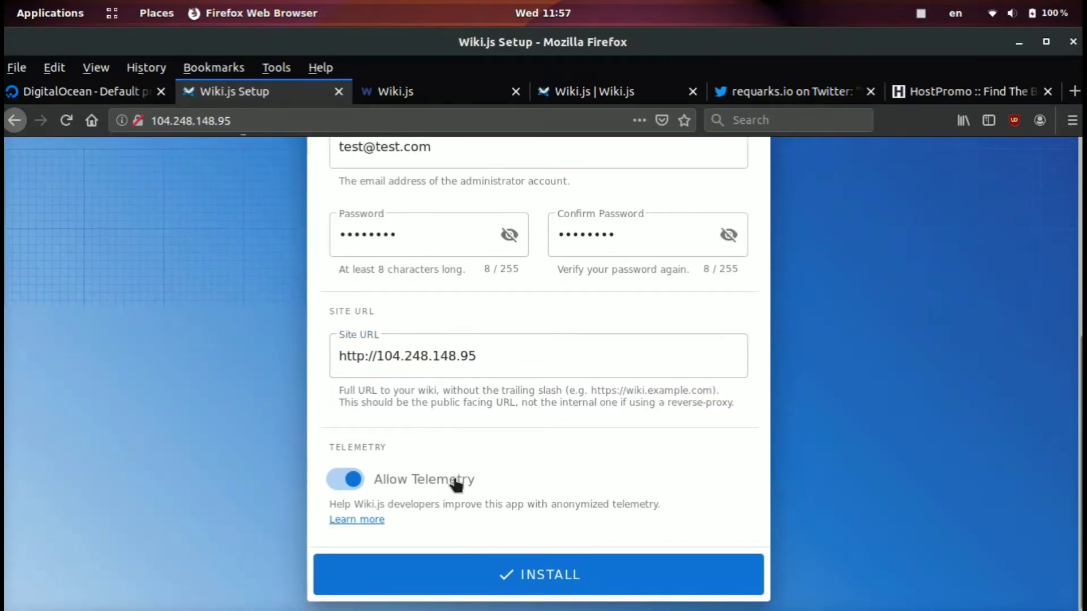
click(345, 479)
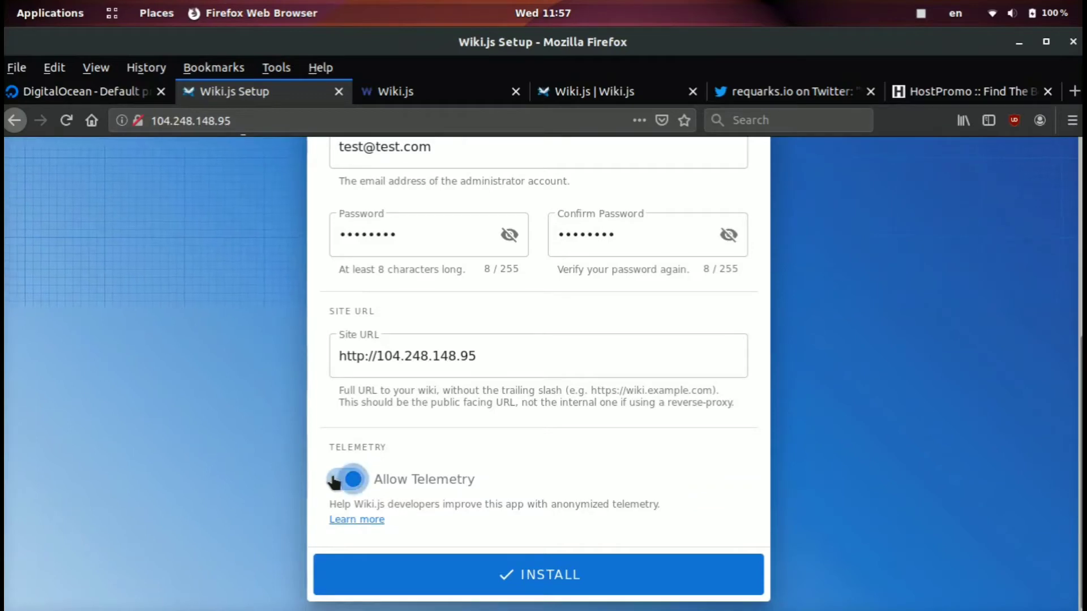
click(349, 479)
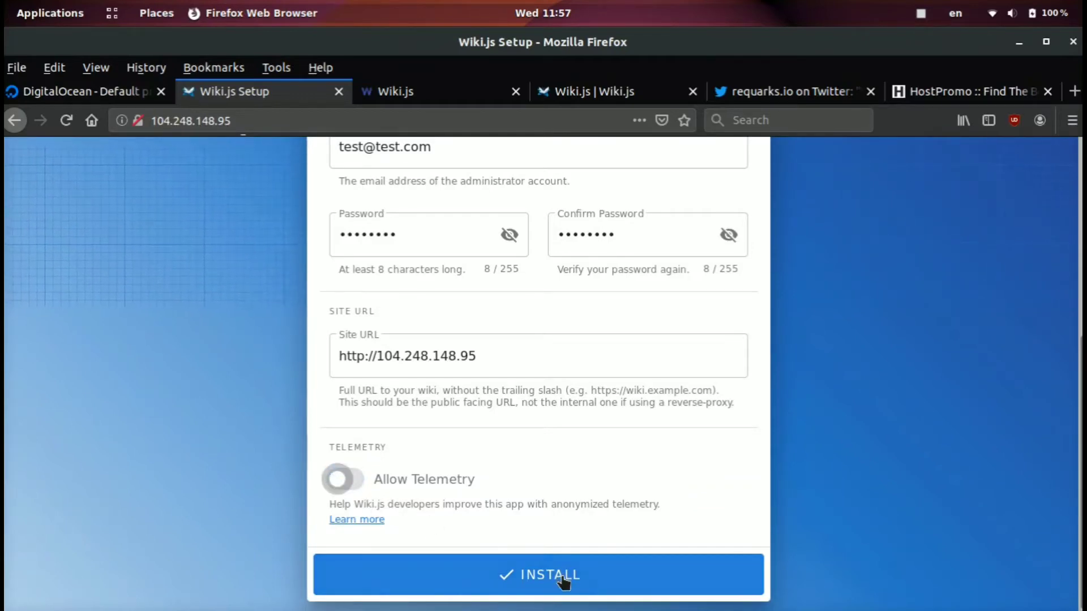
click(538, 574)
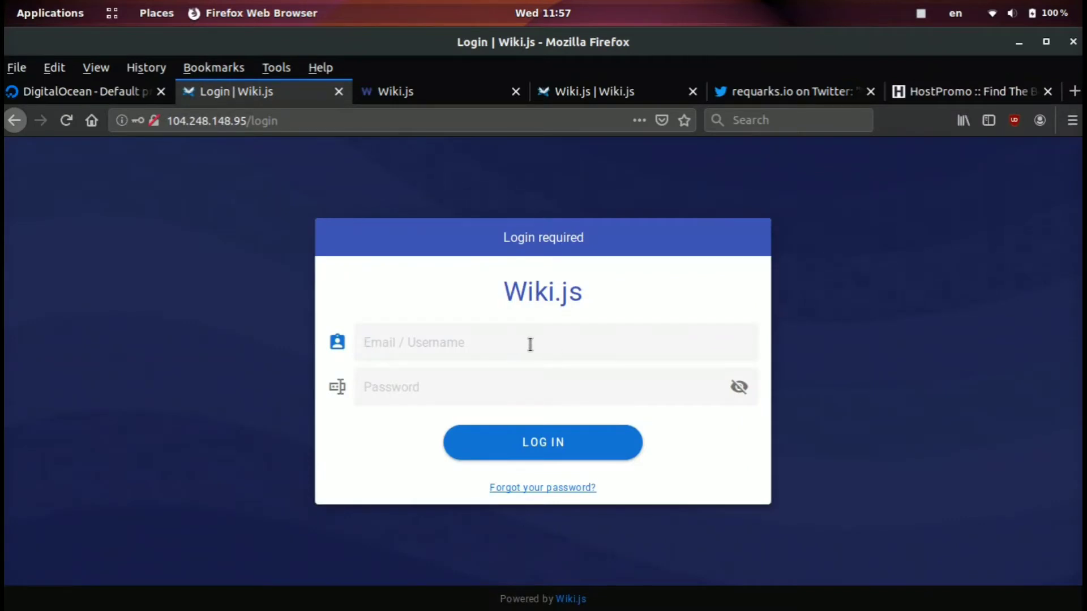
Step: Log in with the admin credentials and begin creating the home page
text(test@test.com)
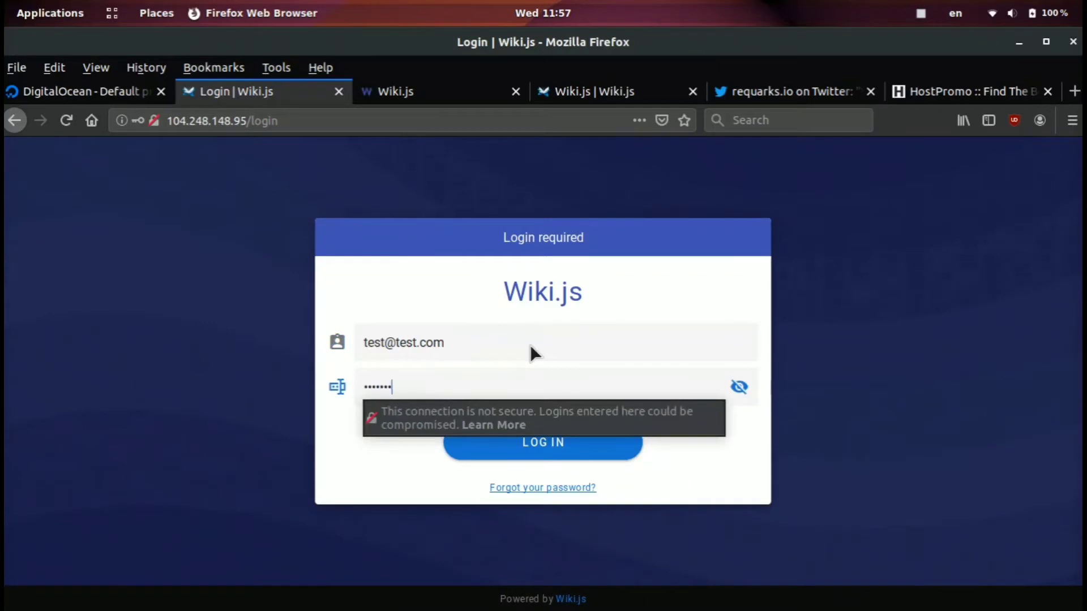
click(543, 442)
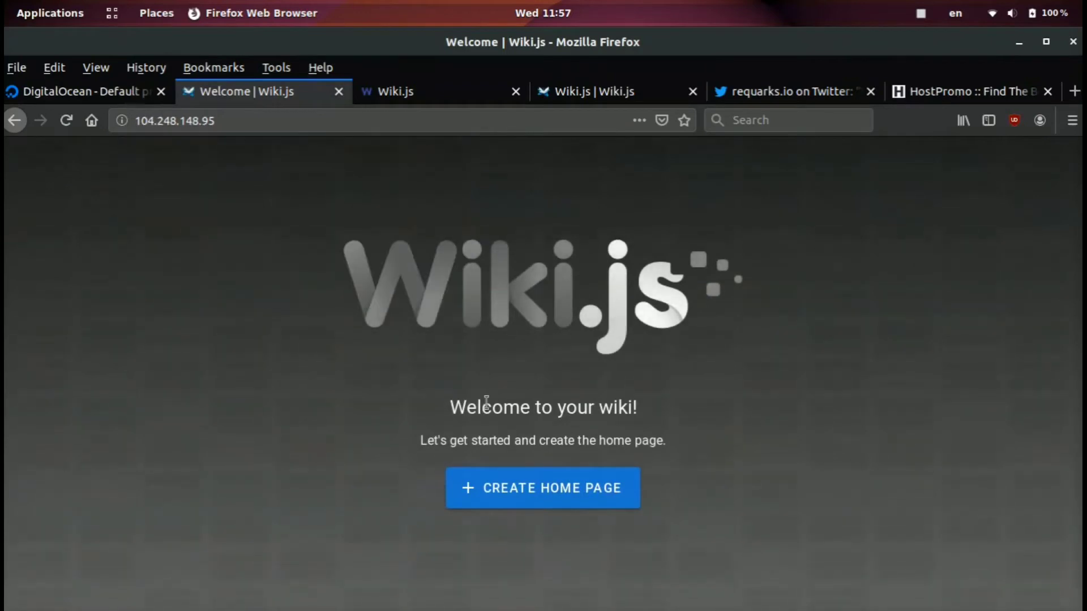
mouse_move(525, 470)
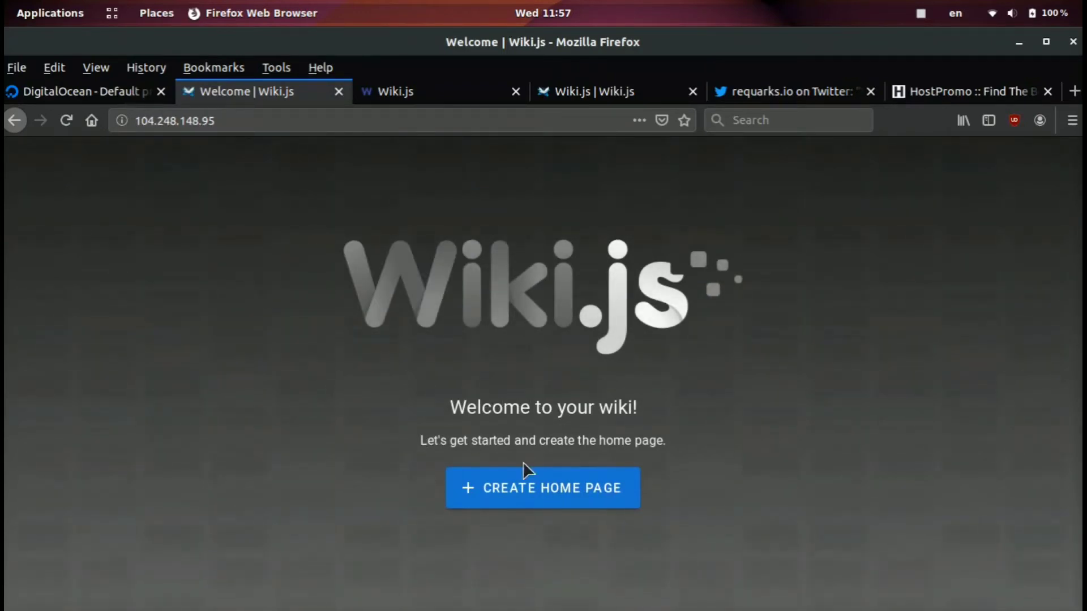
click(543, 488)
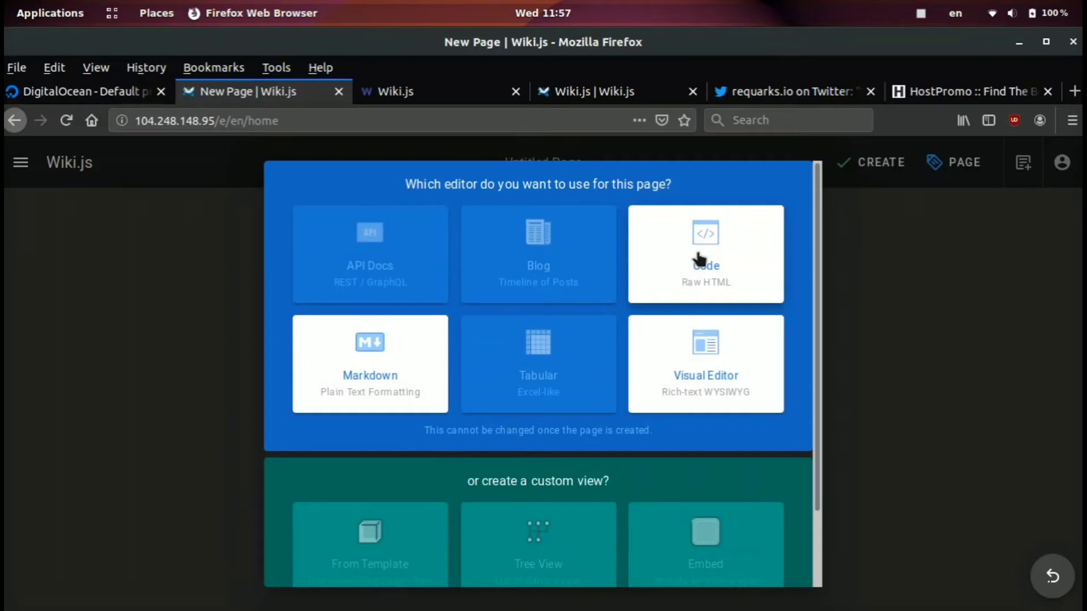
mouse_move(735, 284)
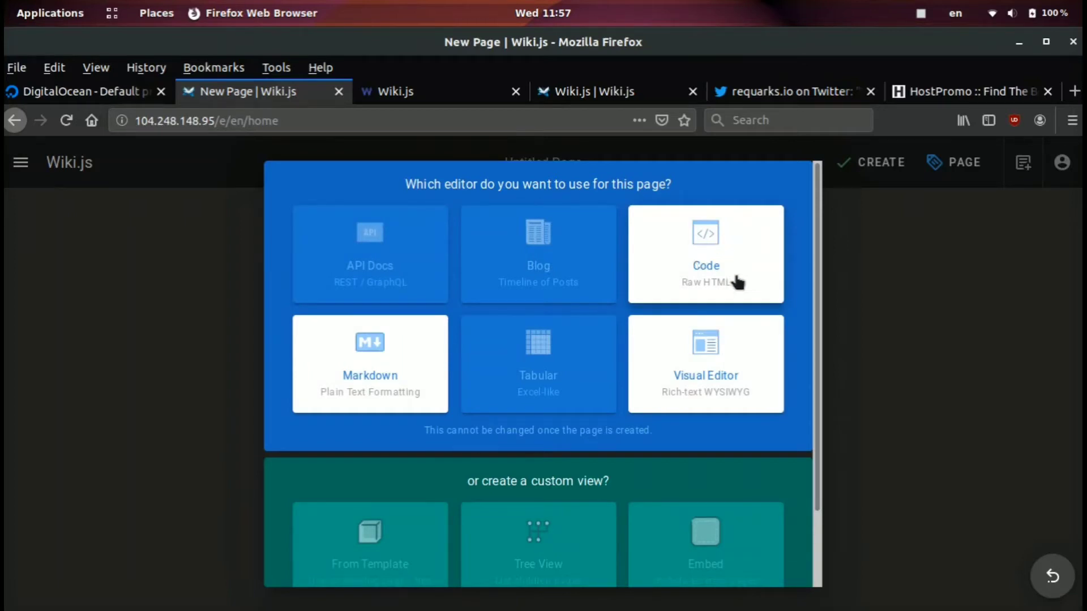
mouse_move(772, 388)
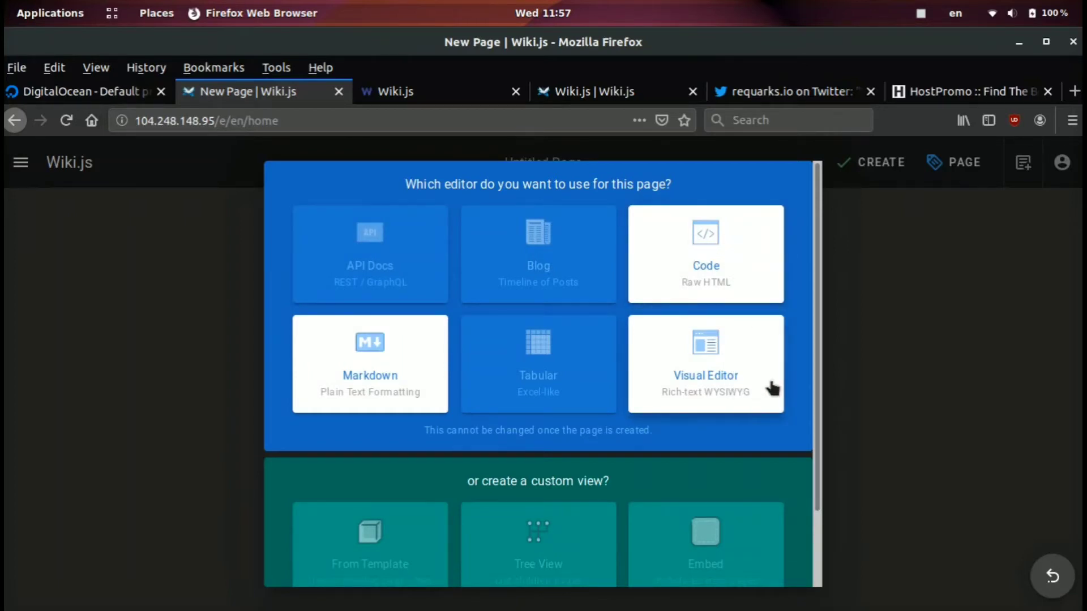
mouse_move(772, 382)
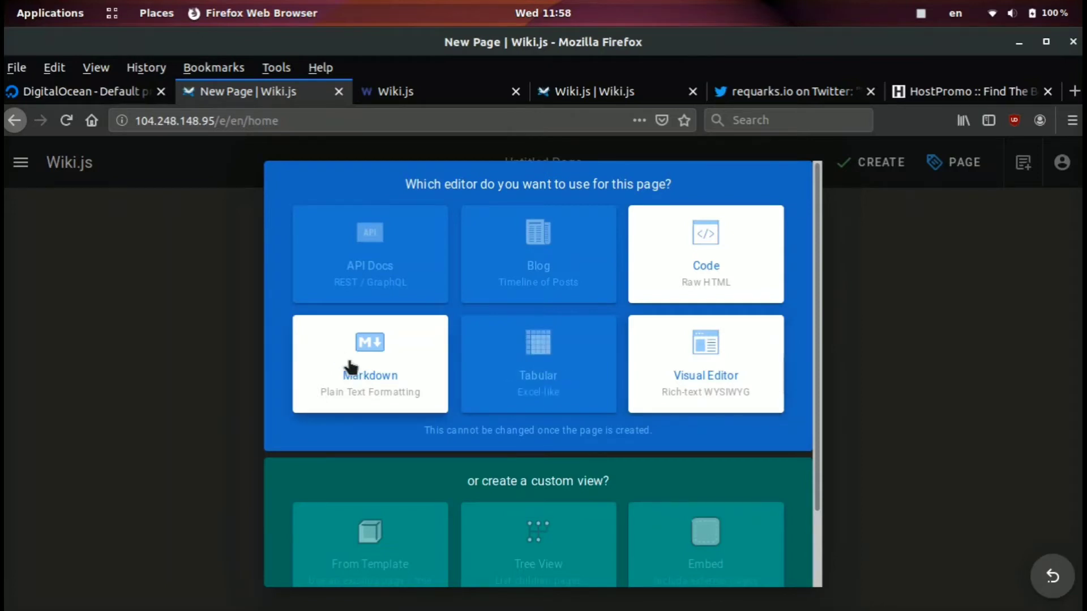
mouse_move(356, 371)
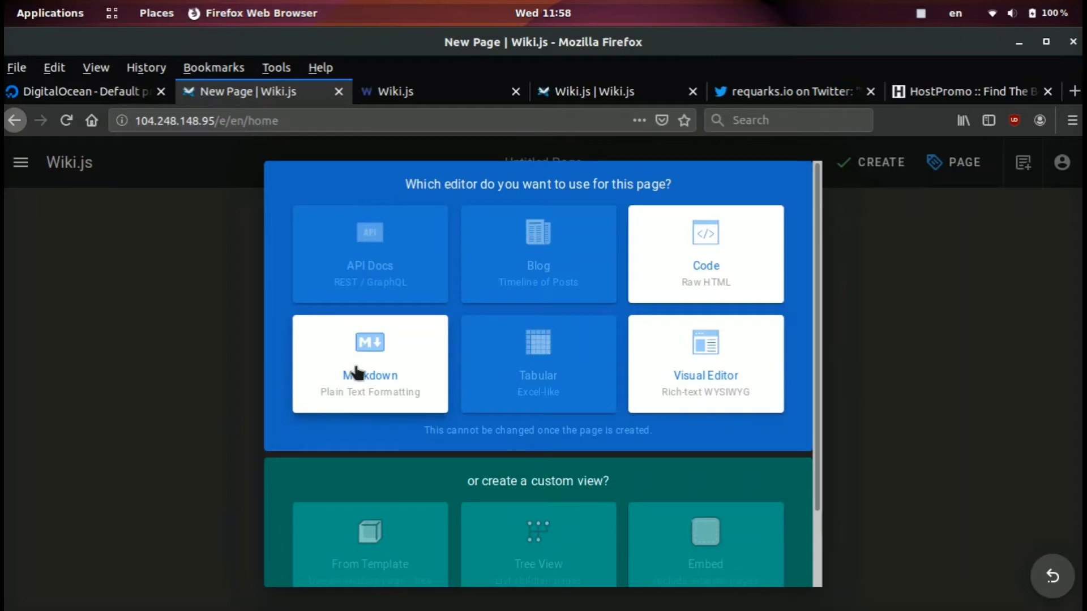
mouse_move(726, 271)
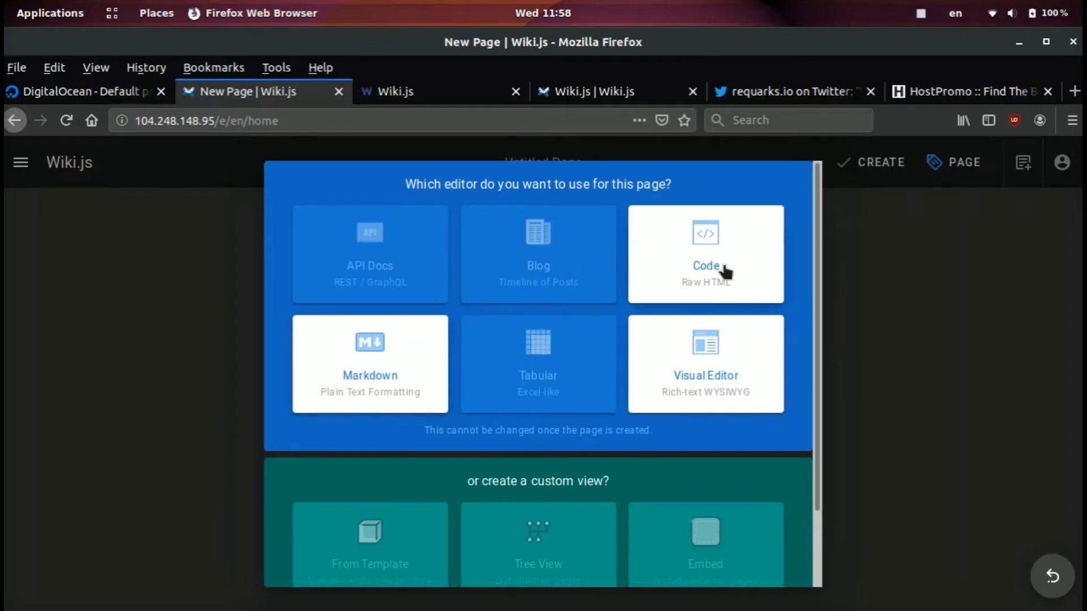
mouse_move(350, 368)
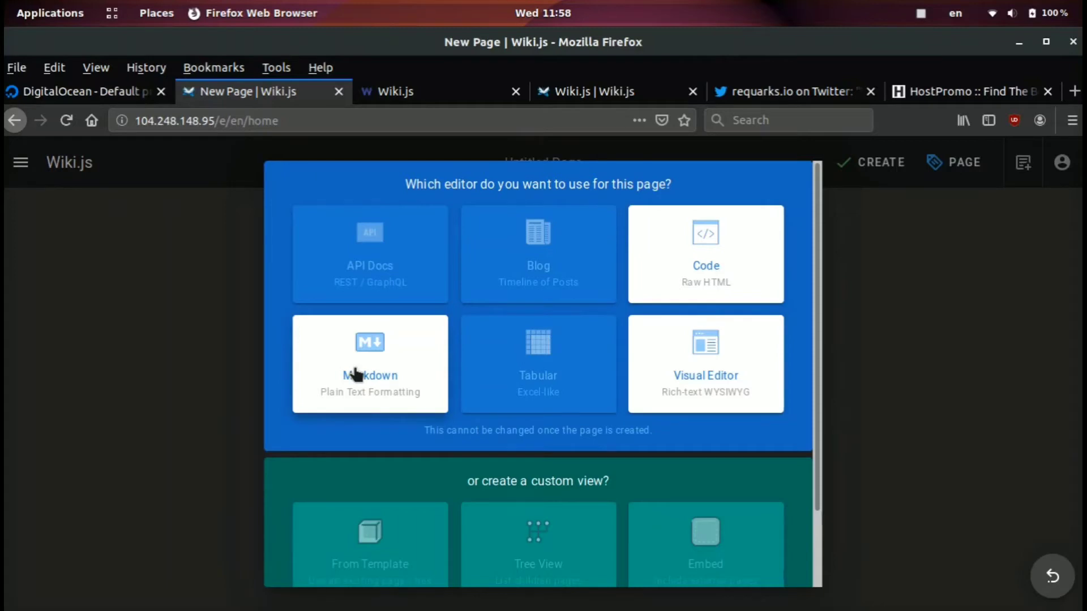
Step: Choose the Markdown (Plain Text Formatting) editor for the home page
click(370, 363)
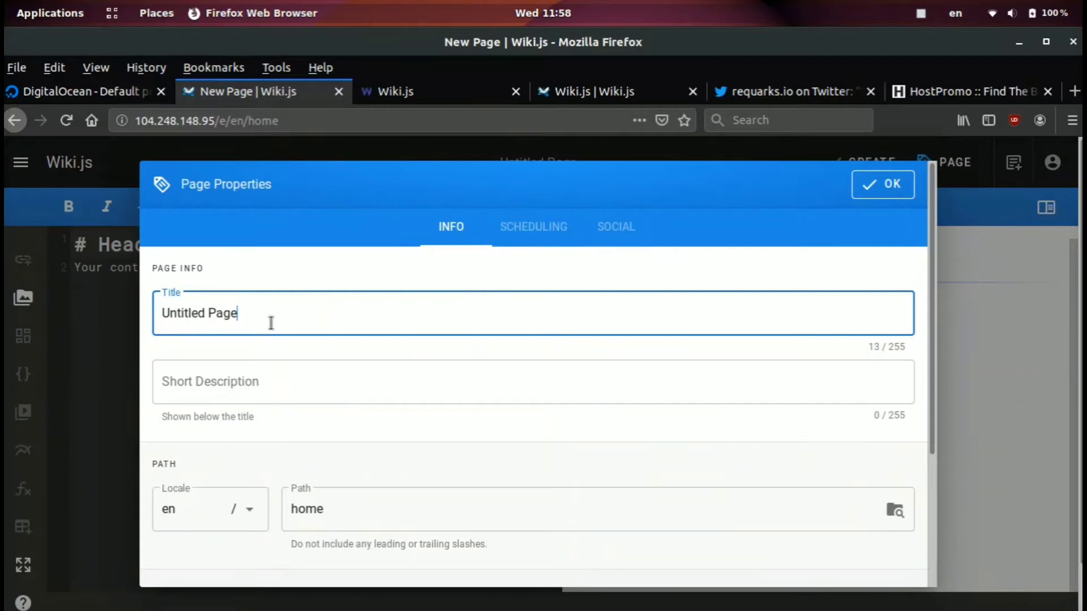
Step: Title the page 'Home', add tags home and page, review Scheduling and Social, and confirm
text(H)
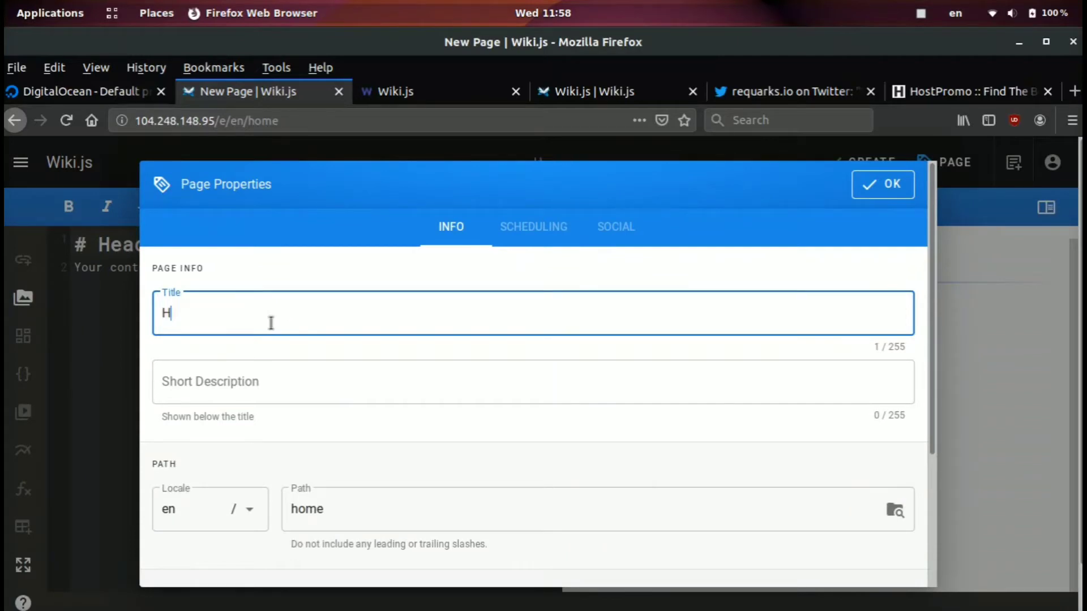
text(ome)
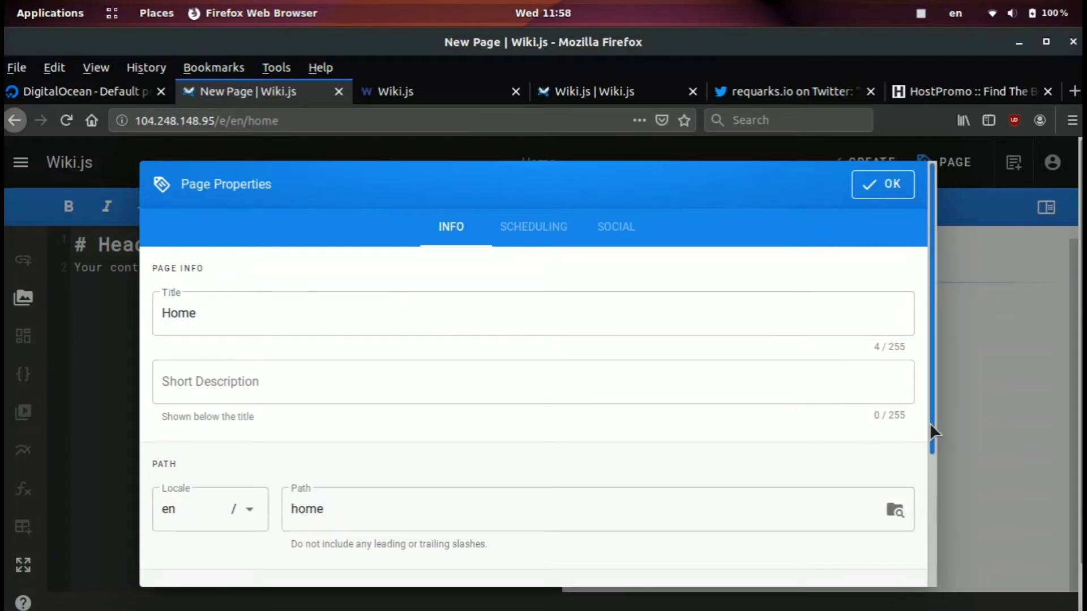
scroll(down, 3)
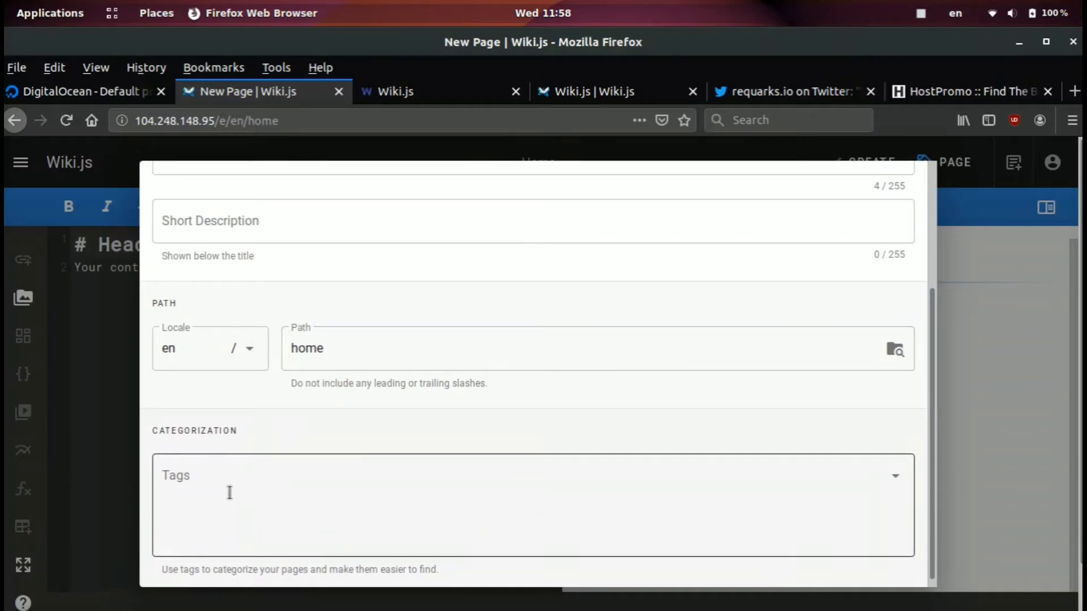
text(home)
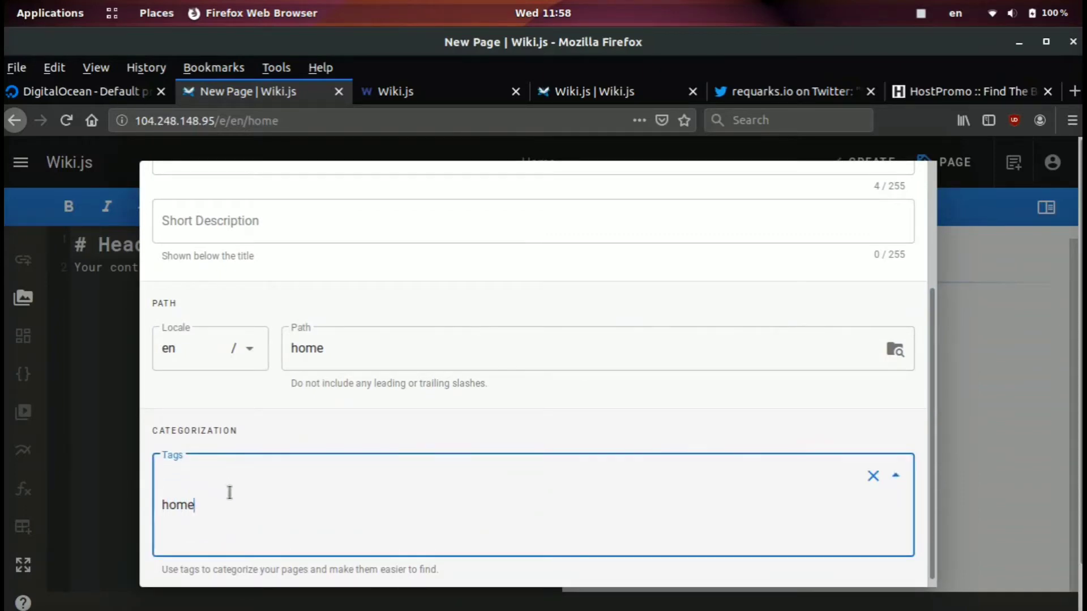
text(page)
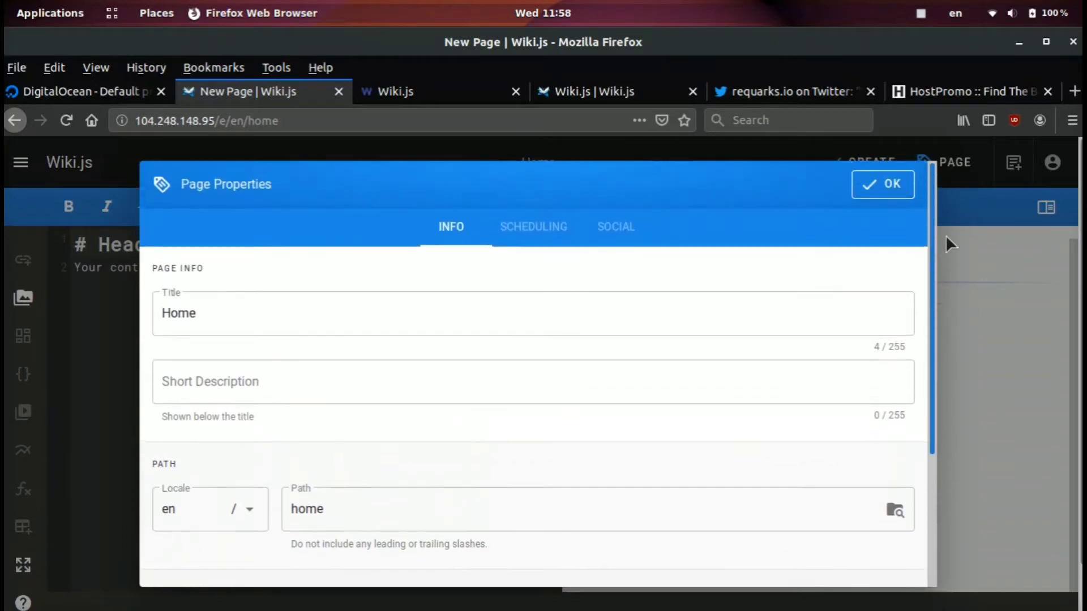
click(533, 226)
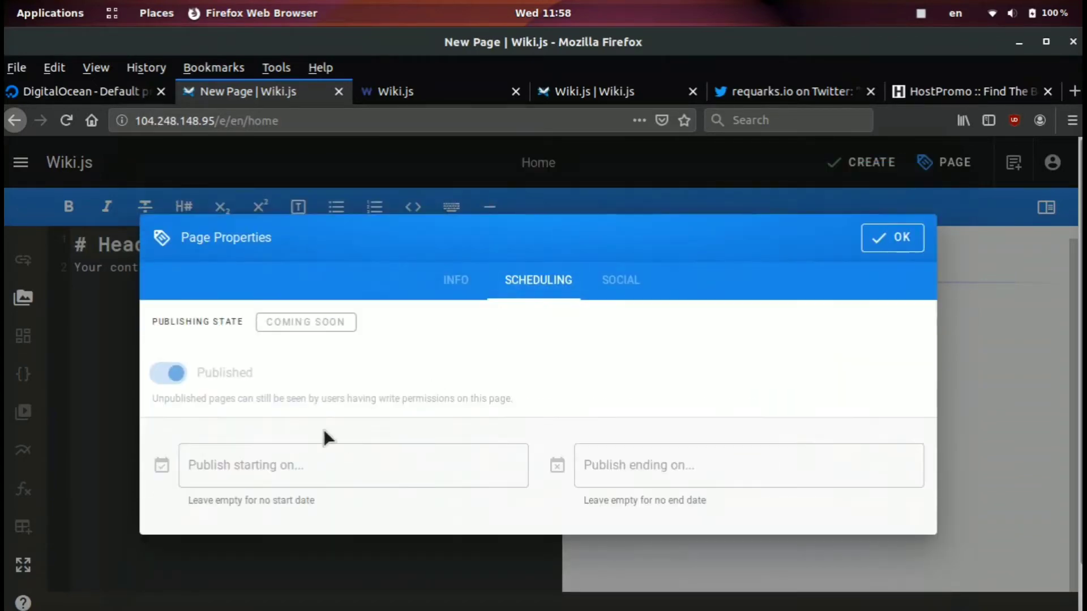
click(748, 466)
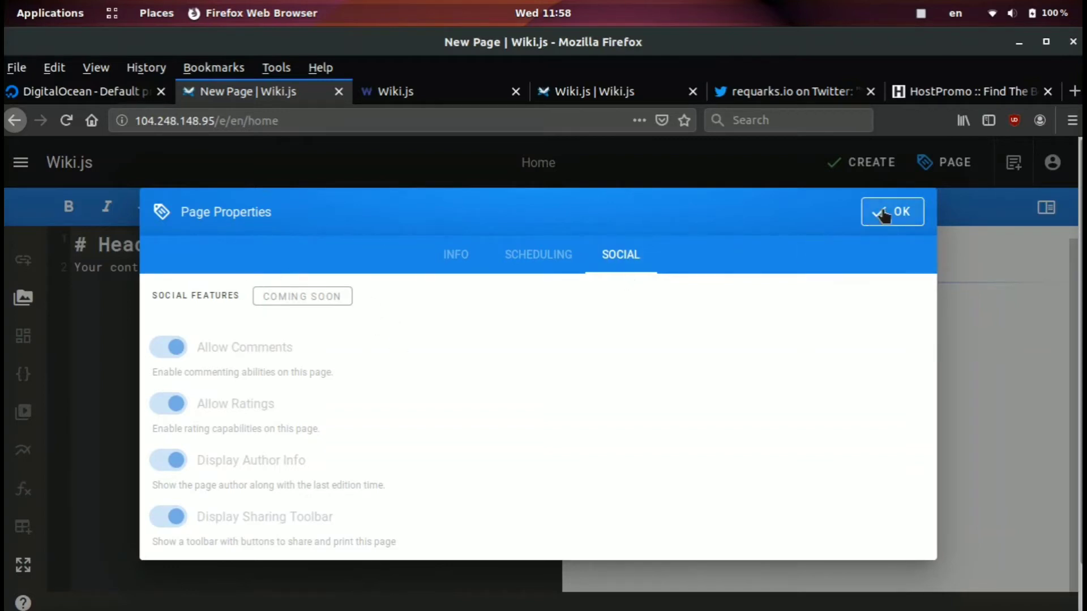
click(893, 211)
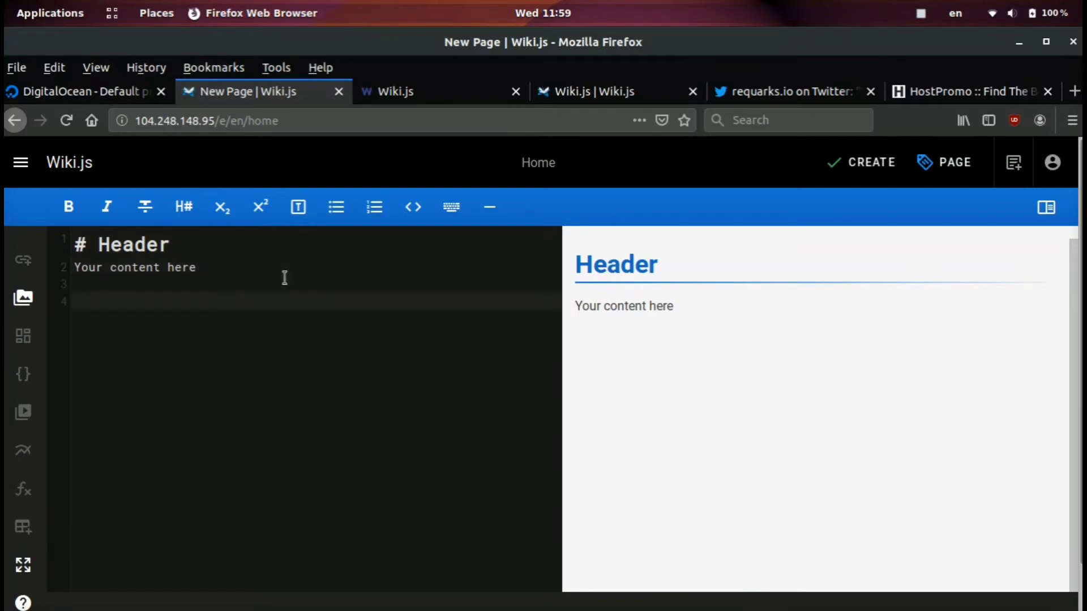
Step: Add '### hello world testing the editor' below 'Your content here' and check heading levels
text(###)
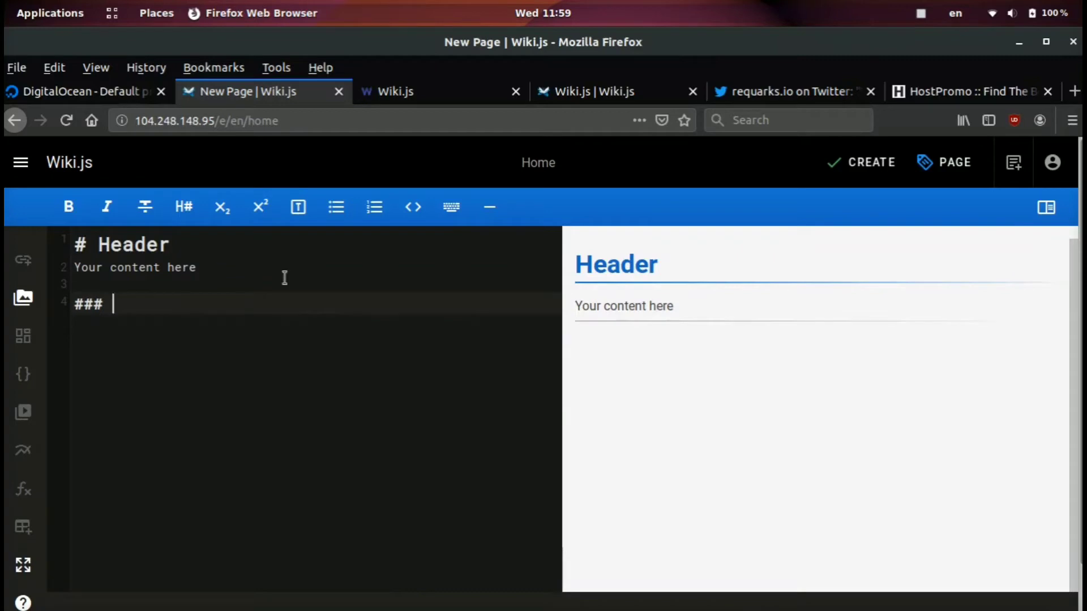
text(hello world testing the e)
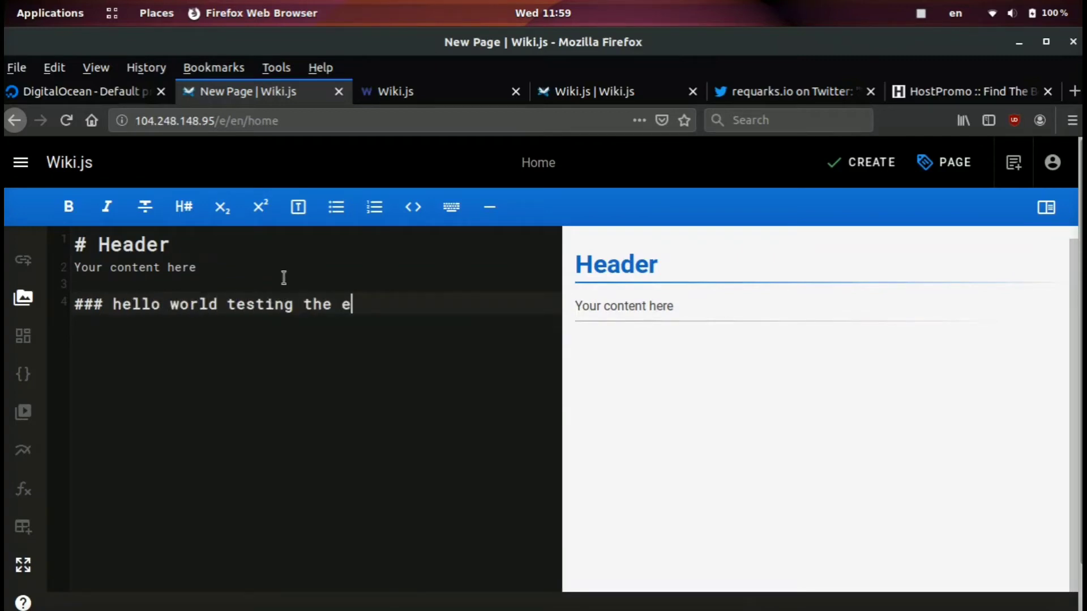
text(ditor)
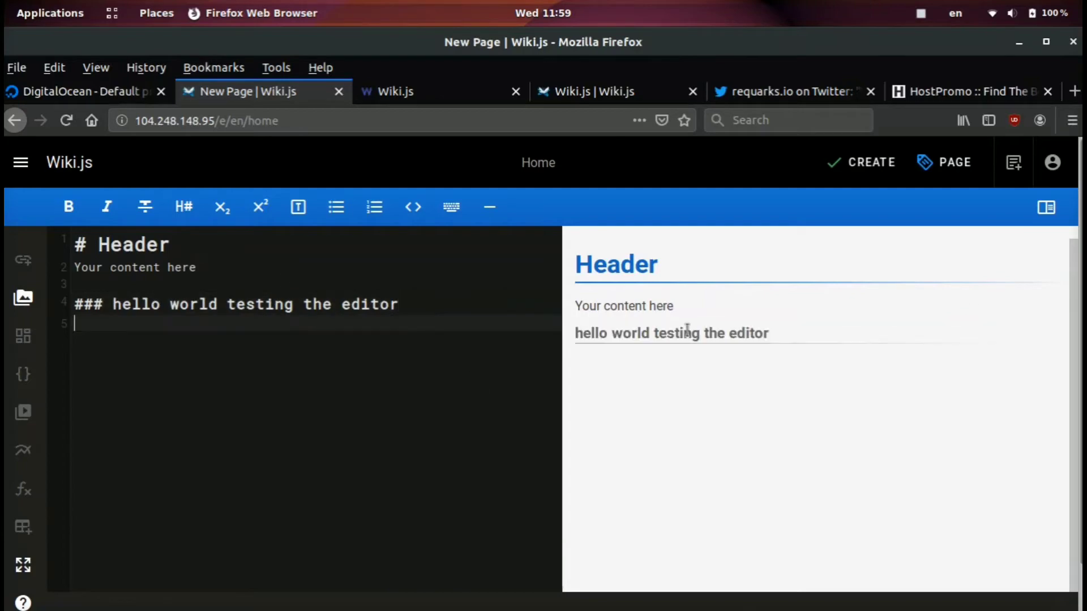
mouse_move(766, 334)
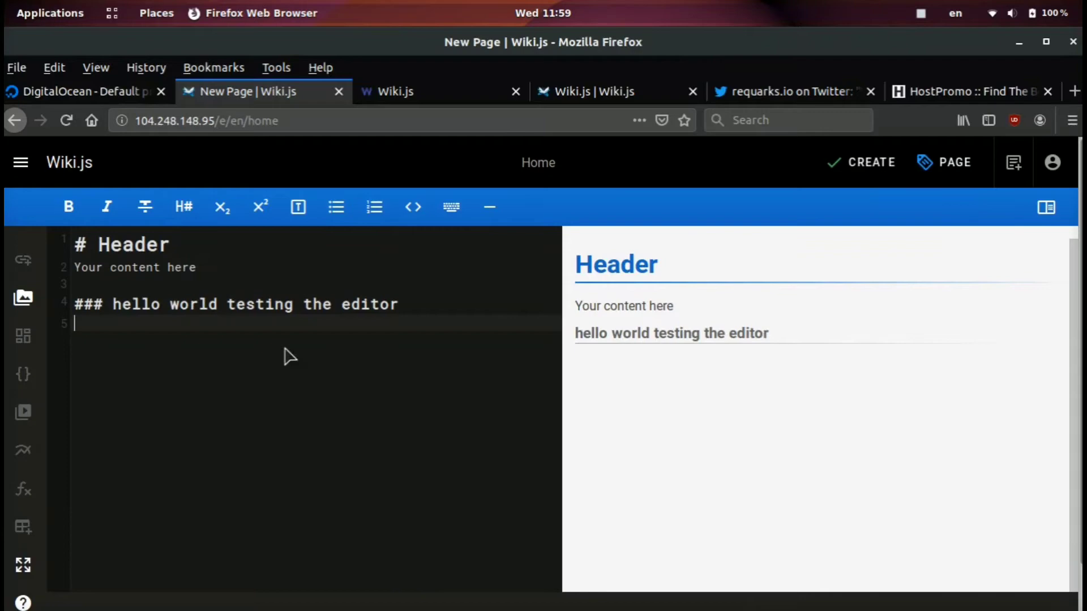
click(183, 207)
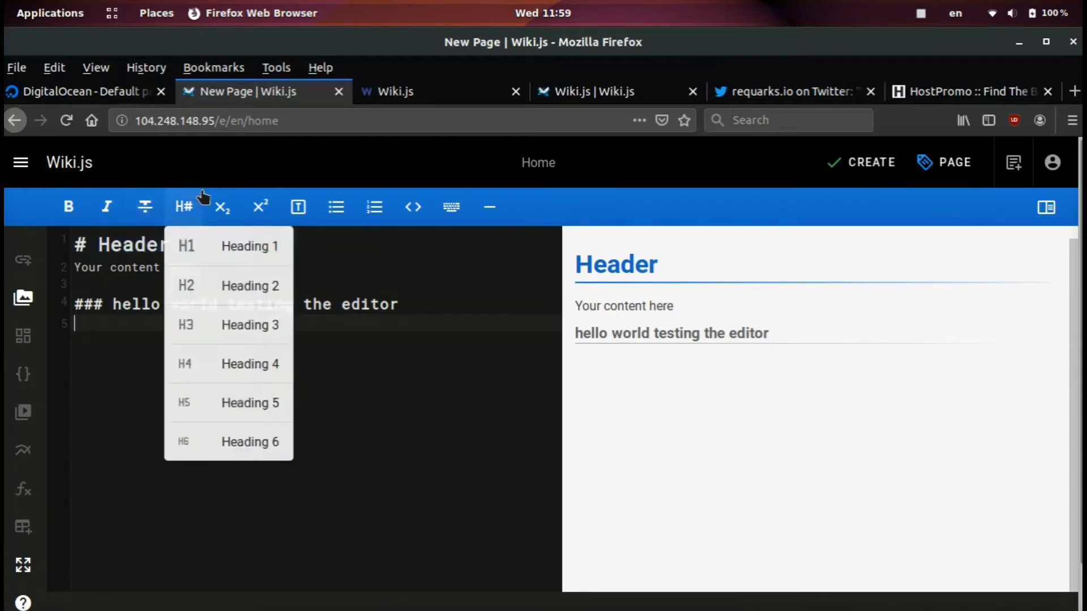
click(454, 314)
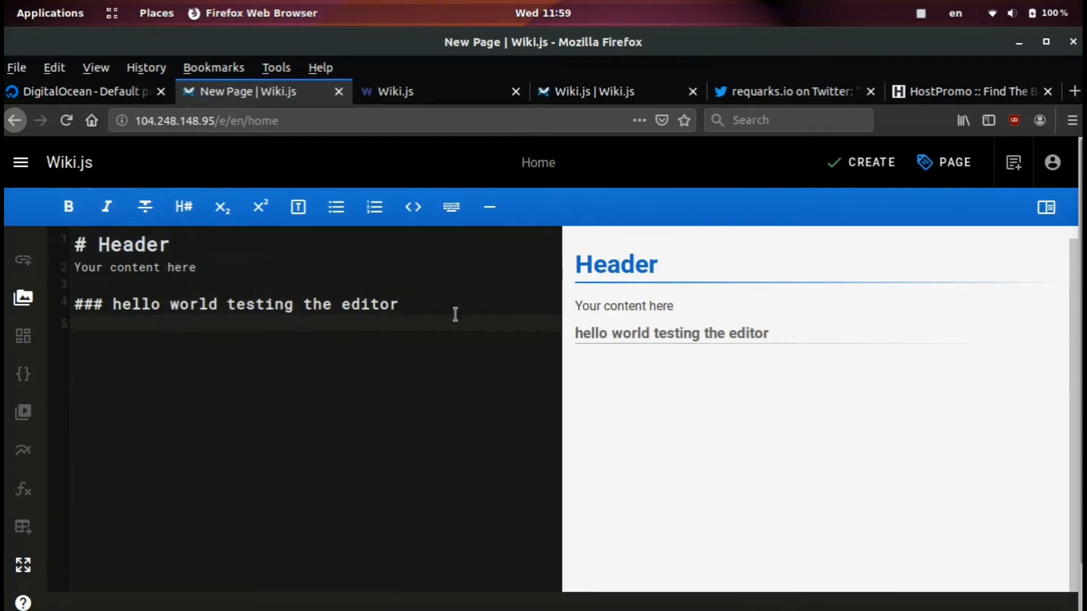
mouse_move(23, 297)
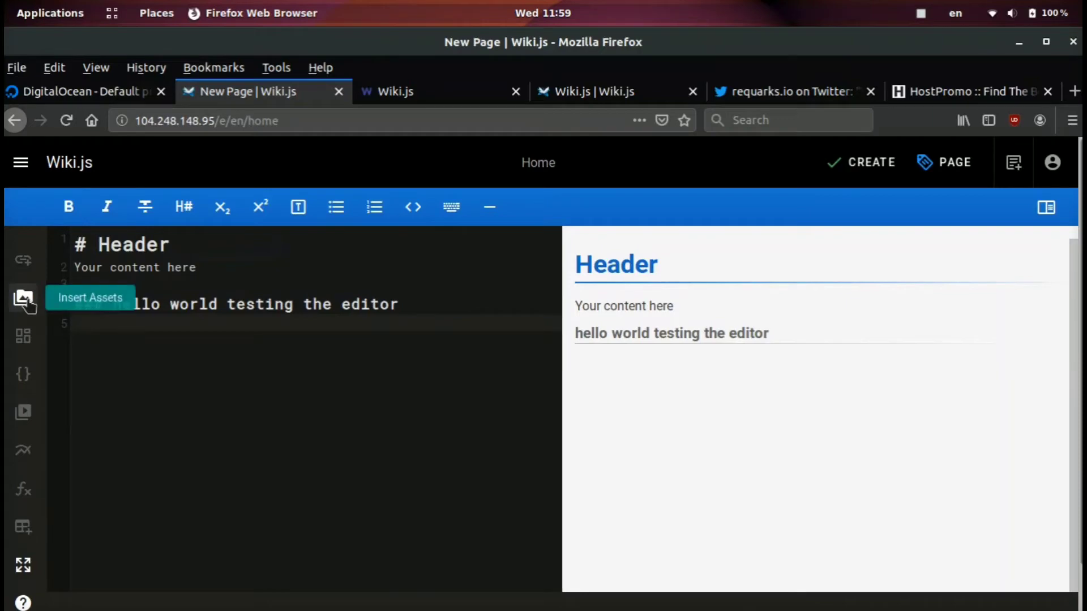
click(22, 298)
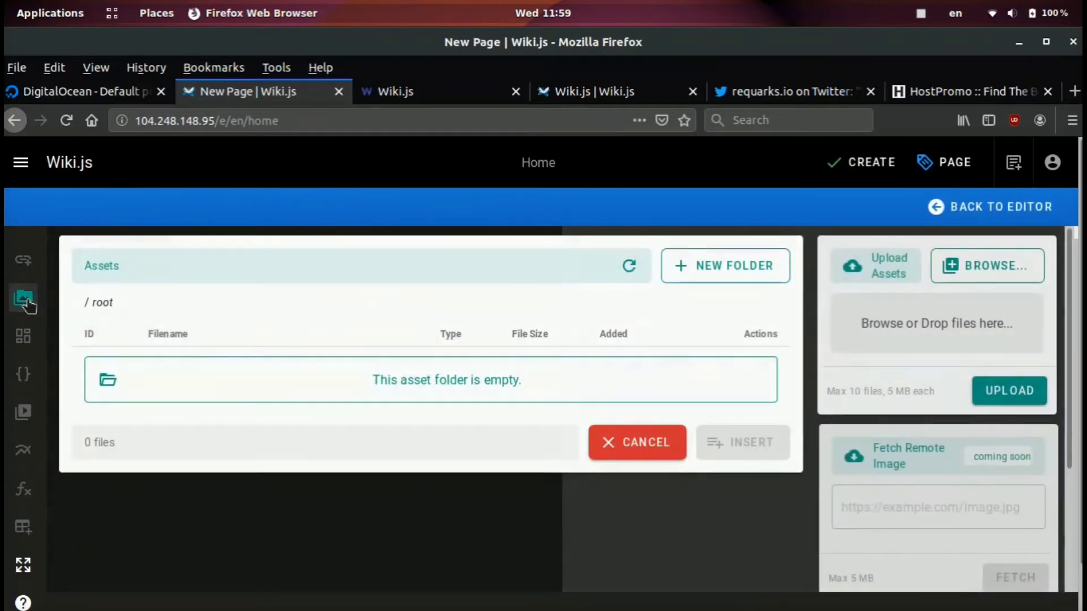
mouse_move(901, 343)
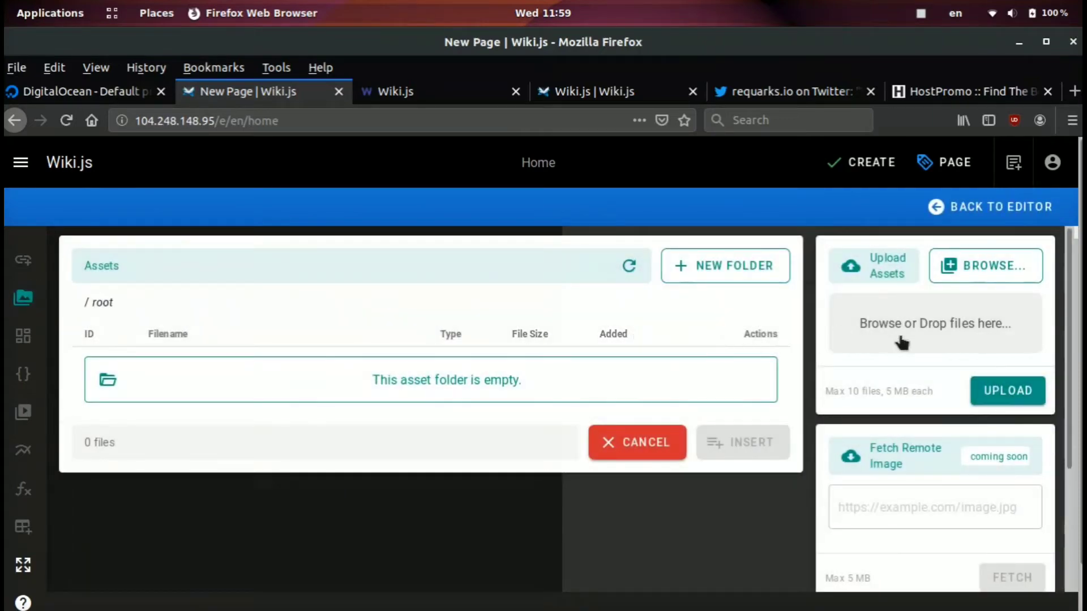
mouse_move(629, 442)
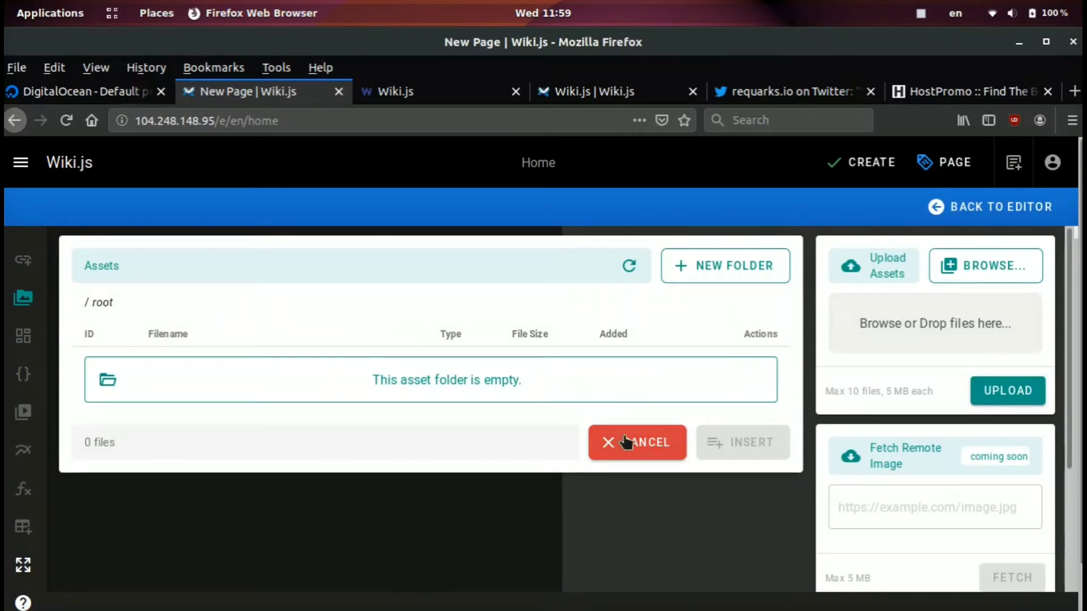
click(636, 442)
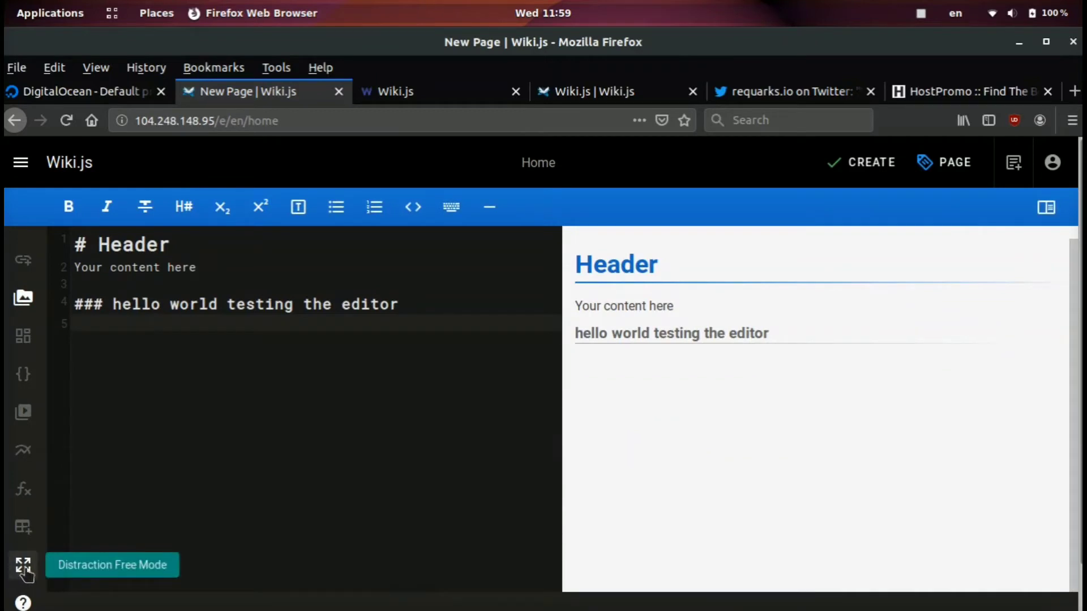
click(22, 564)
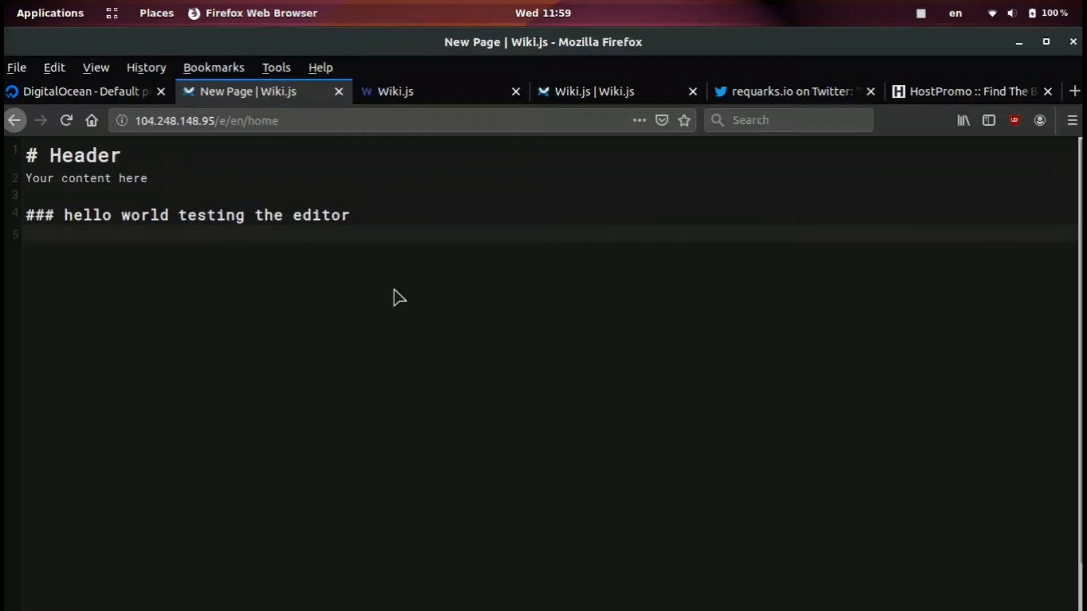
mouse_move(555, 538)
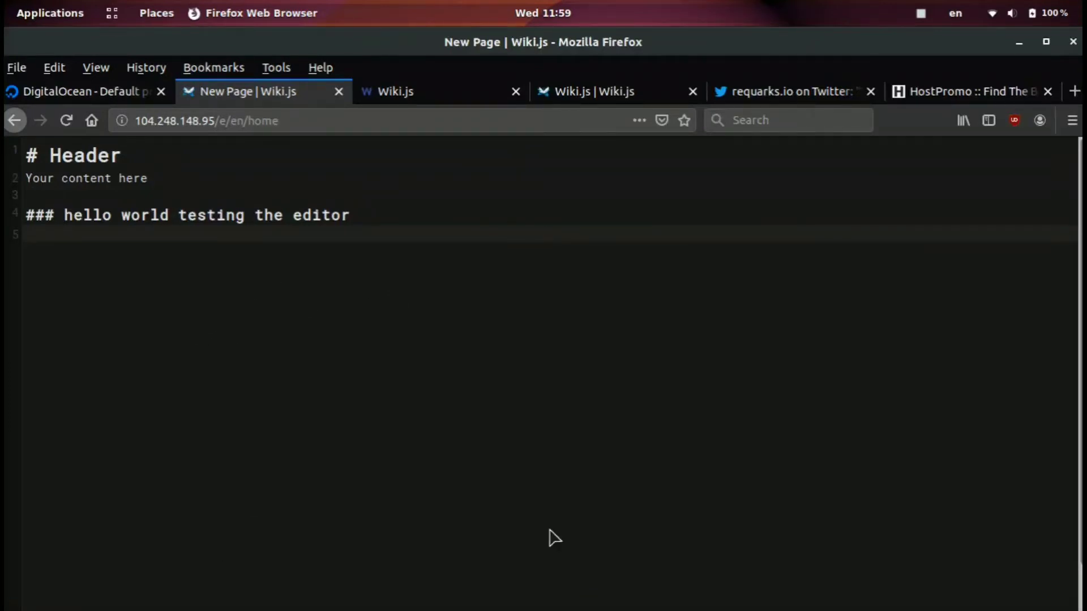
mouse_move(414, 339)
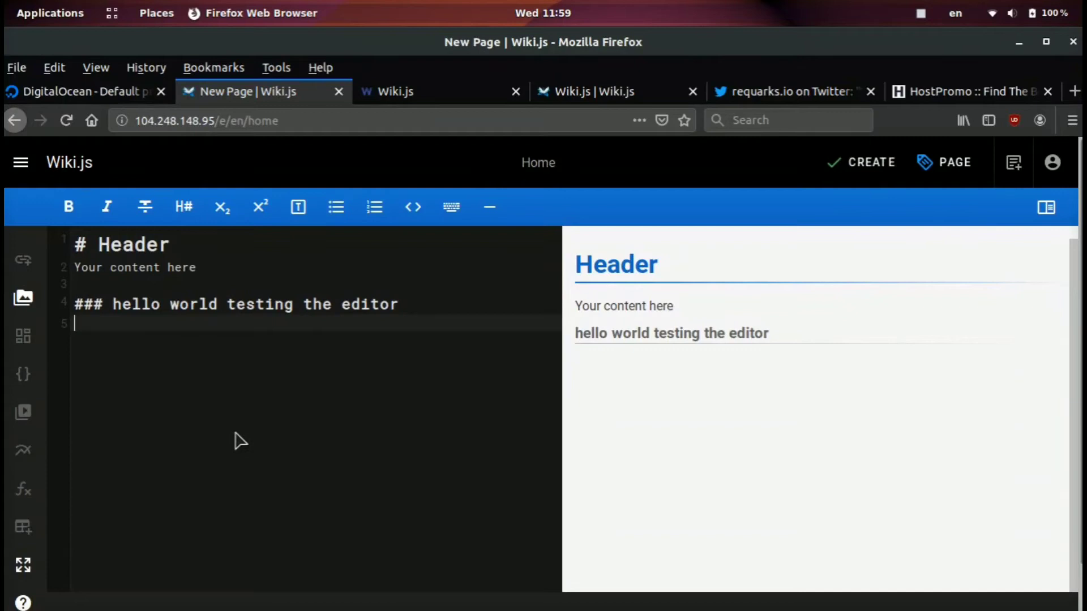
mouse_move(602, 422)
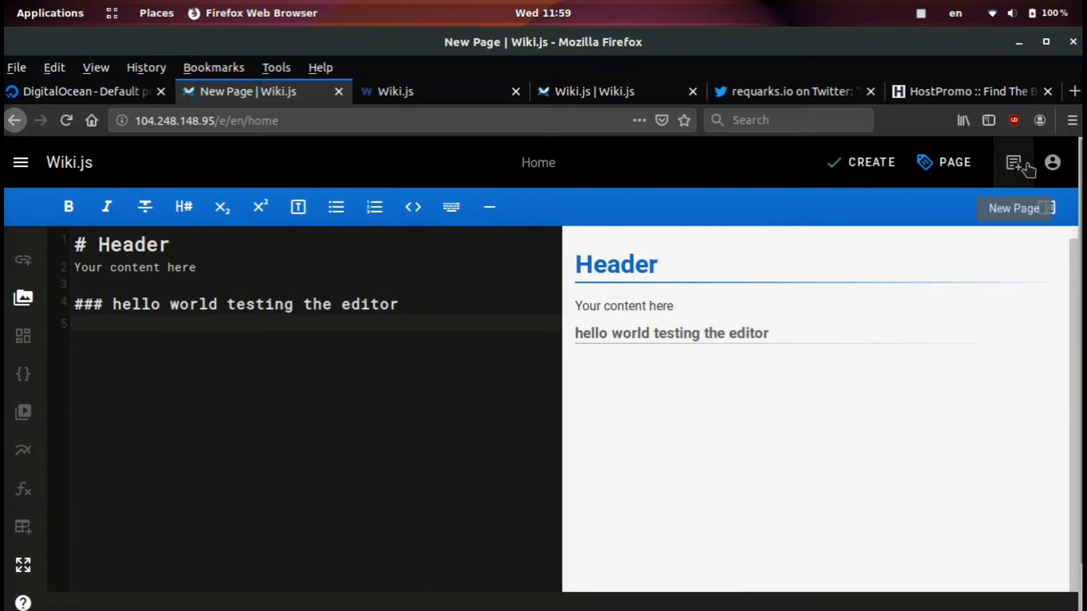
Step: Go to Administration from the account menu, leaving the unsaved editor
click(1052, 162)
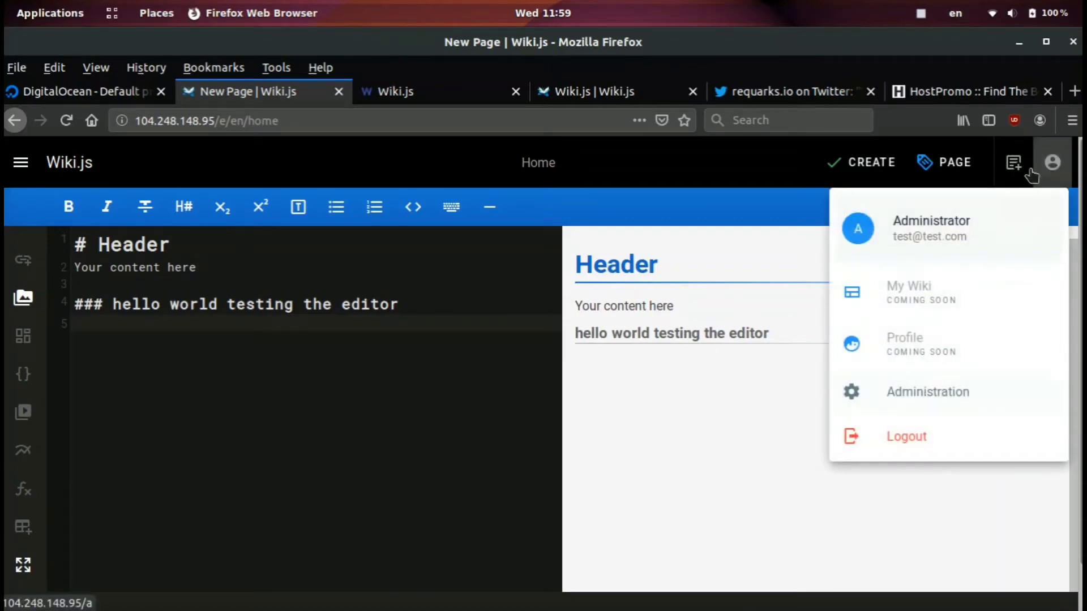
mouse_move(1053, 163)
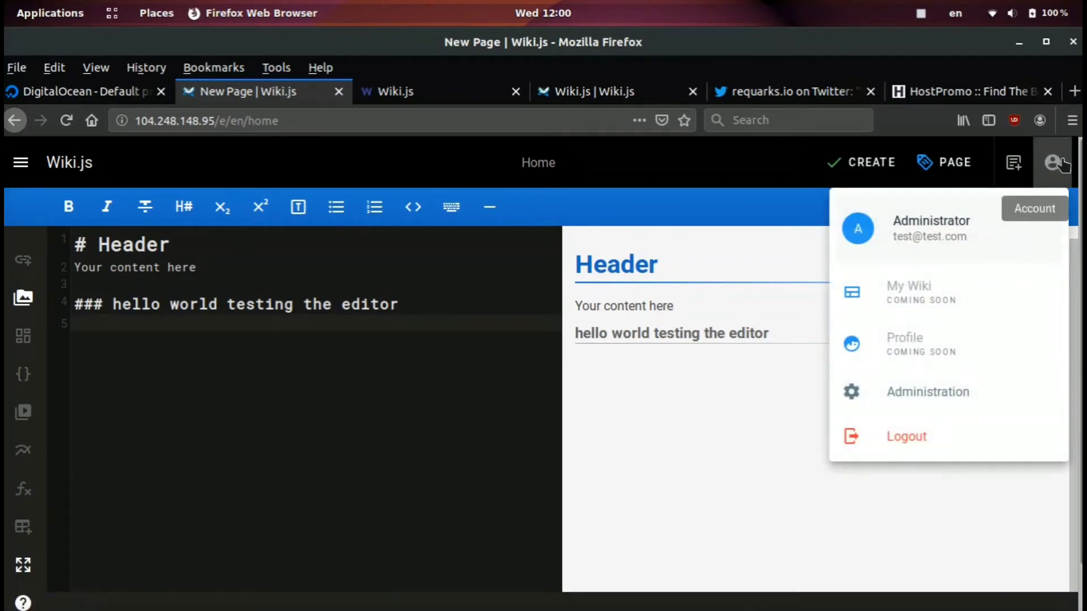
click(927, 391)
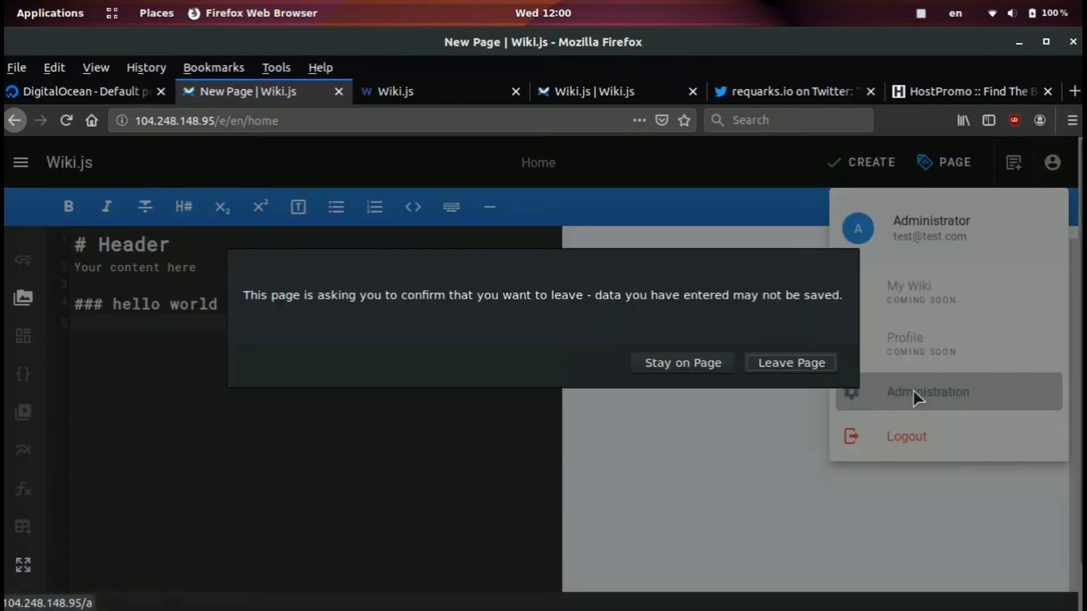
click(790, 362)
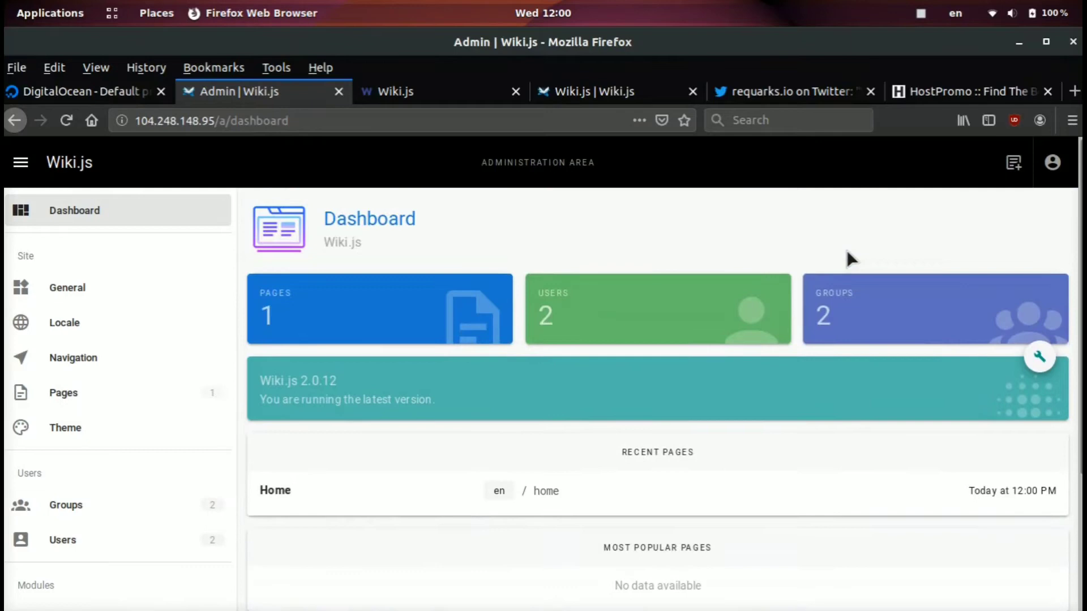
mouse_move(499, 326)
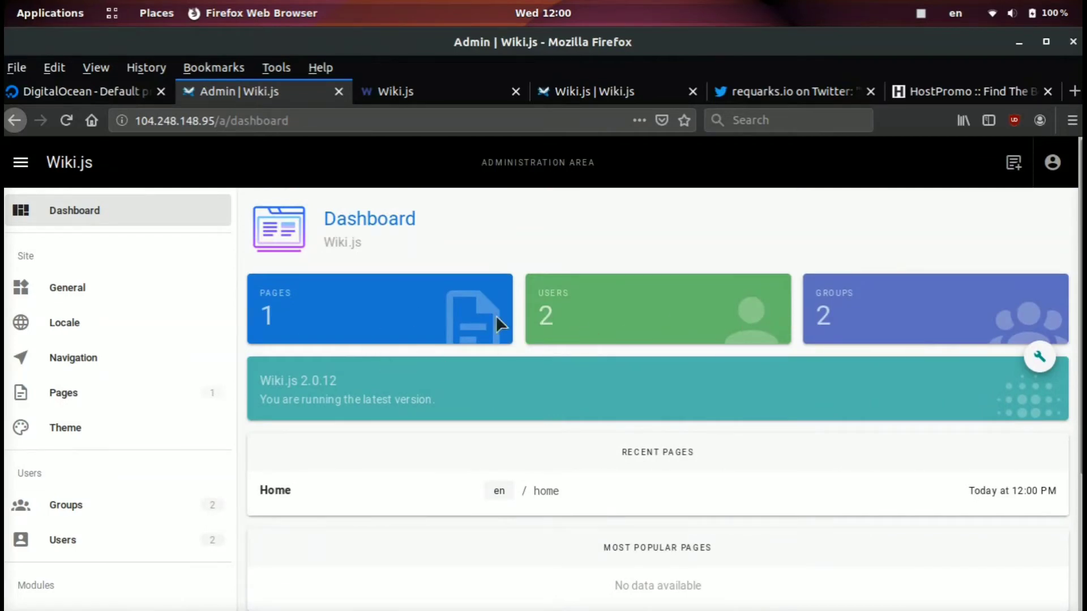
Step: Review the General settings for site info, footer, SEO and security, then go to Locale
click(66, 288)
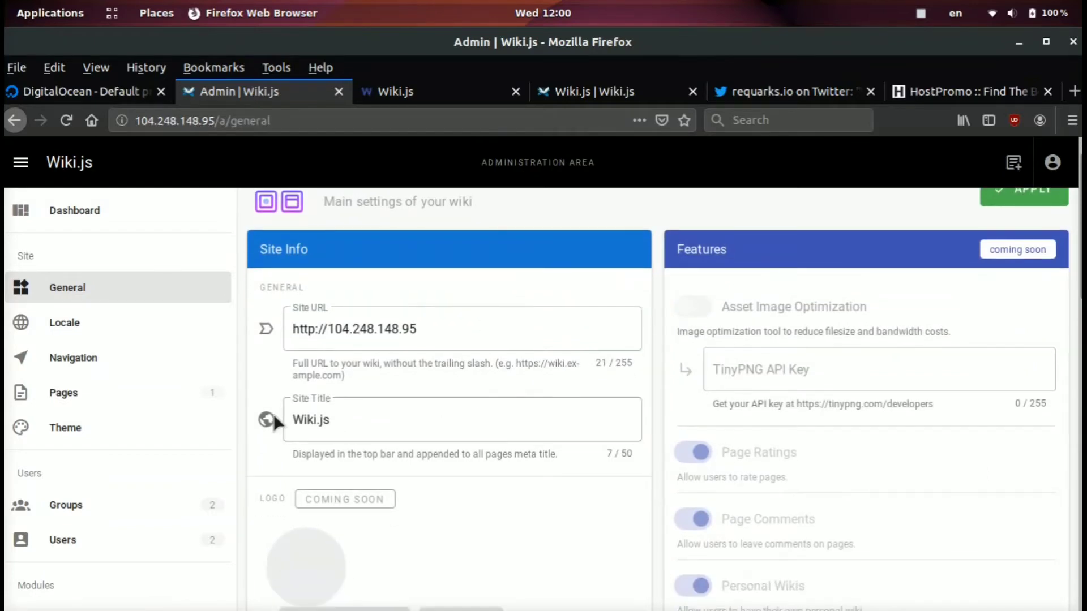
scroll(down, 3)
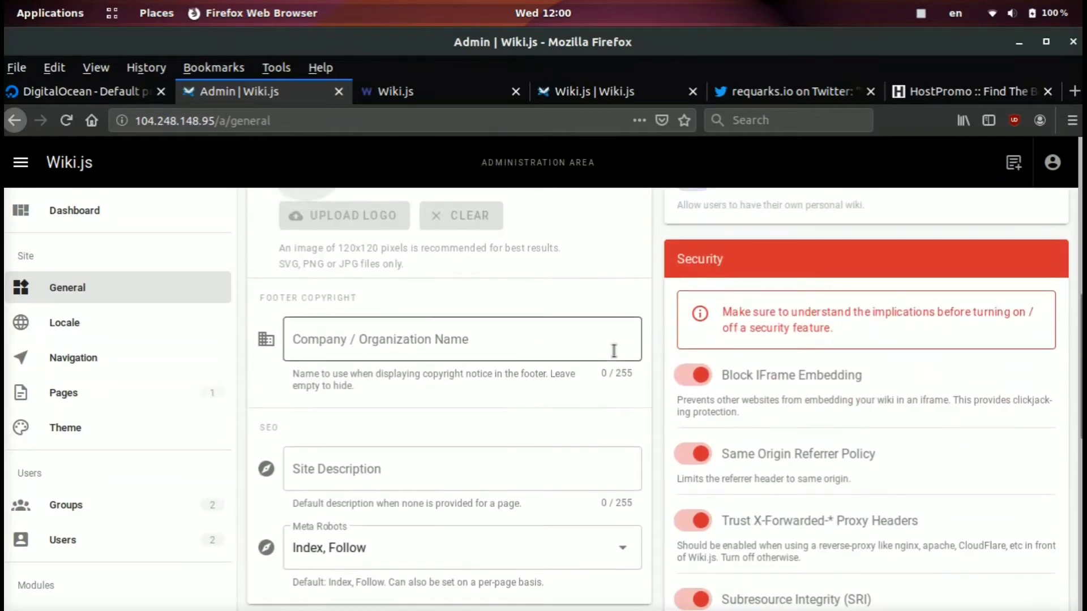
scroll(down, 3)
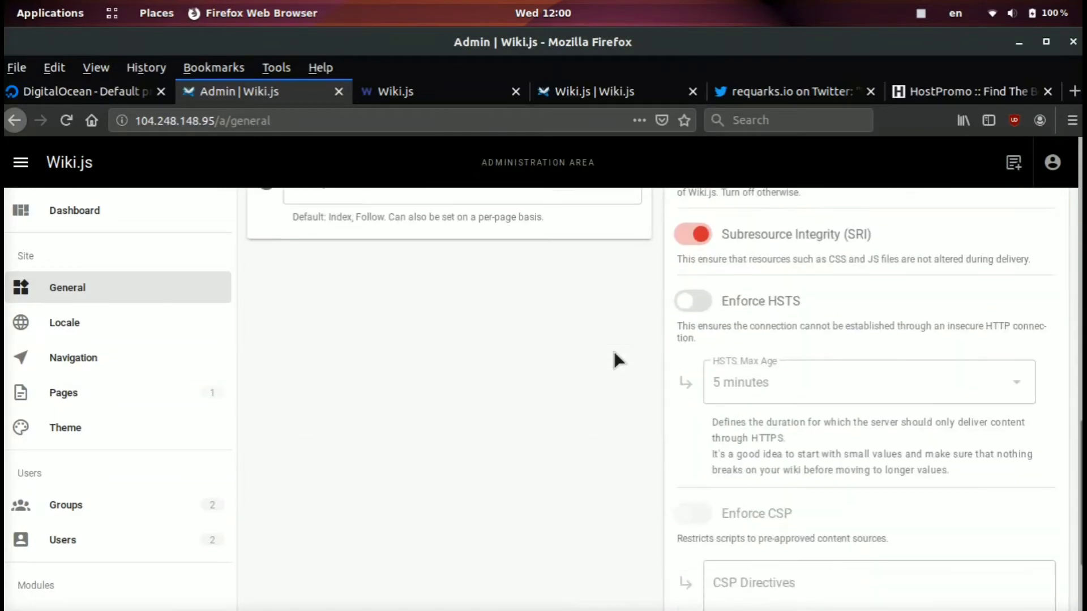
scroll(down, 3)
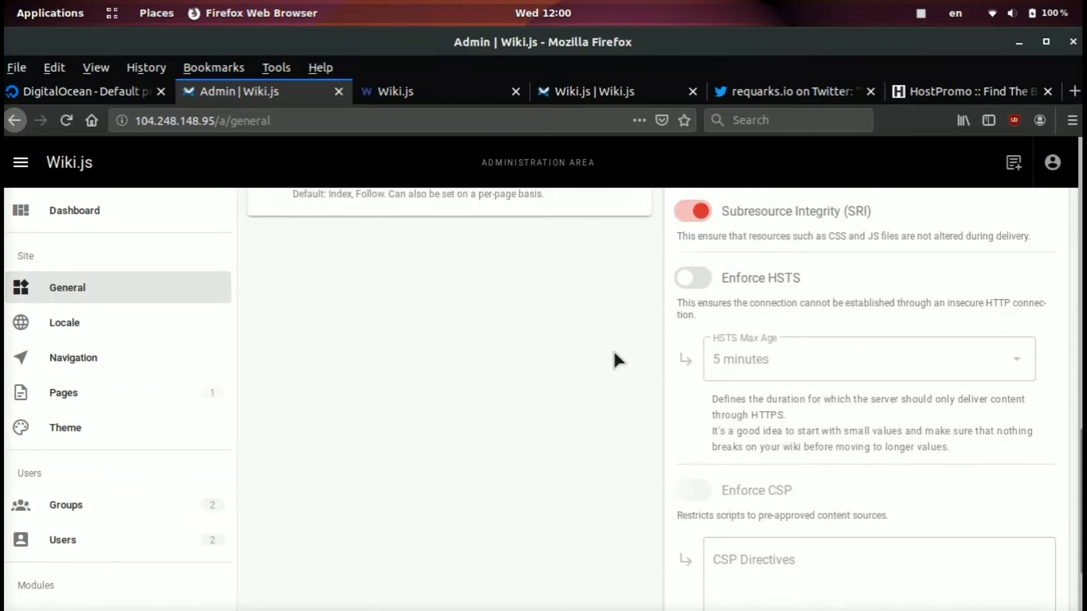
click(65, 322)
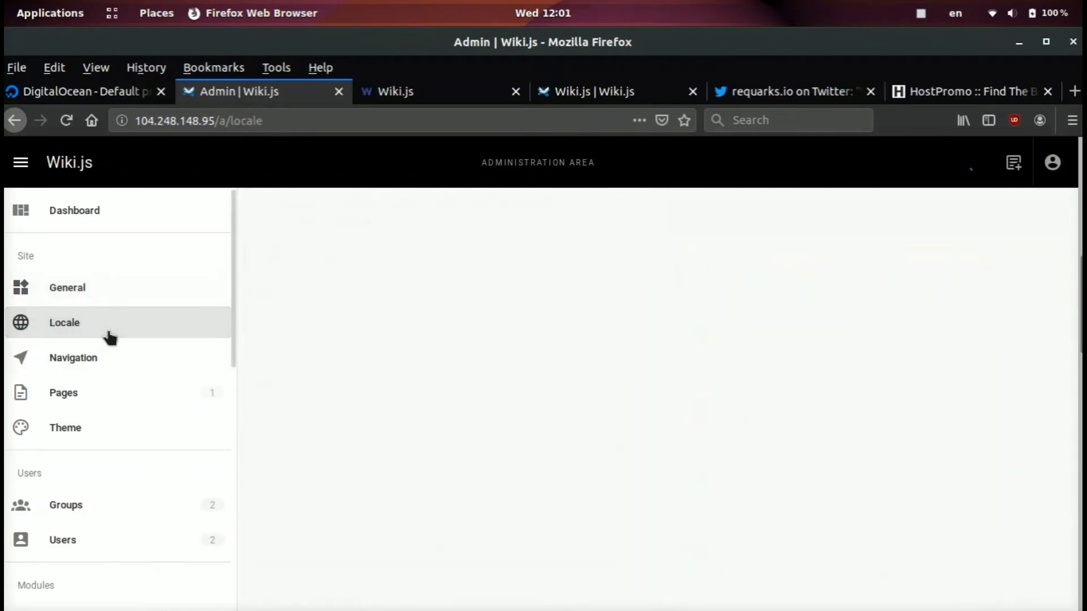
Step: Look over the Locale settings and language downloads, then view Navigation with its single Home item
click(65, 322)
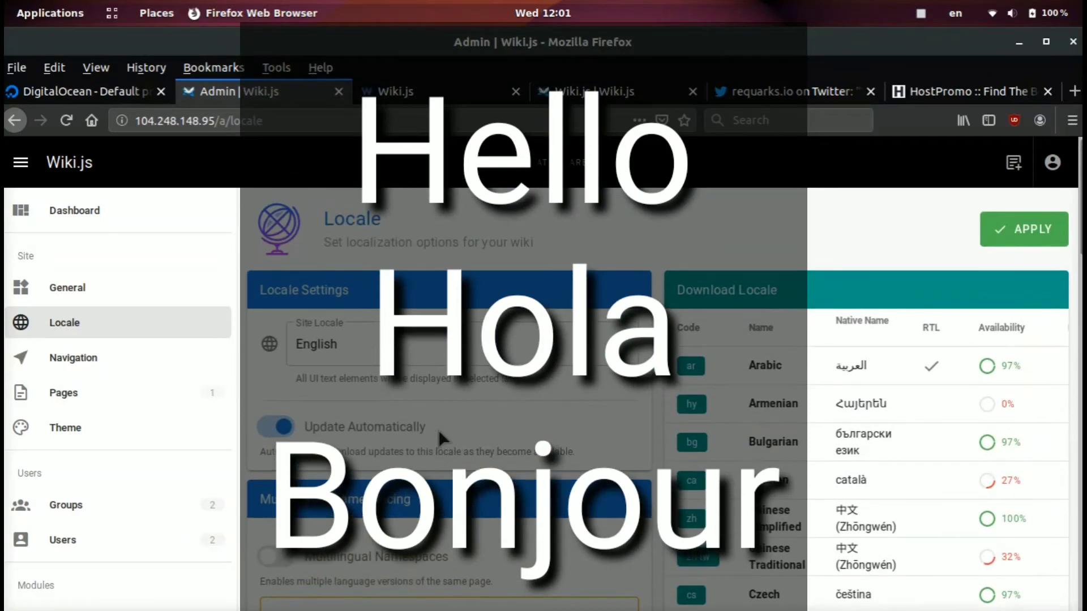
scroll(down, 3)
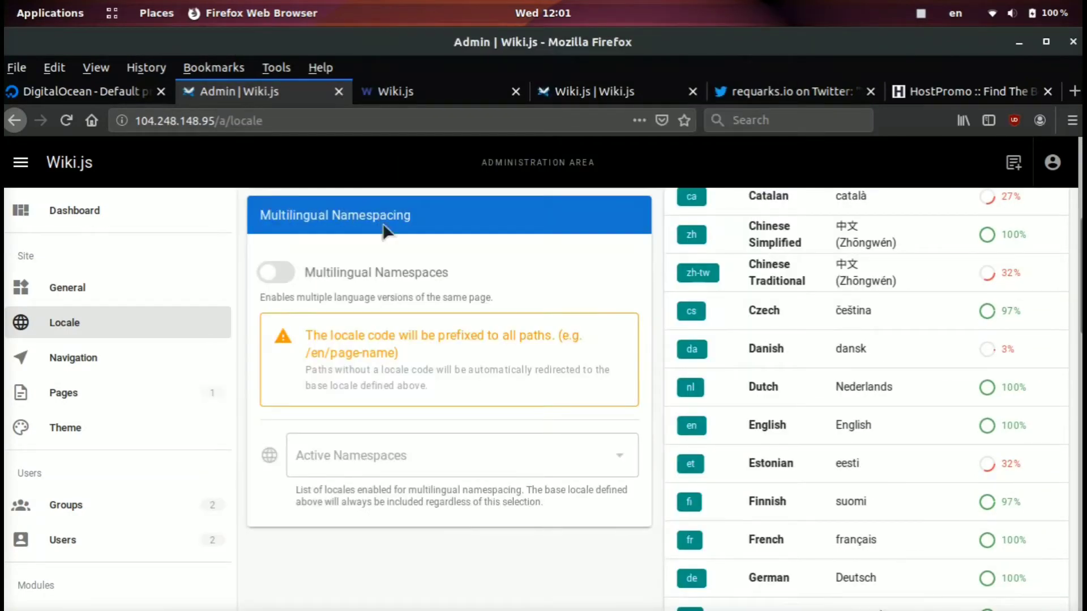
mouse_move(355, 320)
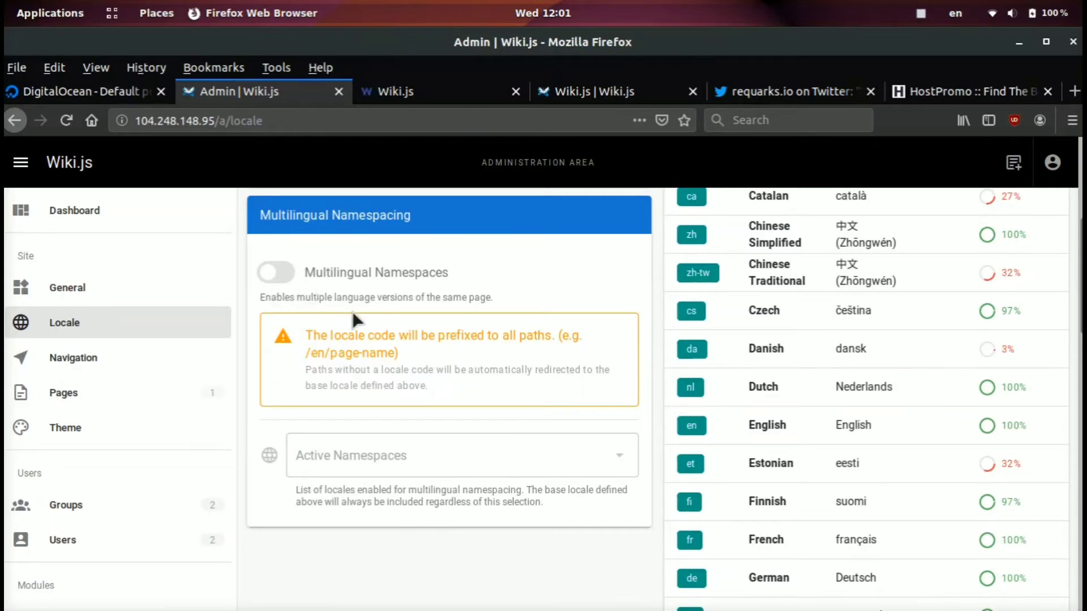
mouse_move(416, 358)
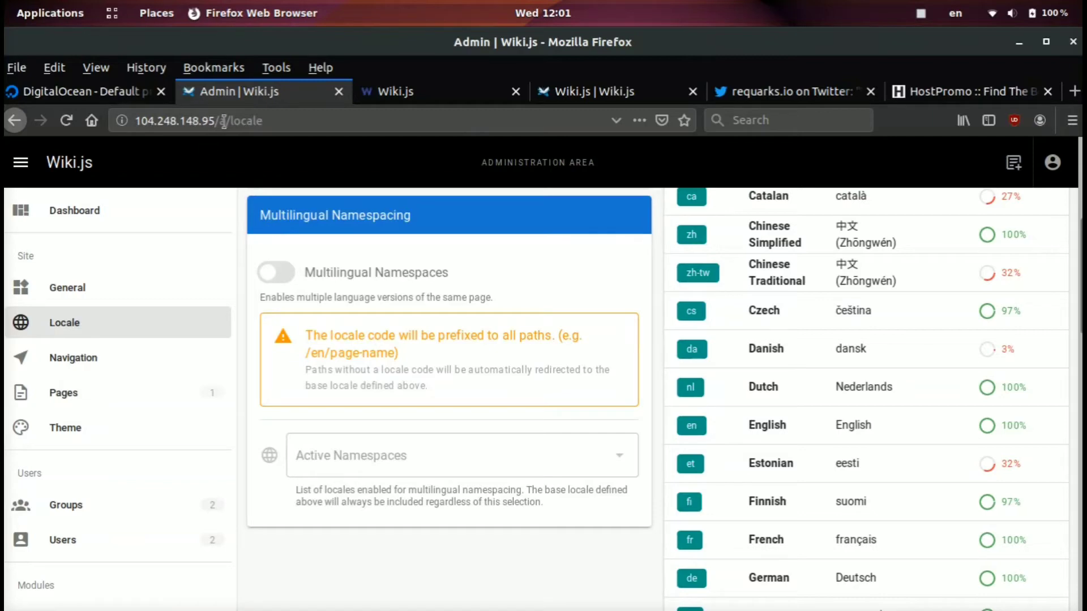
click(73, 358)
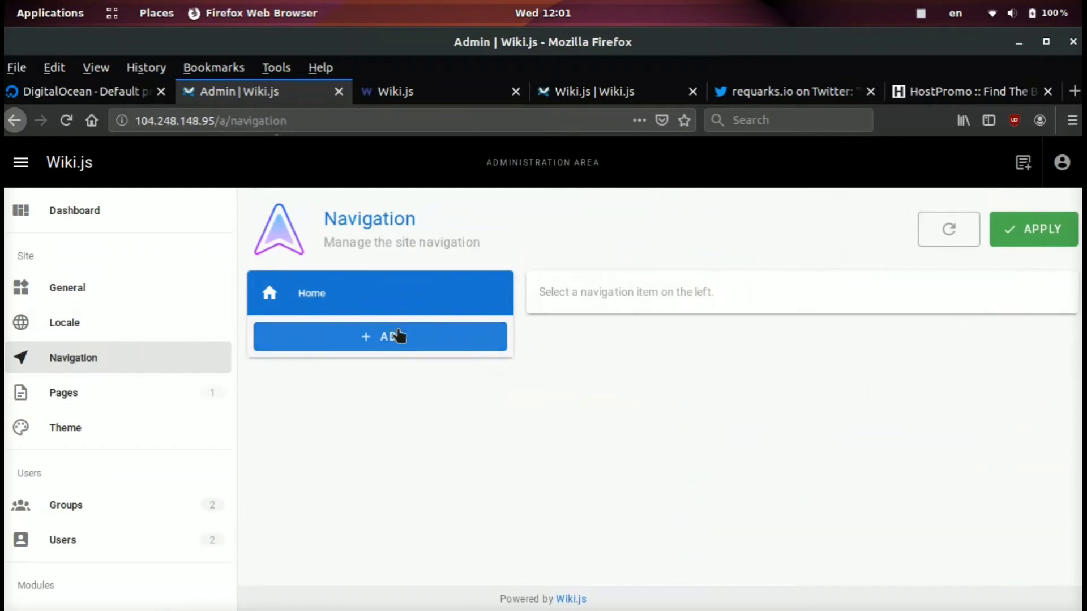
Step: Add a divider and a new link labelled 'About' below Home in the navigation
click(379, 336)
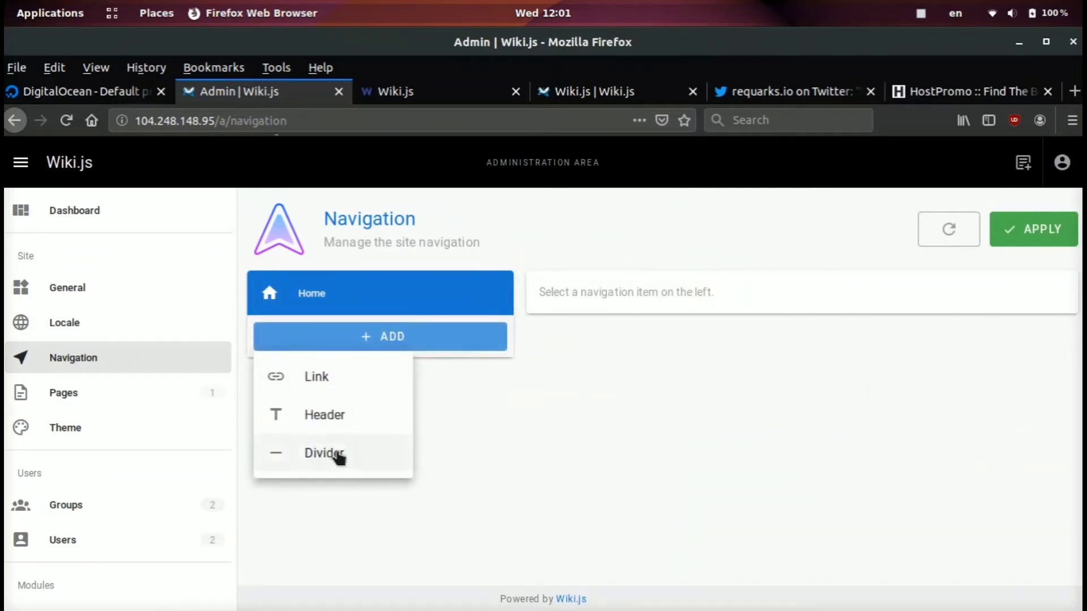
click(323, 453)
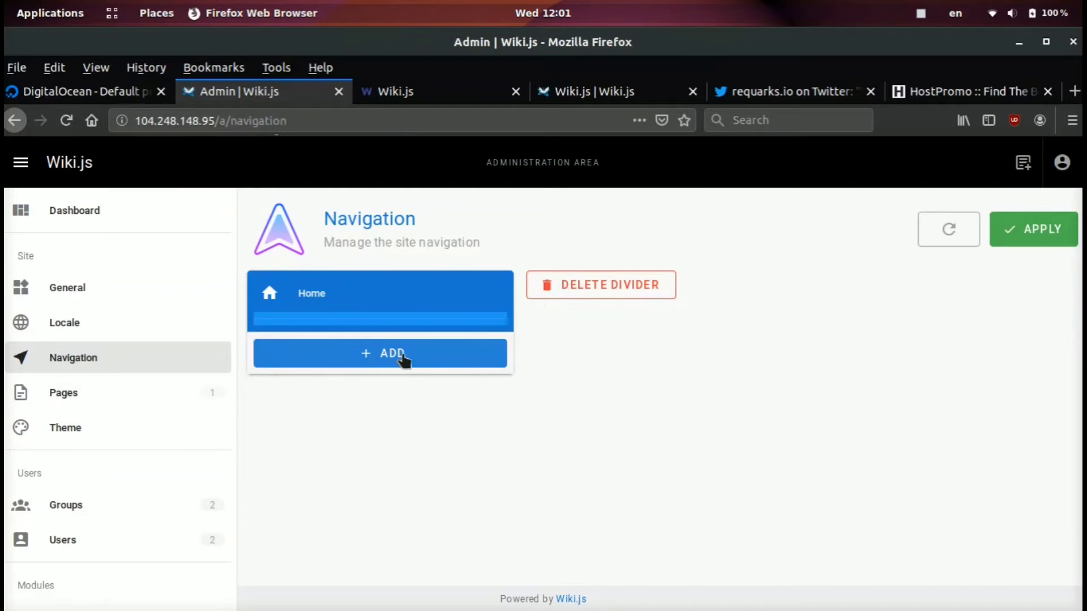
click(380, 353)
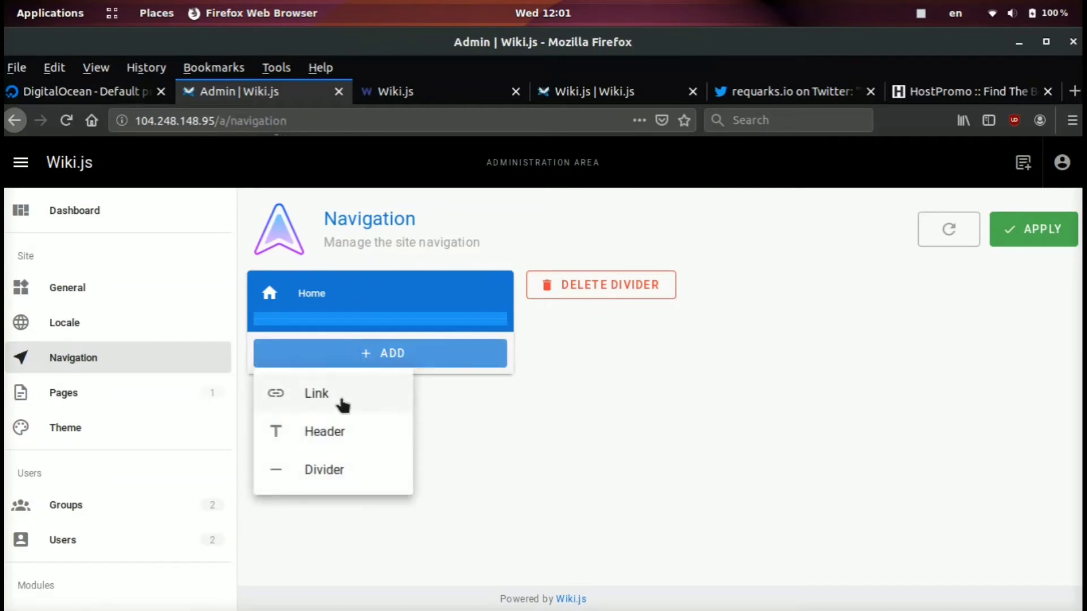
click(316, 394)
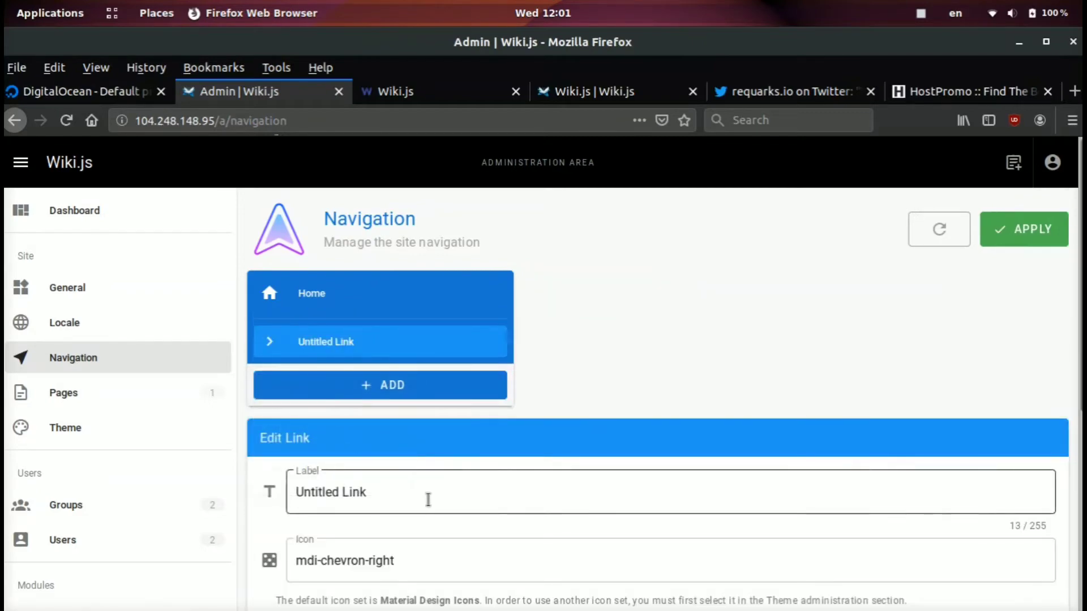
text(About)
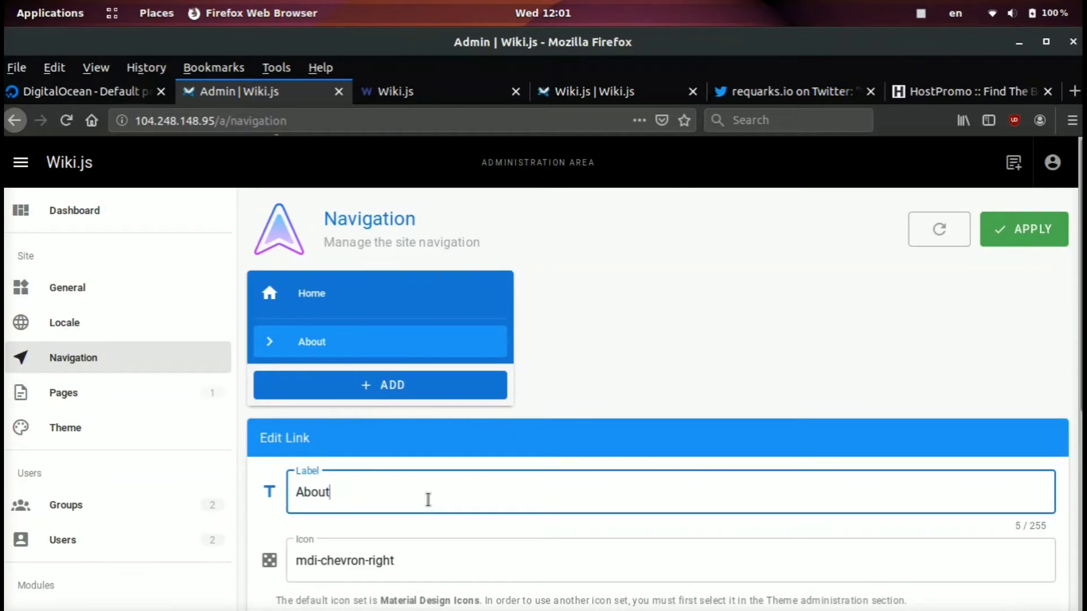
Step: Point the About link at internal path /about, save the navigation, and view Pages
scroll(down, 3)
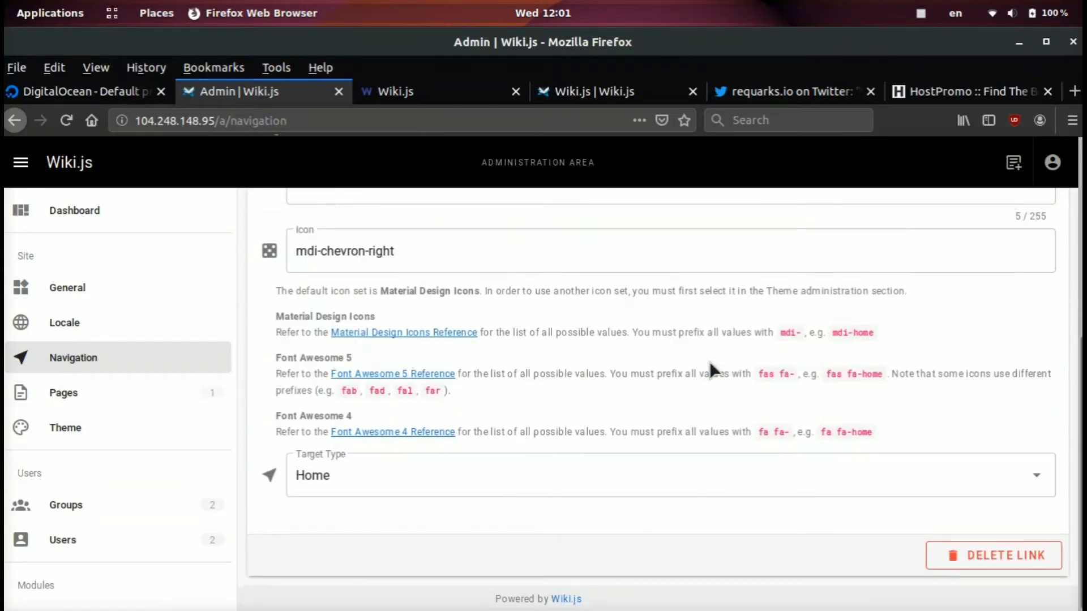
click(658, 475)
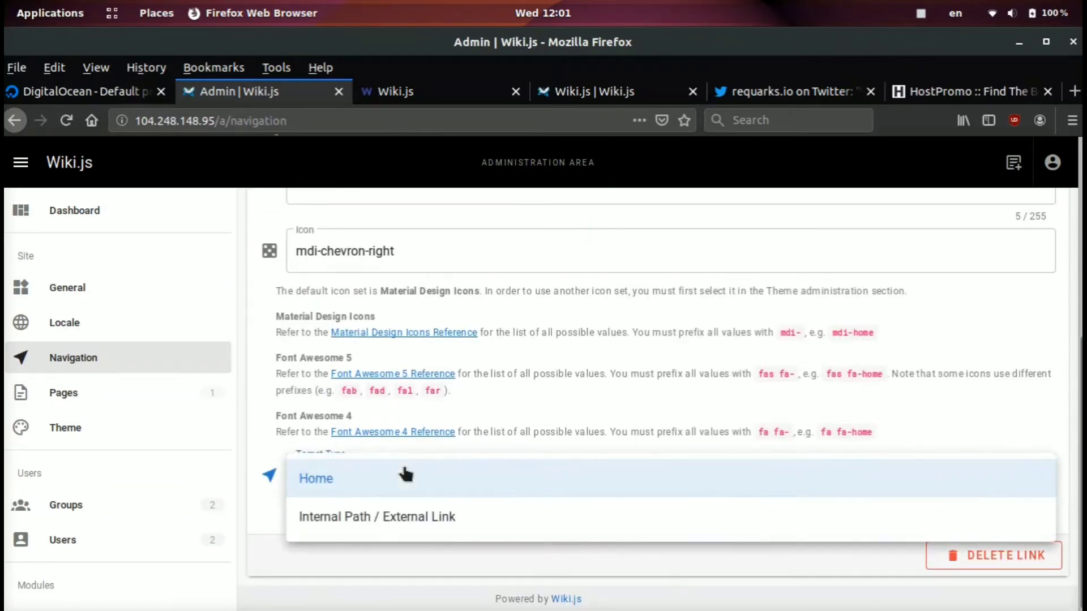
click(377, 516)
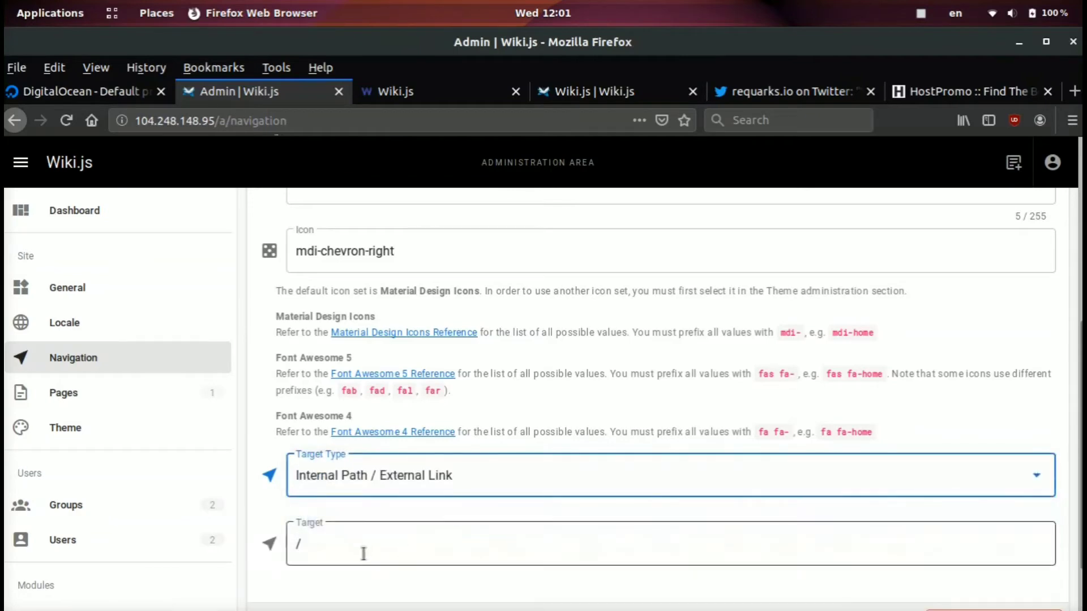
text(about)
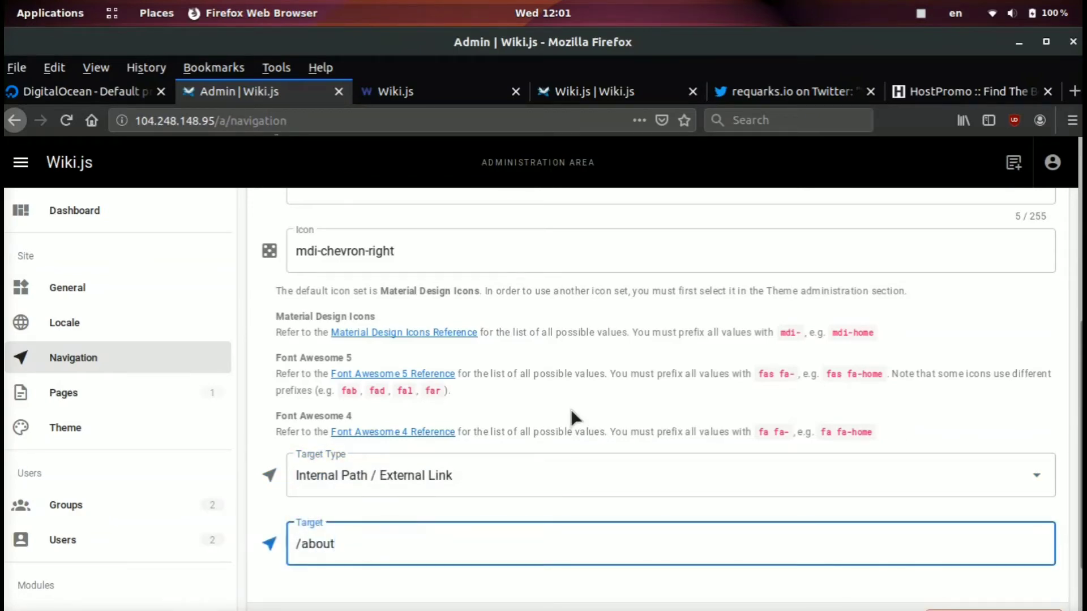
scroll(down, 3)
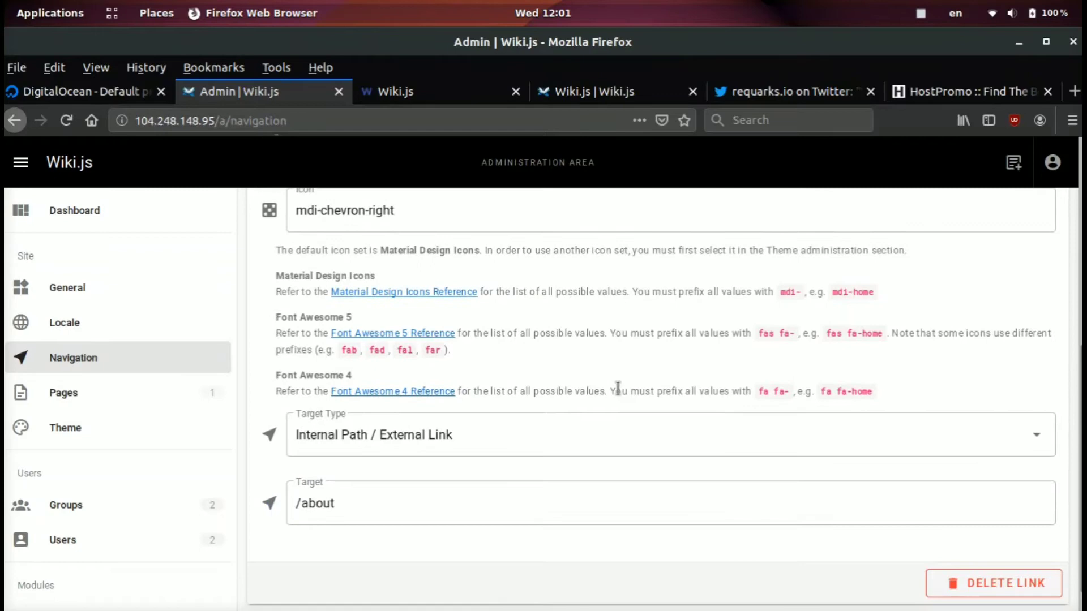
scroll(down, 3)
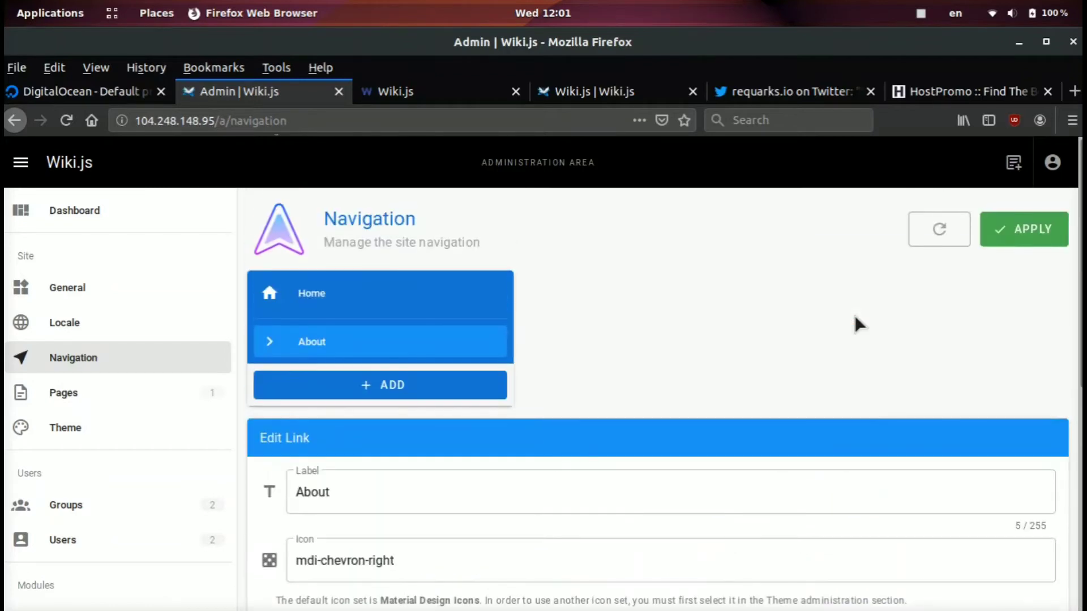
click(1024, 230)
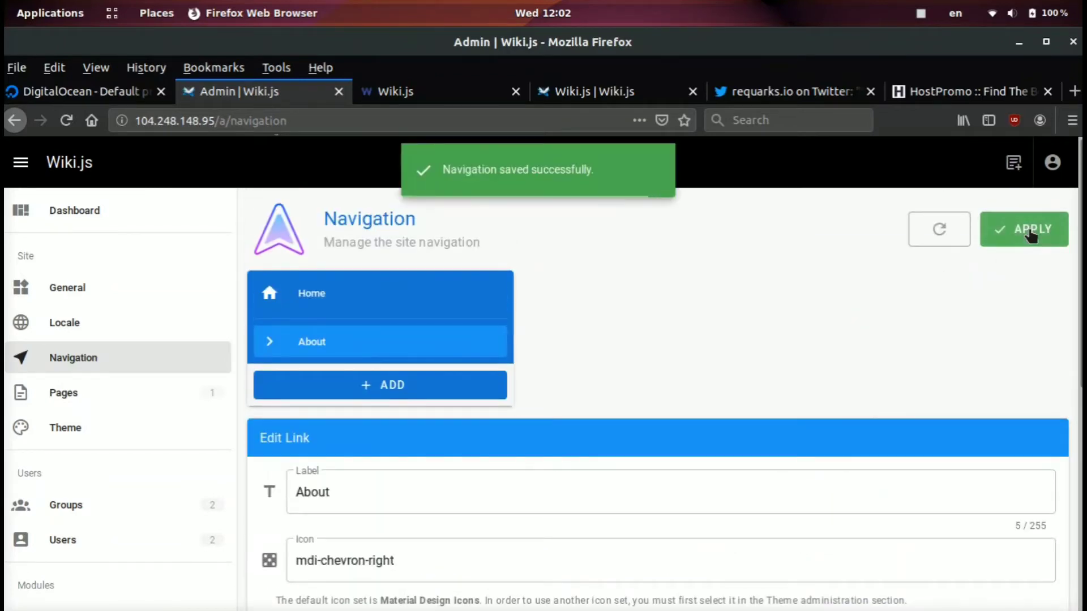
click(63, 393)
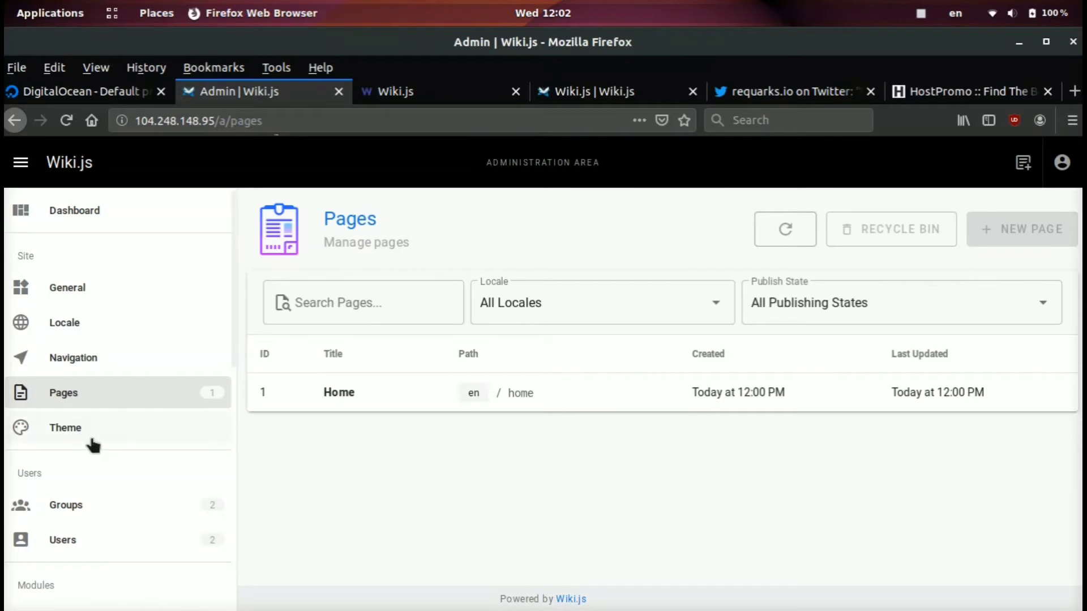
Step: Enable Dark Mode in the Theme settings and apply the change
click(65, 428)
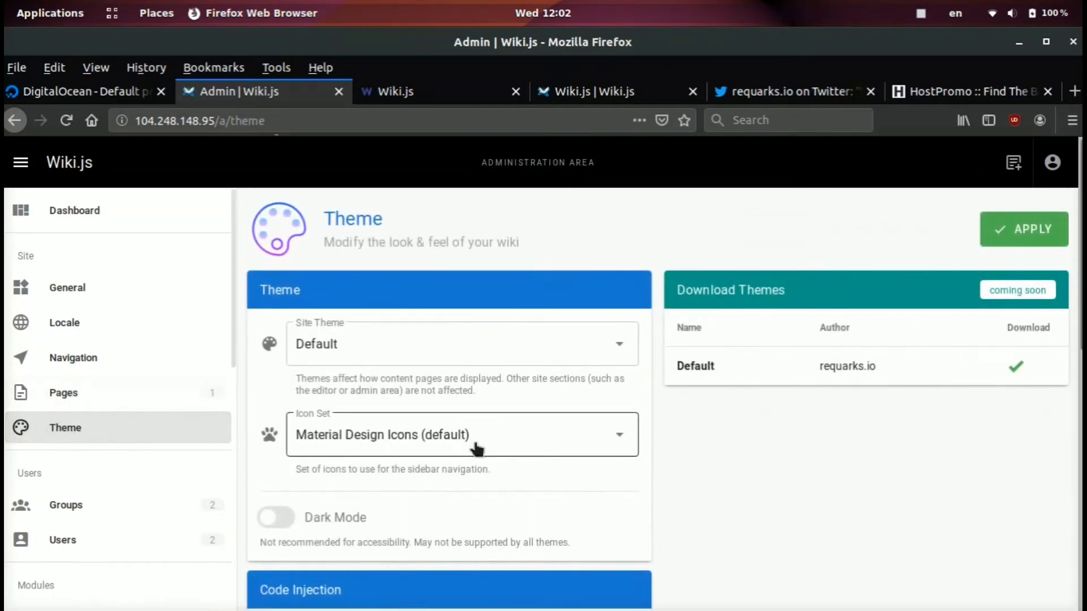
click(462, 343)
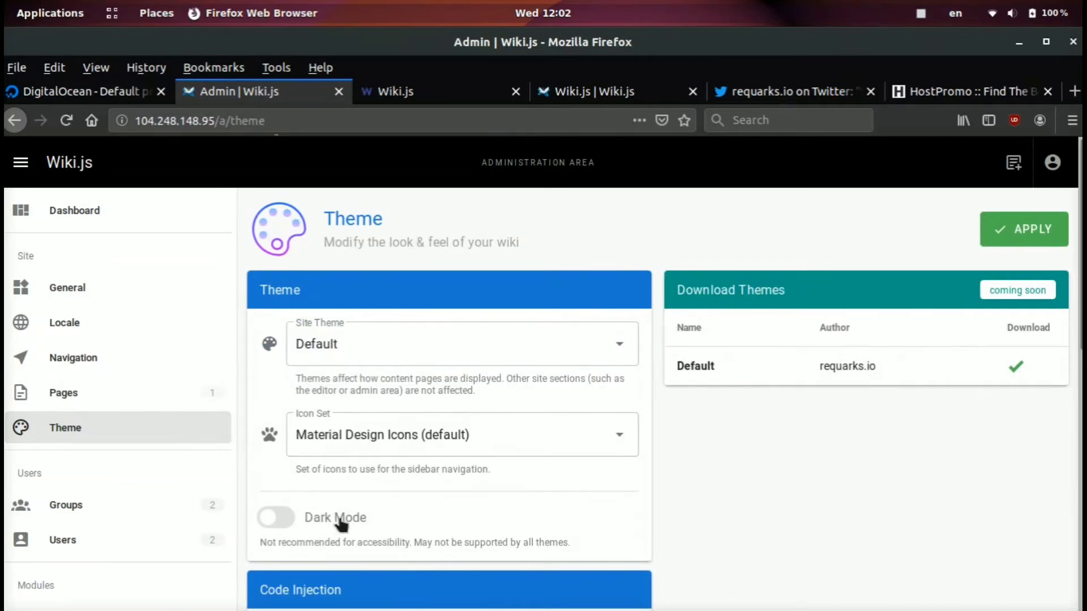
click(276, 518)
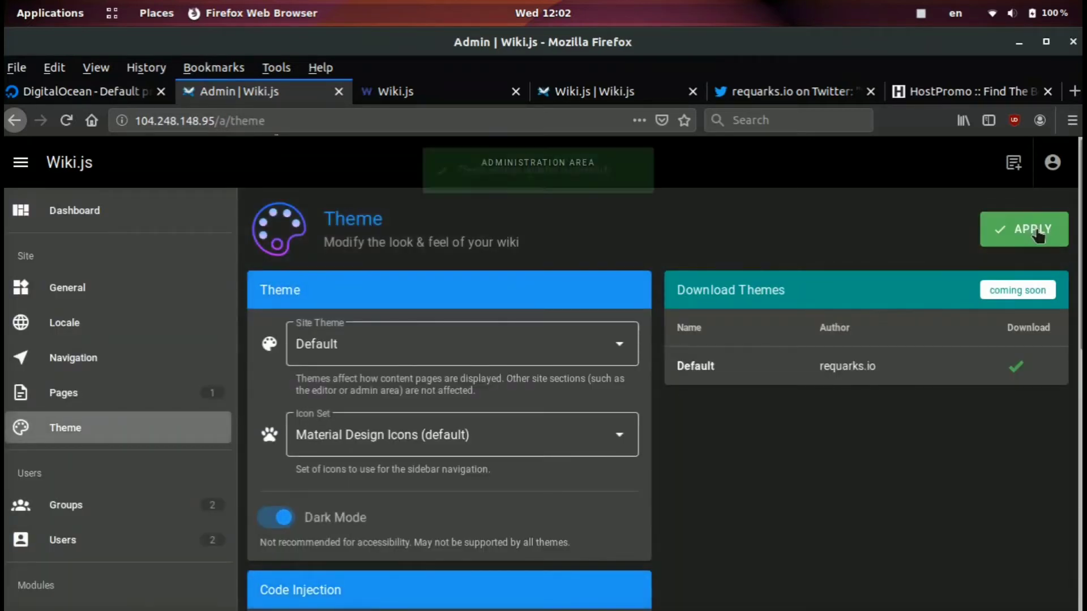
click(1024, 229)
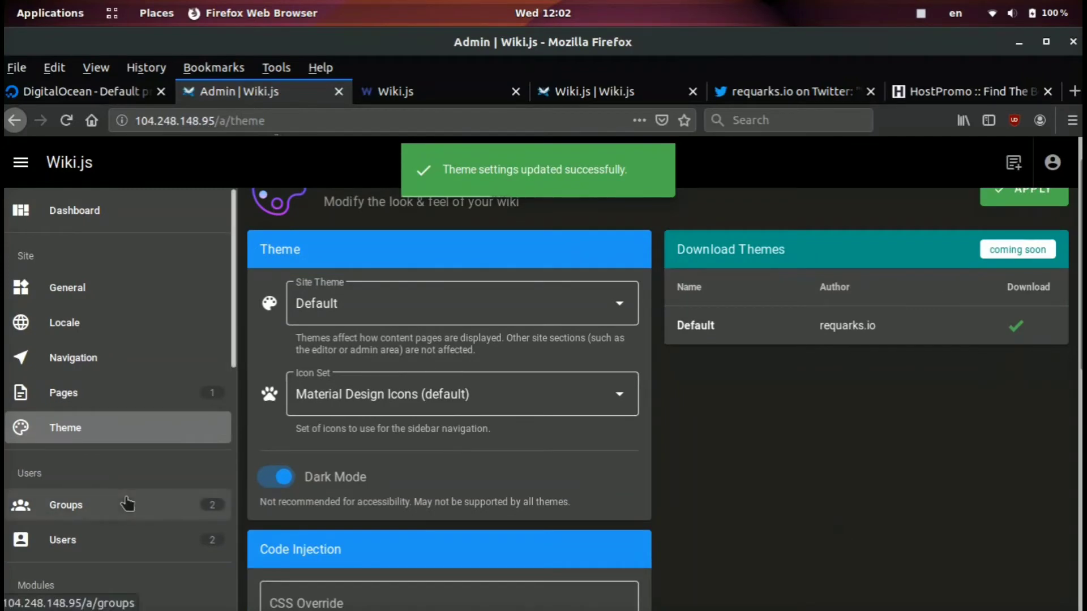
Step: Review the Administrators and Guests groups, then view the Administrator and Guest users
click(66, 504)
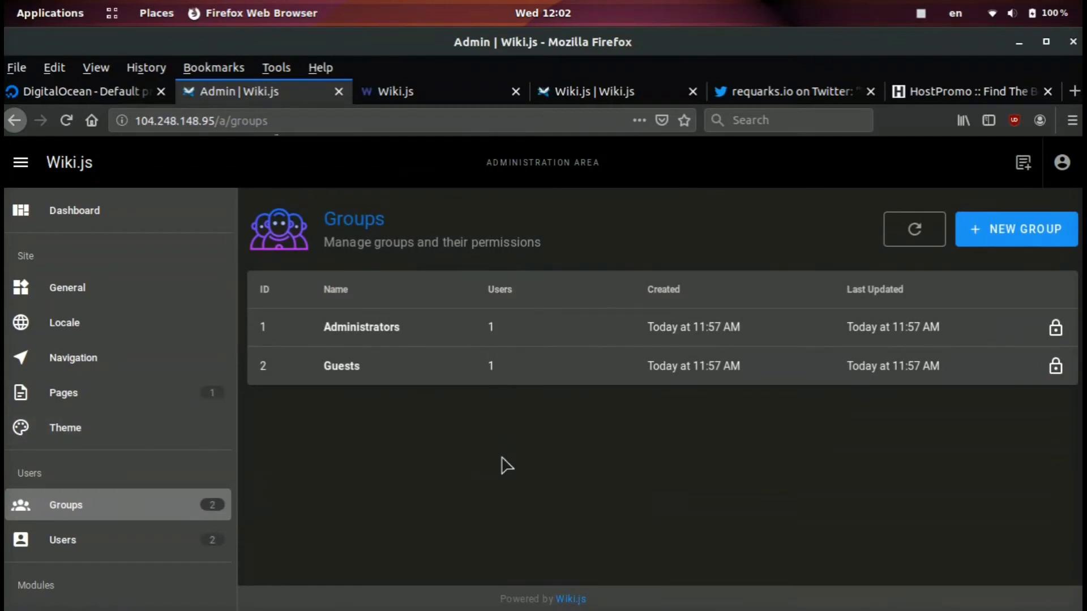
mouse_move(318, 238)
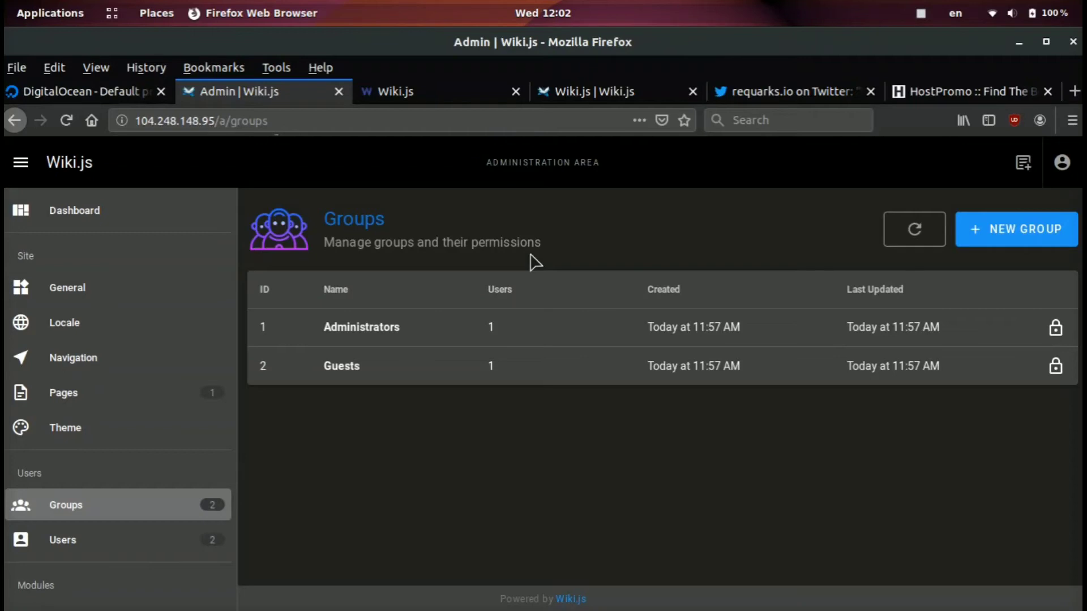
mouse_move(425, 382)
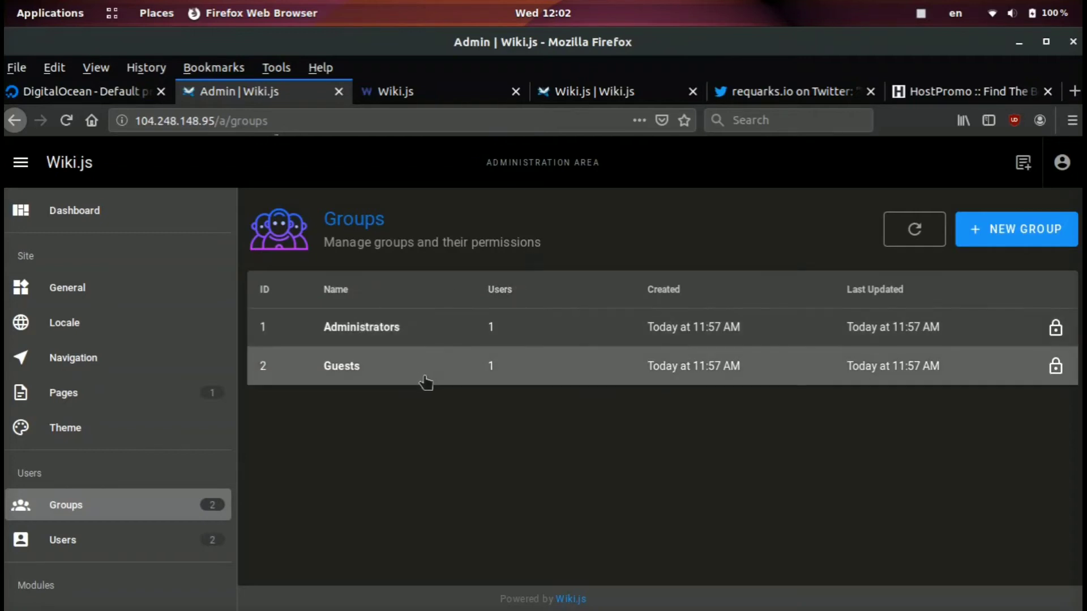
click(874, 290)
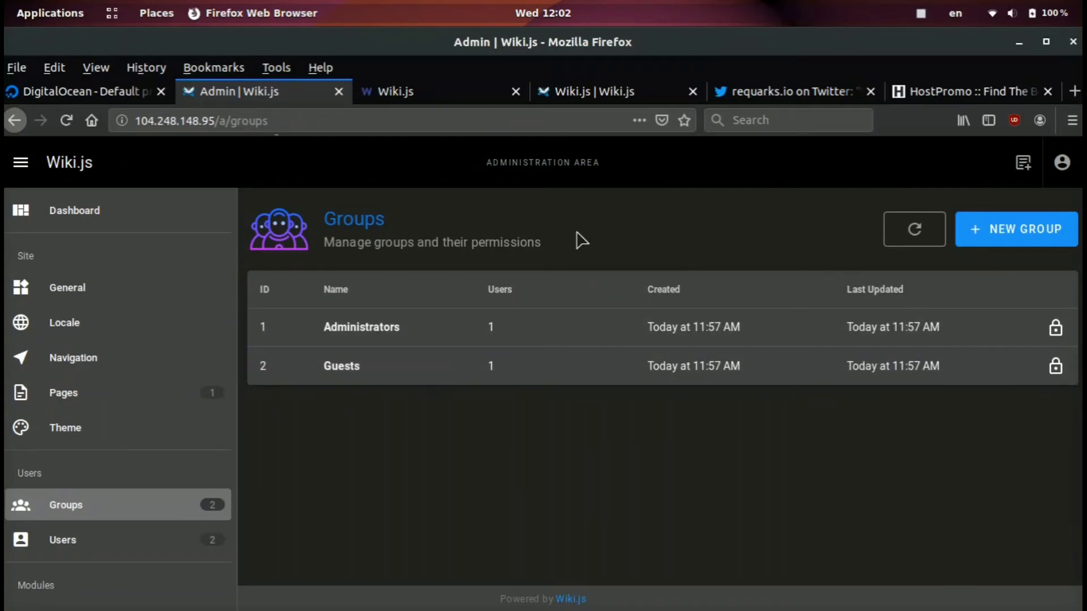
mouse_move(284, 519)
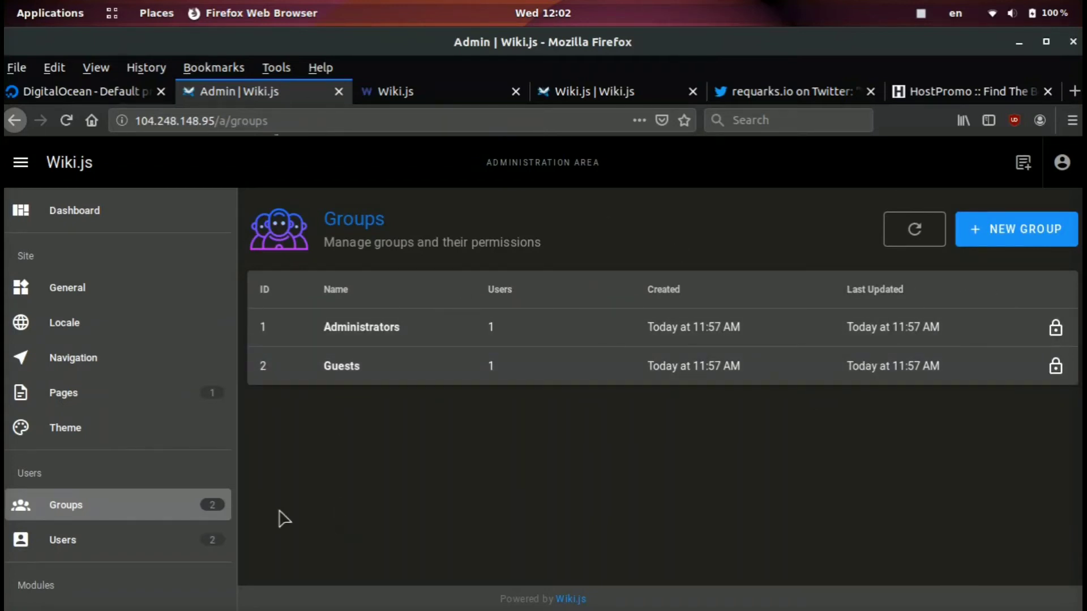
click(62, 539)
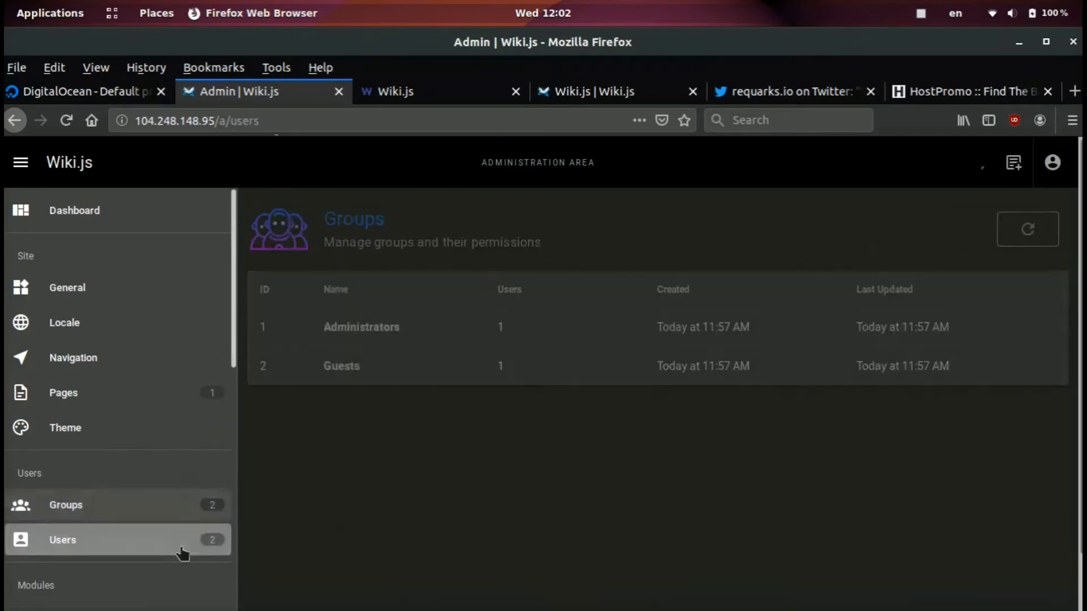
click(63, 540)
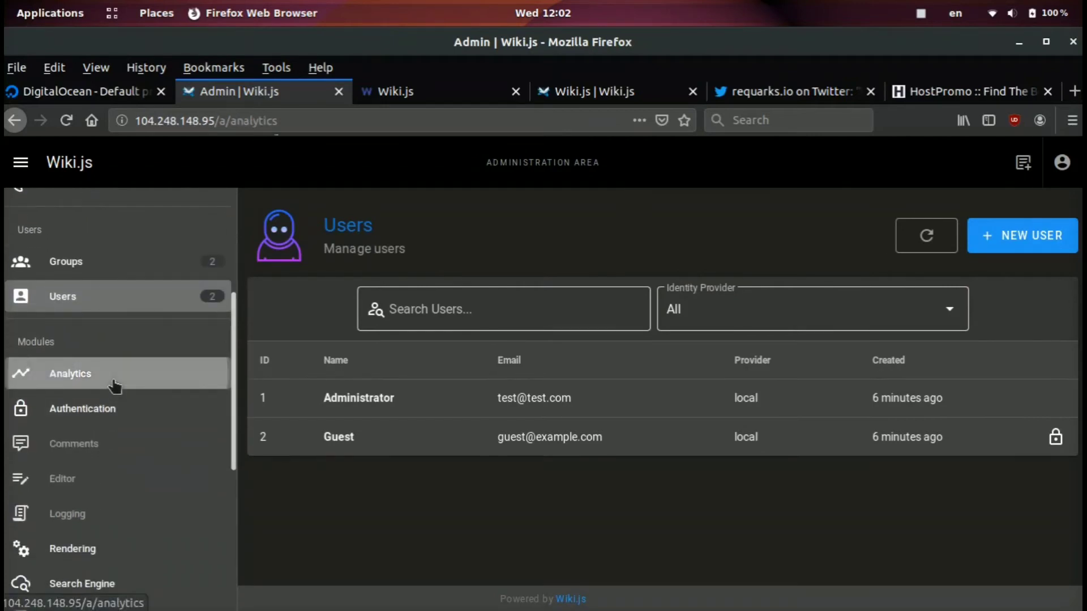
Step: Browse the Analytics providers and inspect Countly's settings, then go to Authentication
click(70, 374)
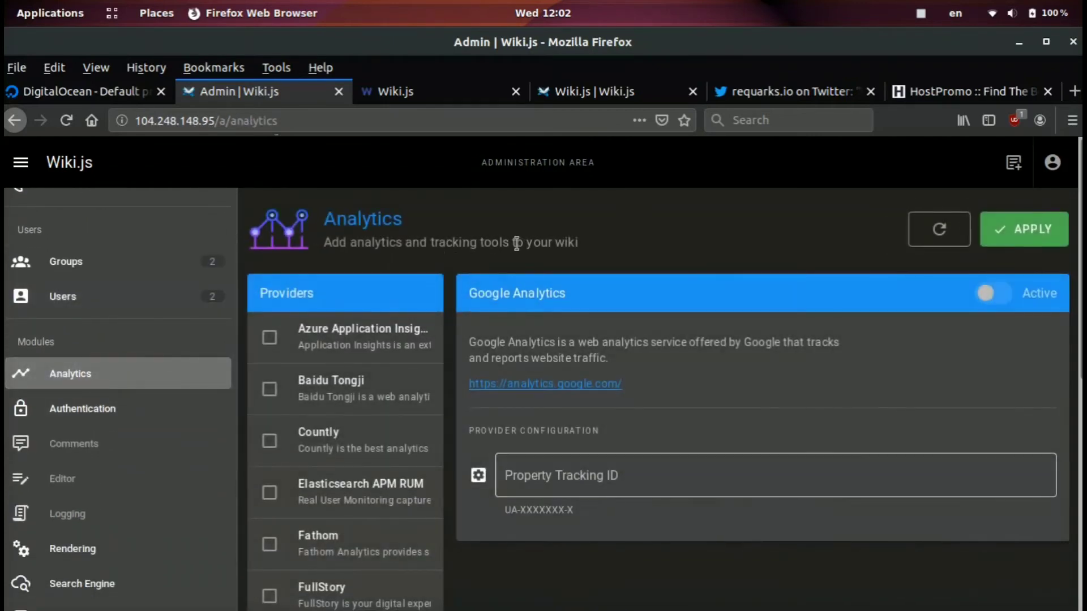
scroll(down, 3)
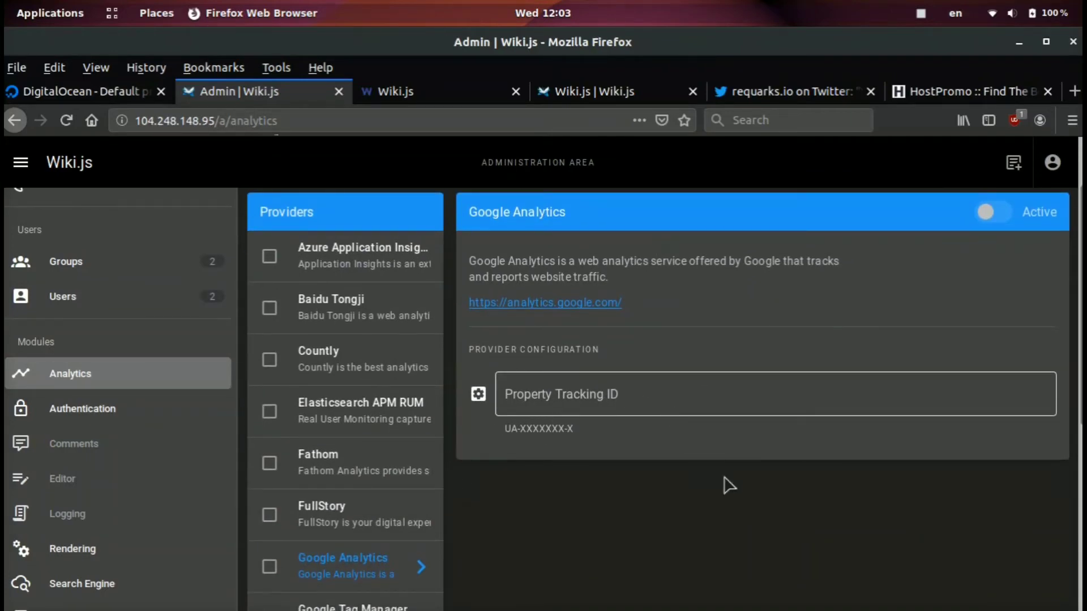
mouse_move(486, 503)
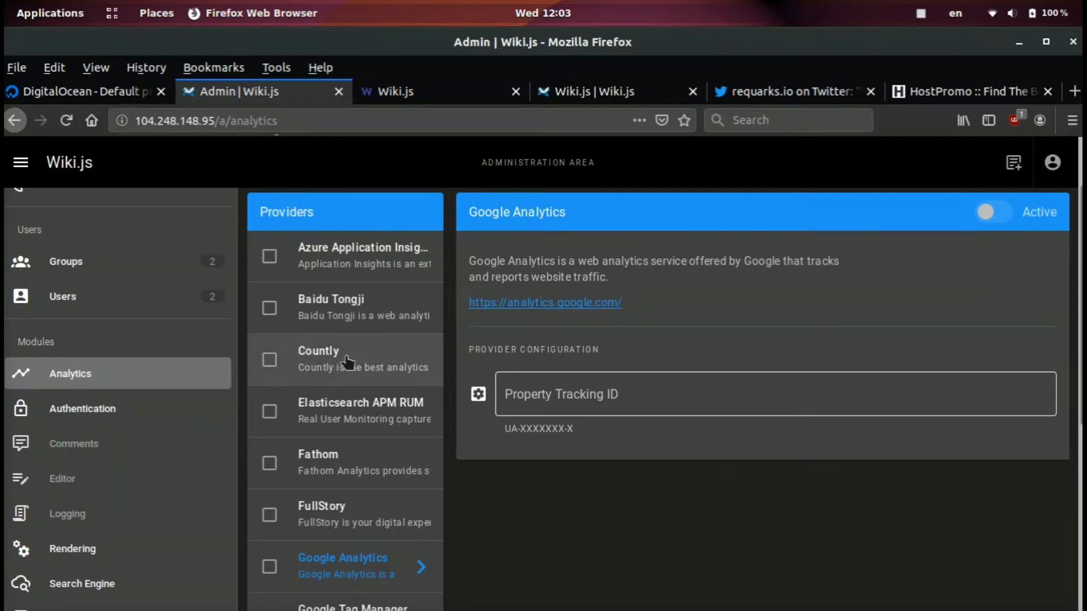
click(344, 358)
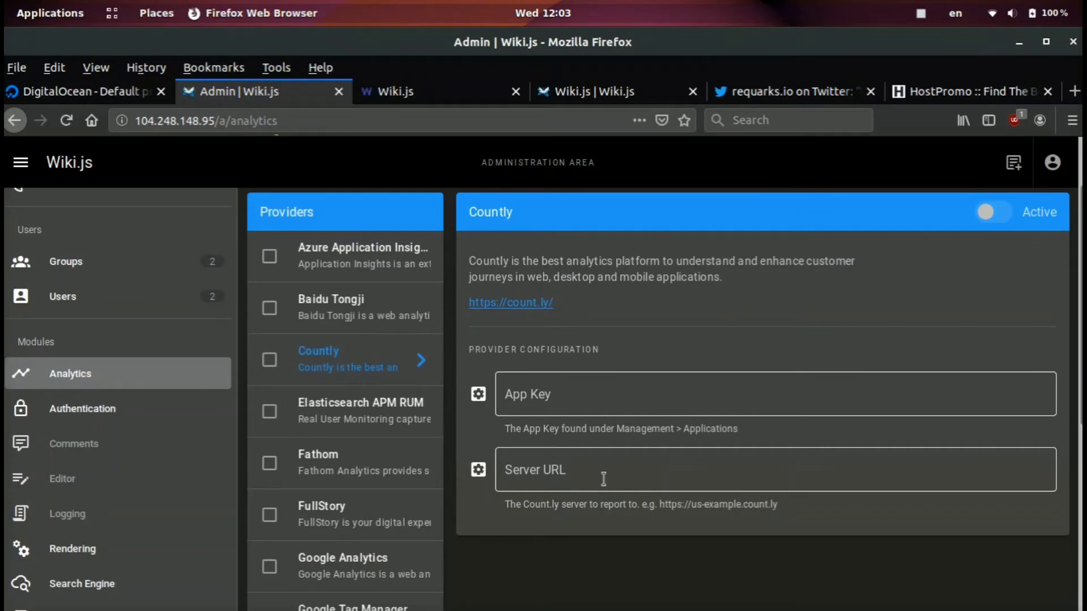
click(82, 408)
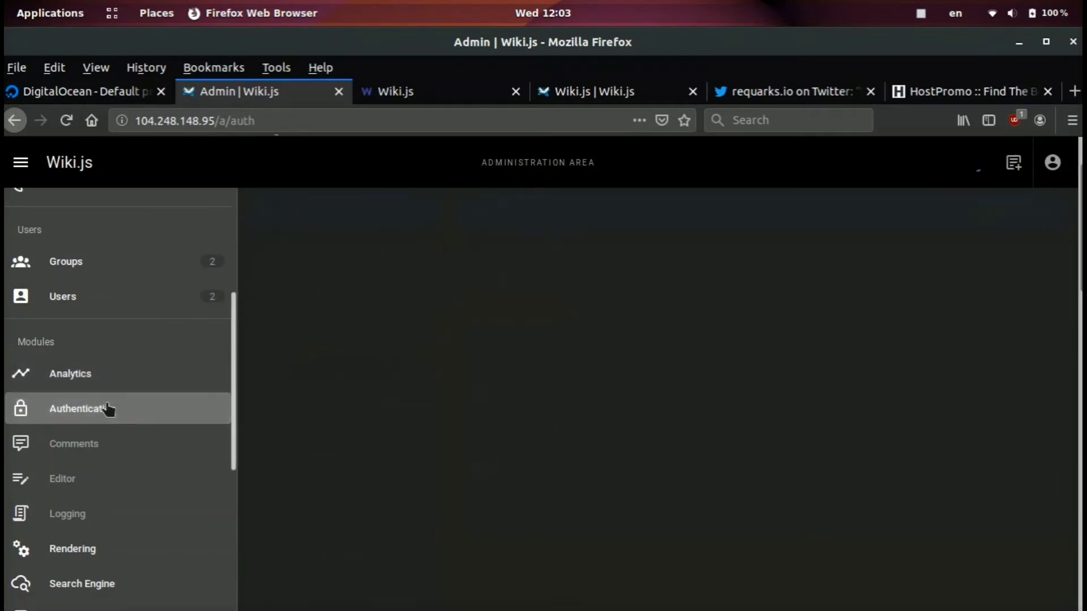
click(81, 408)
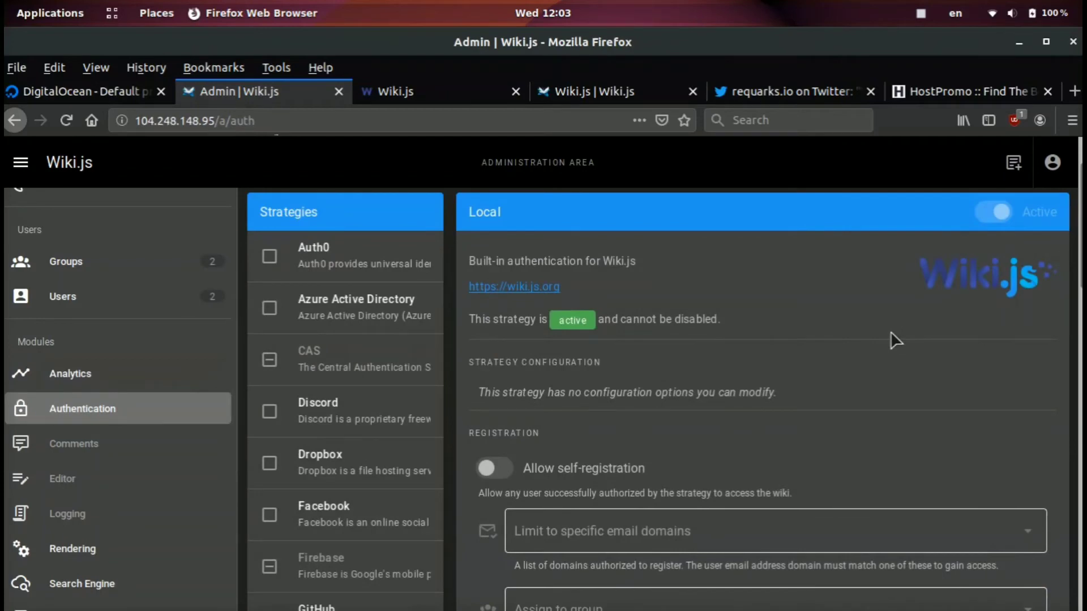
scroll(down, 3)
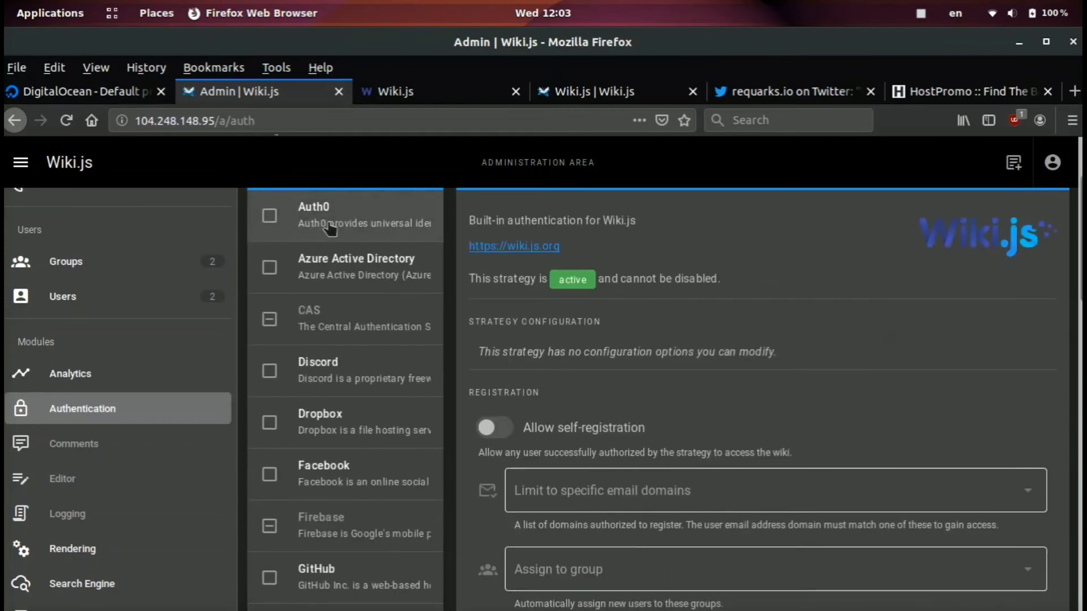
mouse_move(421, 368)
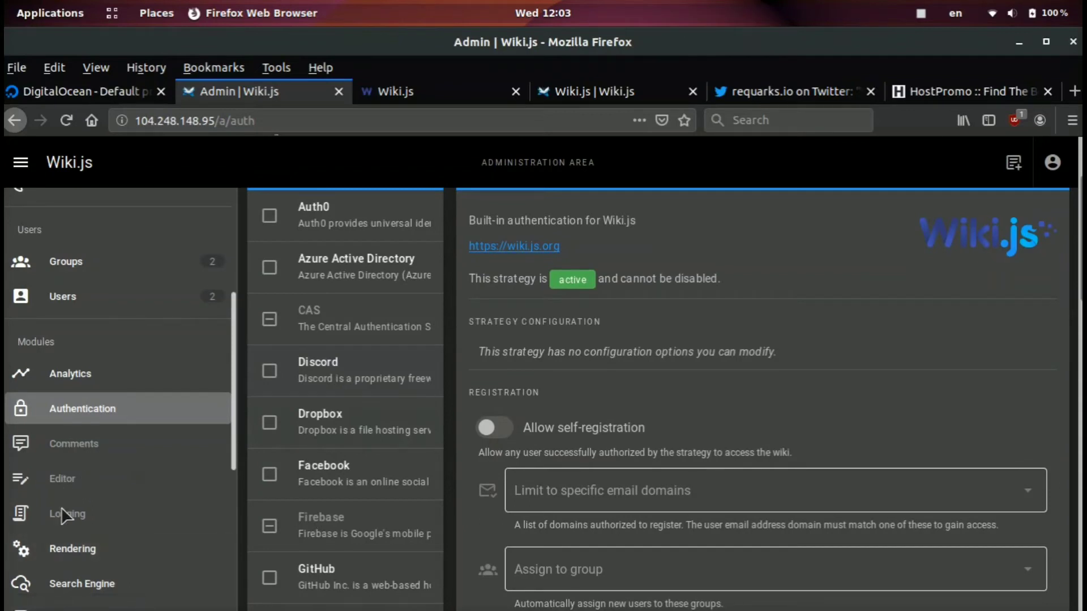
mouse_move(117, 450)
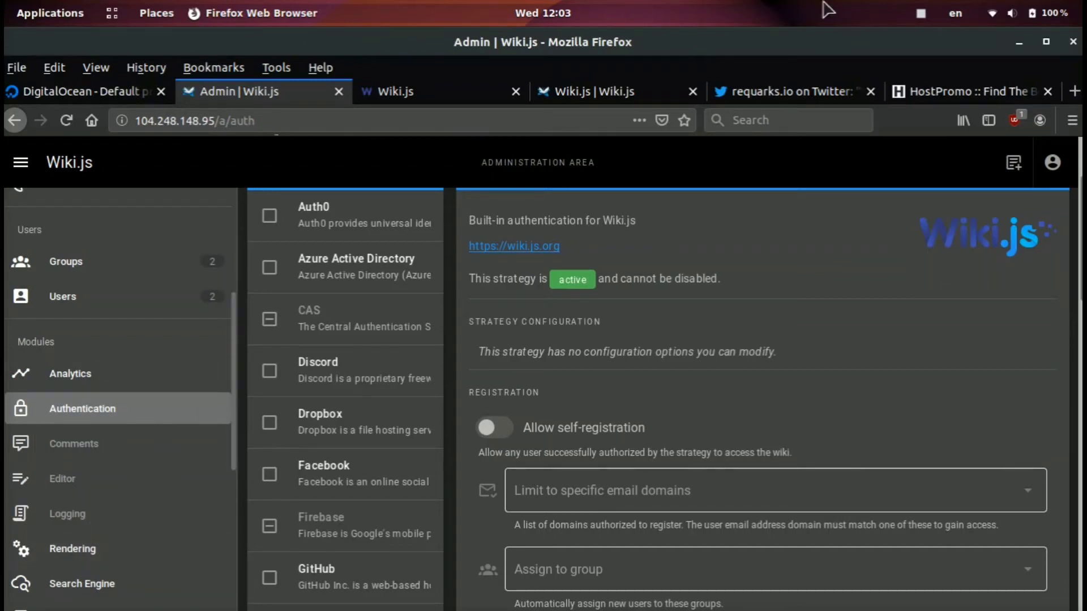
click(920, 13)
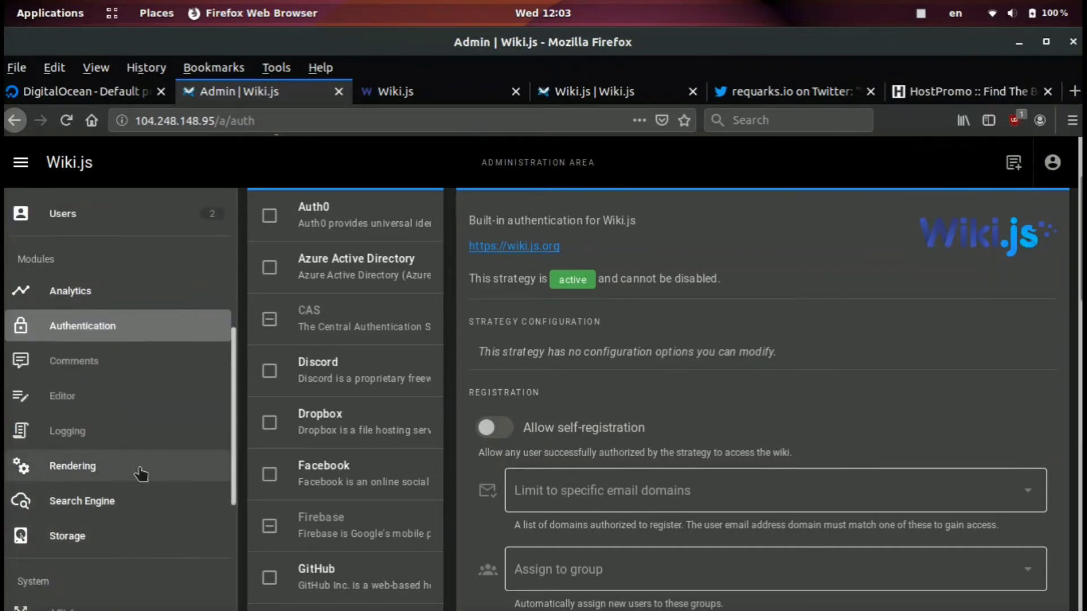
Step: View the Rendering page's markdown-to-html pipeline with Core enabled and HTML allowed
click(72, 466)
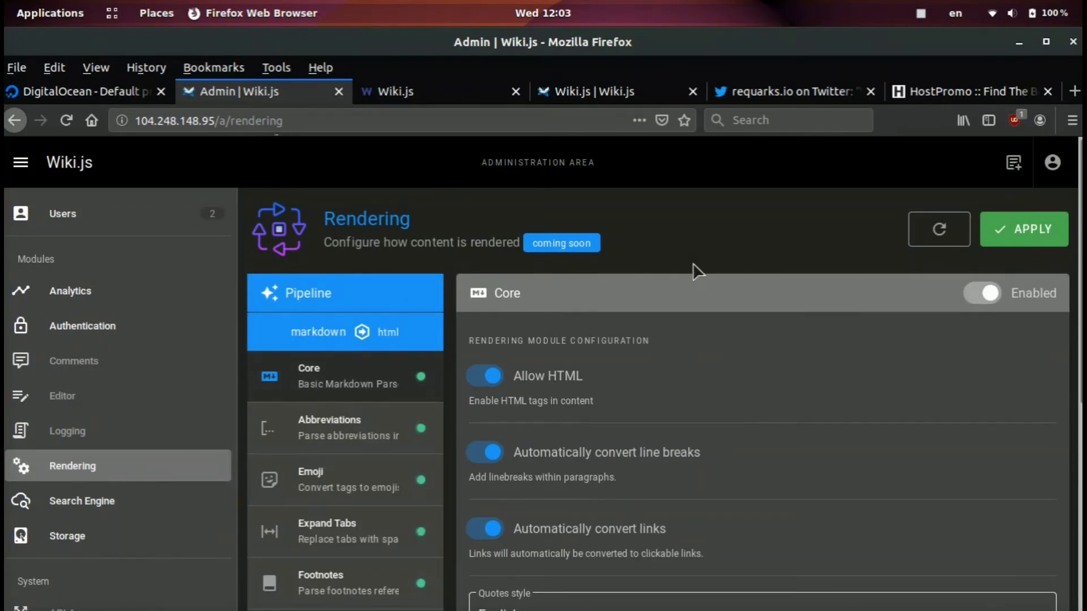
scroll(down, 3)
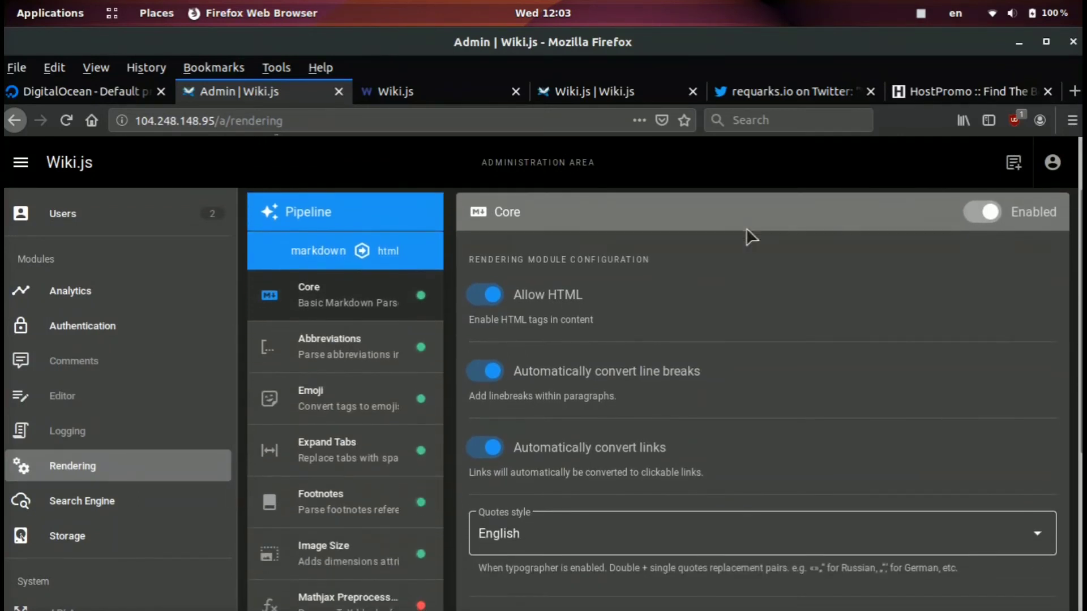
mouse_move(606, 425)
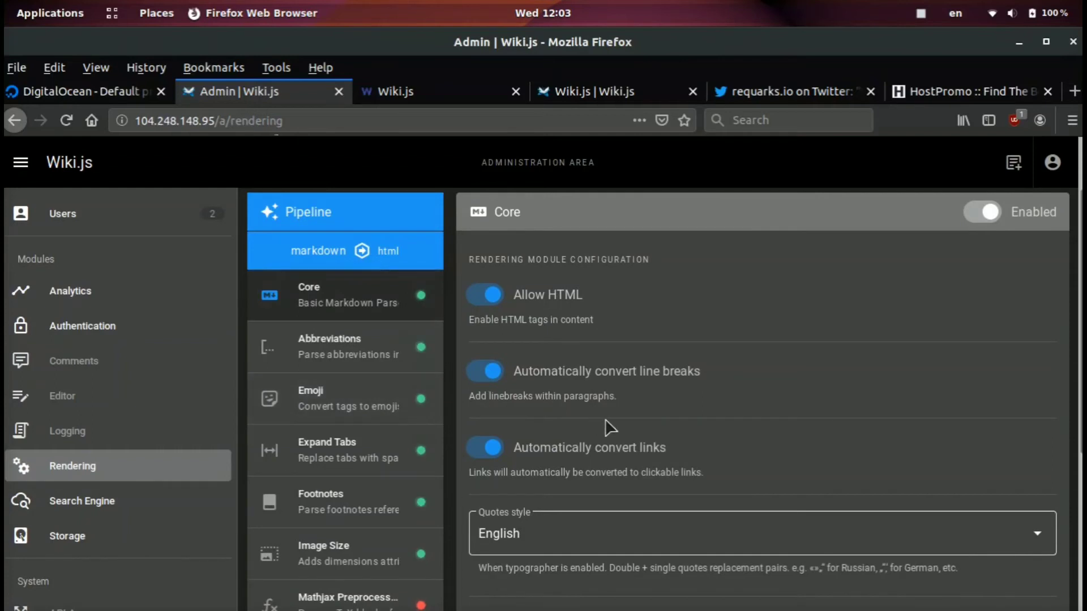
mouse_move(661, 331)
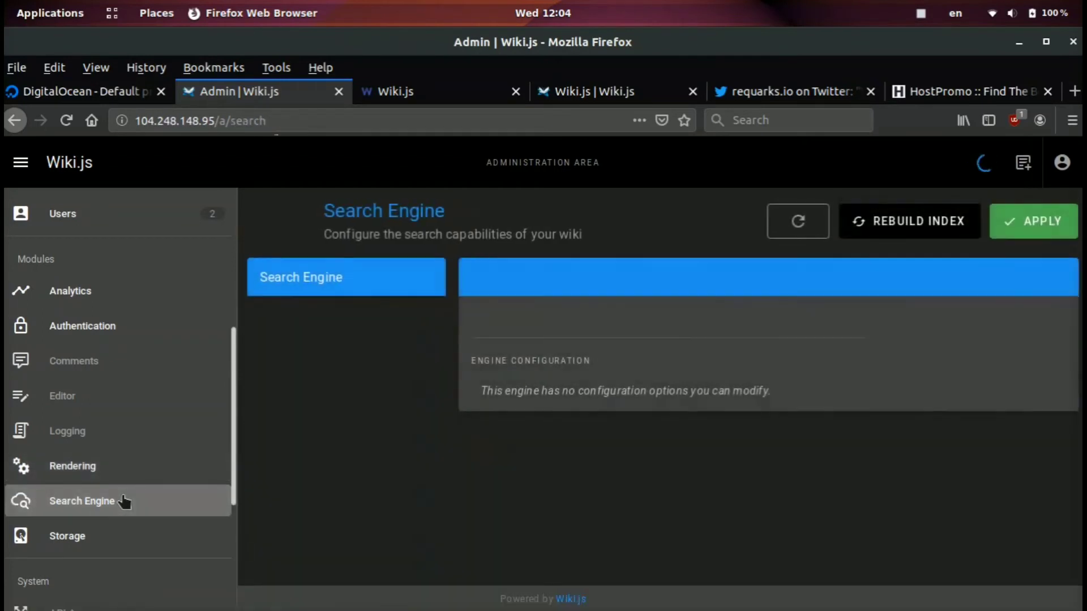
click(82, 500)
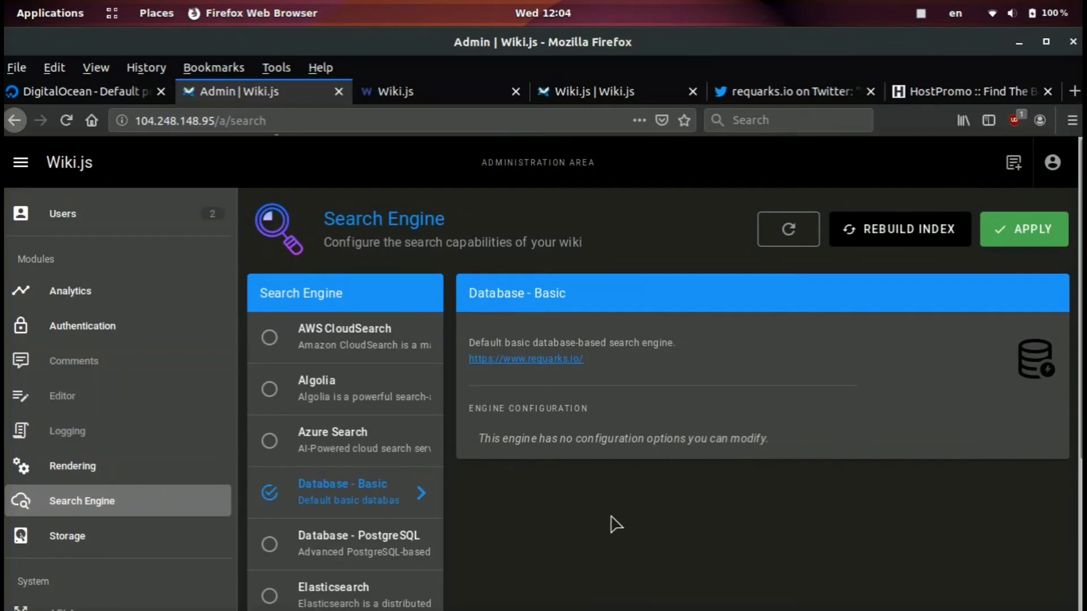
scroll(down, 3)
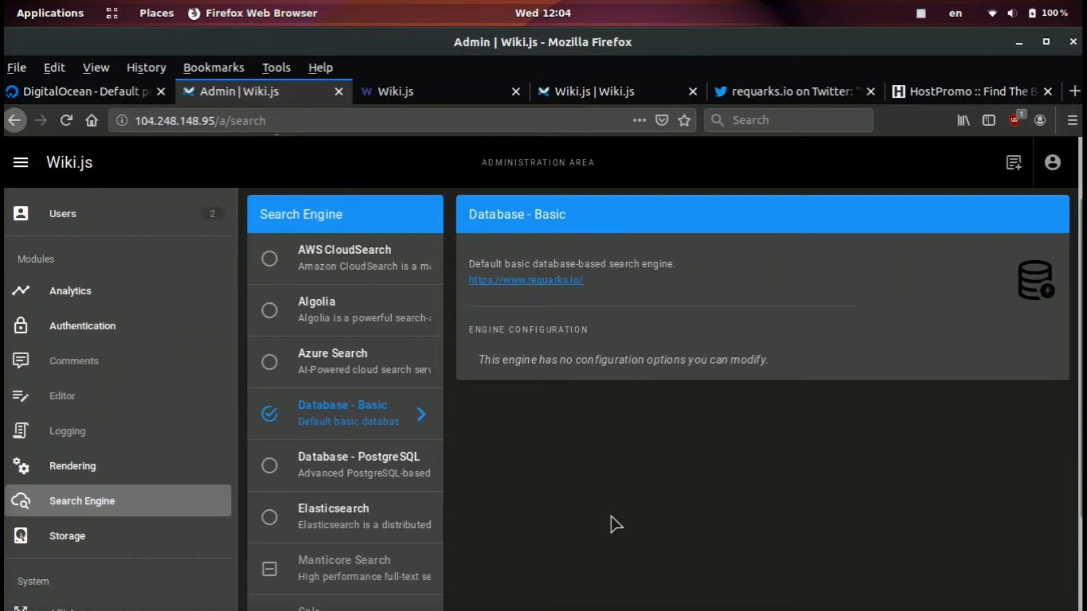
mouse_move(413, 419)
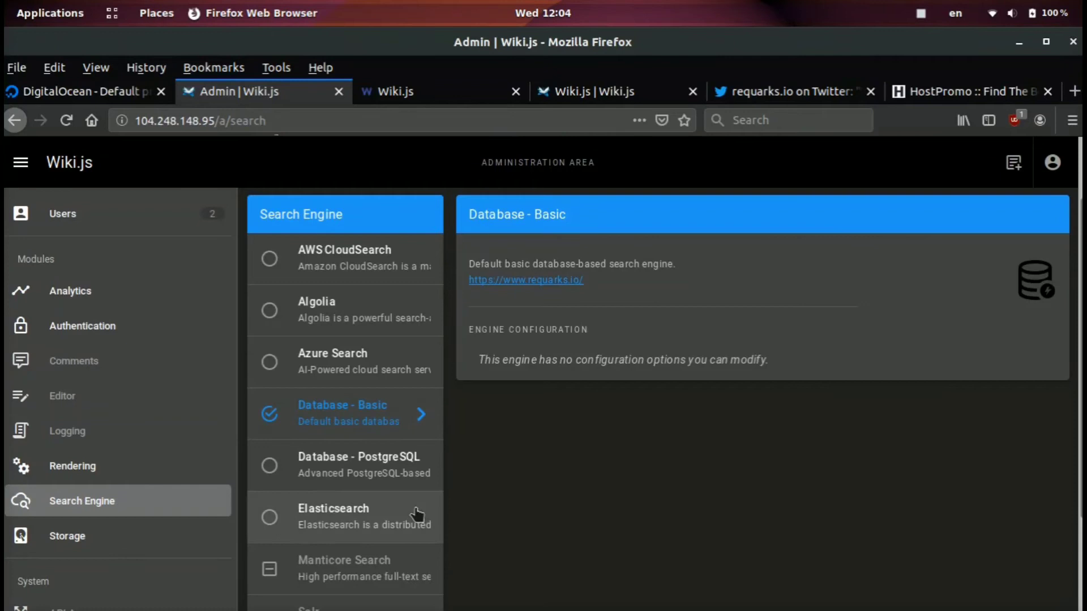
mouse_move(121, 537)
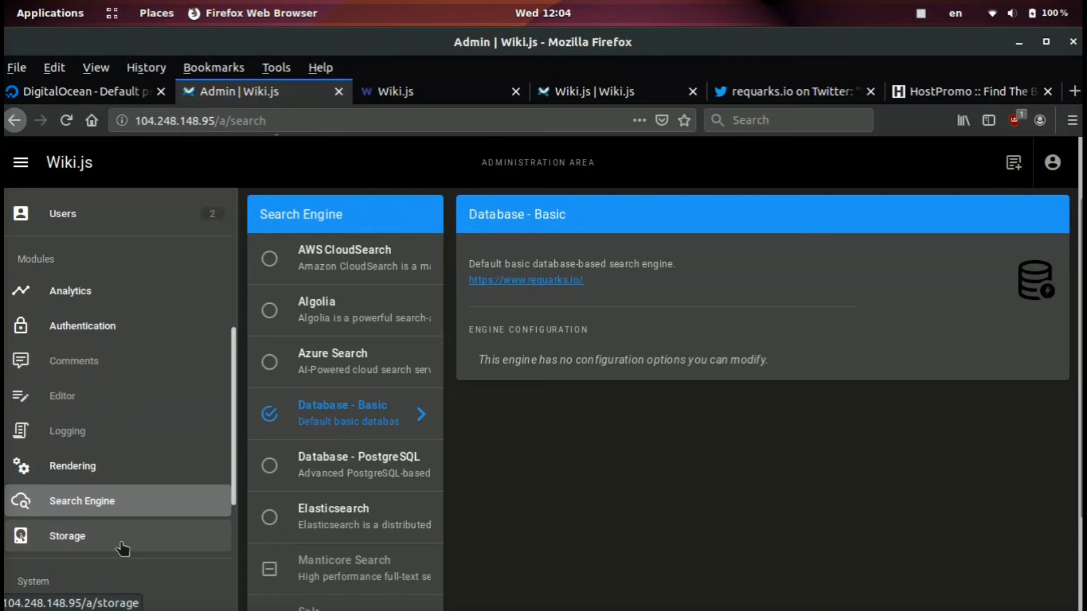
Step: Check the Storage targets, with Local File System inactive, then scroll through the Mail SMTP settings
click(67, 536)
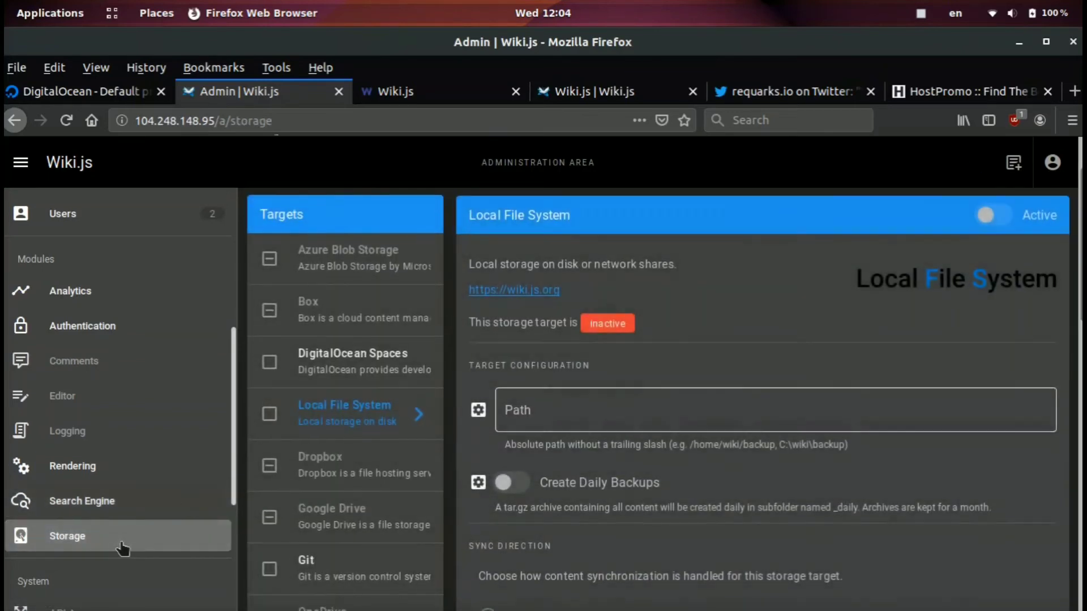
mouse_move(690, 361)
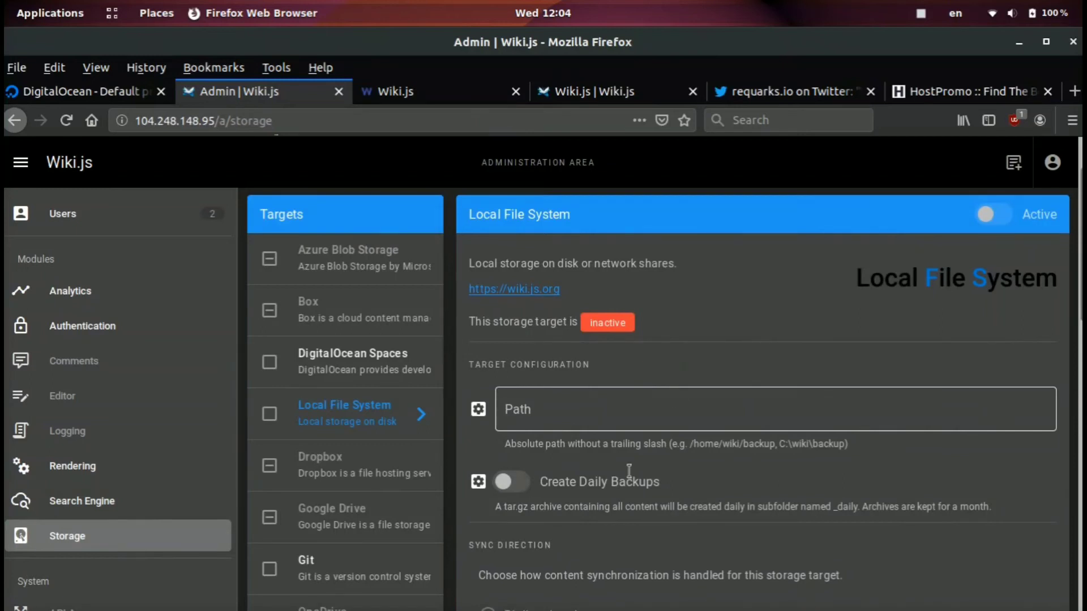
mouse_move(765, 309)
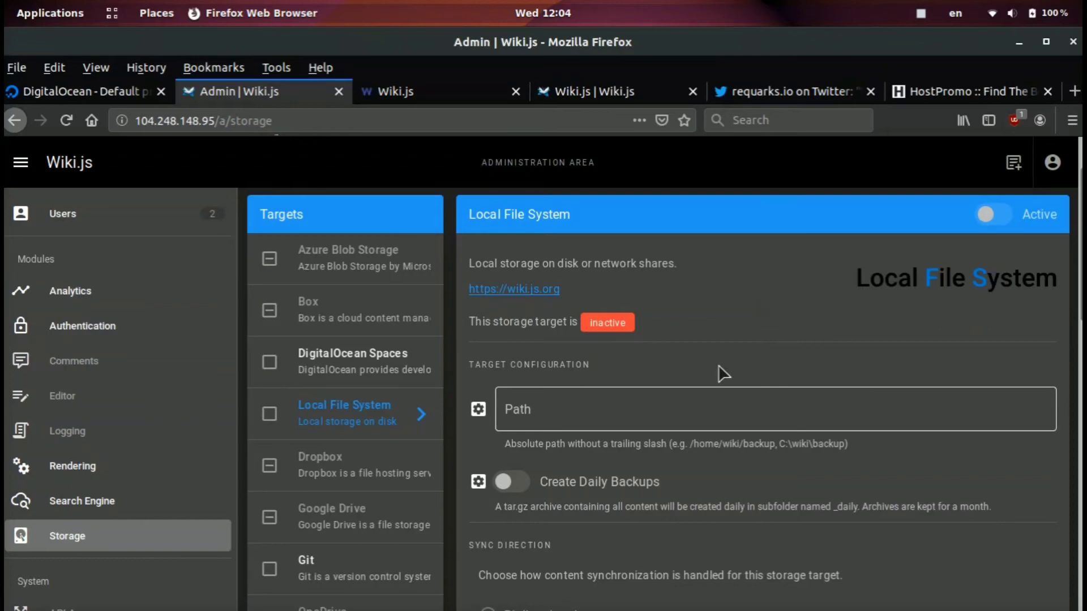
mouse_move(803, 357)
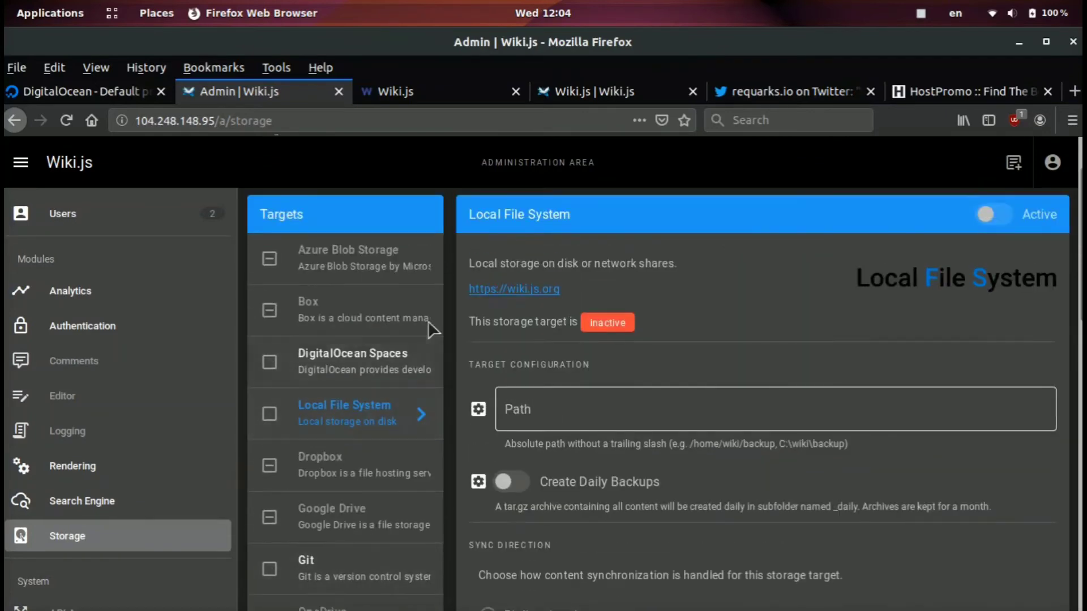
mouse_move(416, 374)
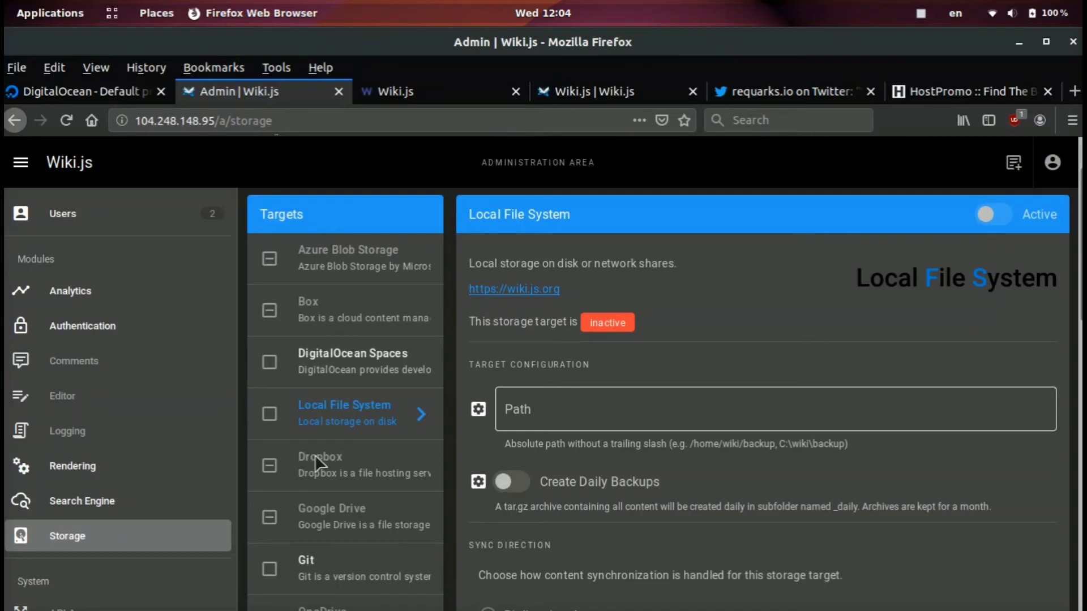
mouse_move(336, 519)
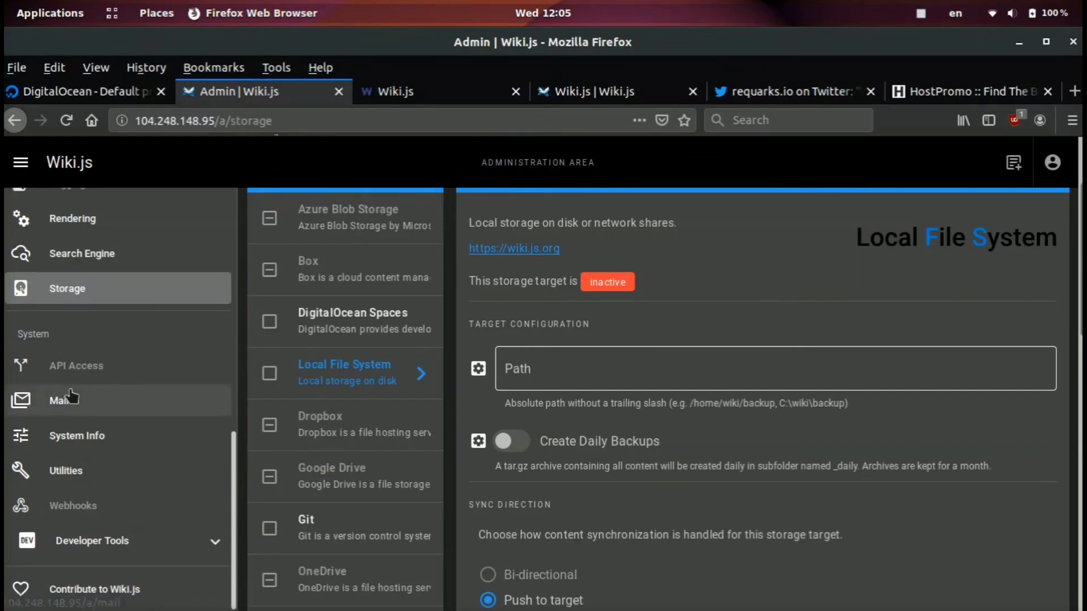
click(63, 400)
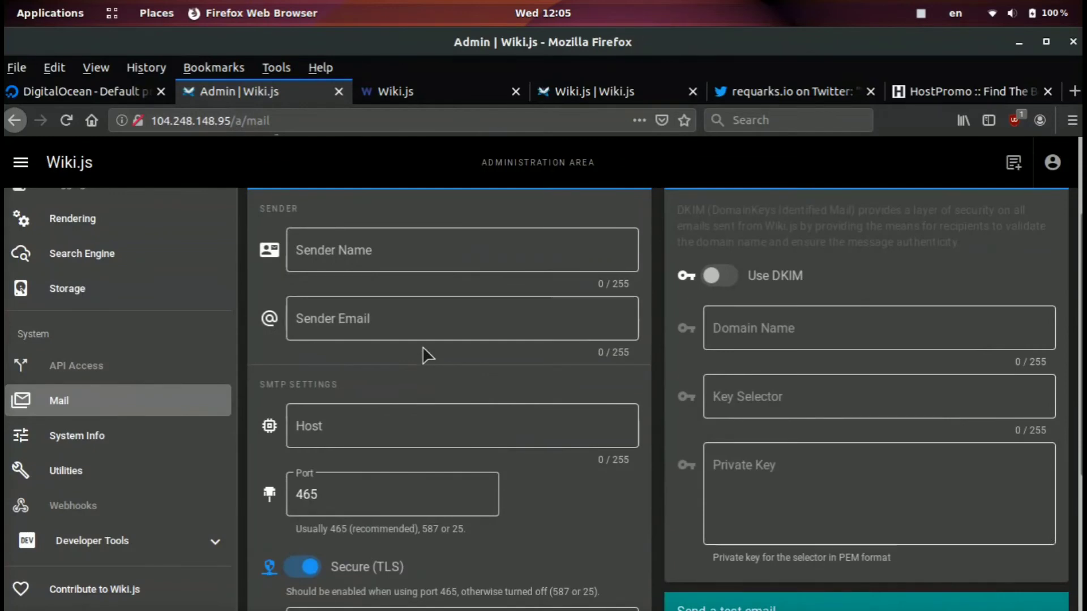
scroll(down, 3)
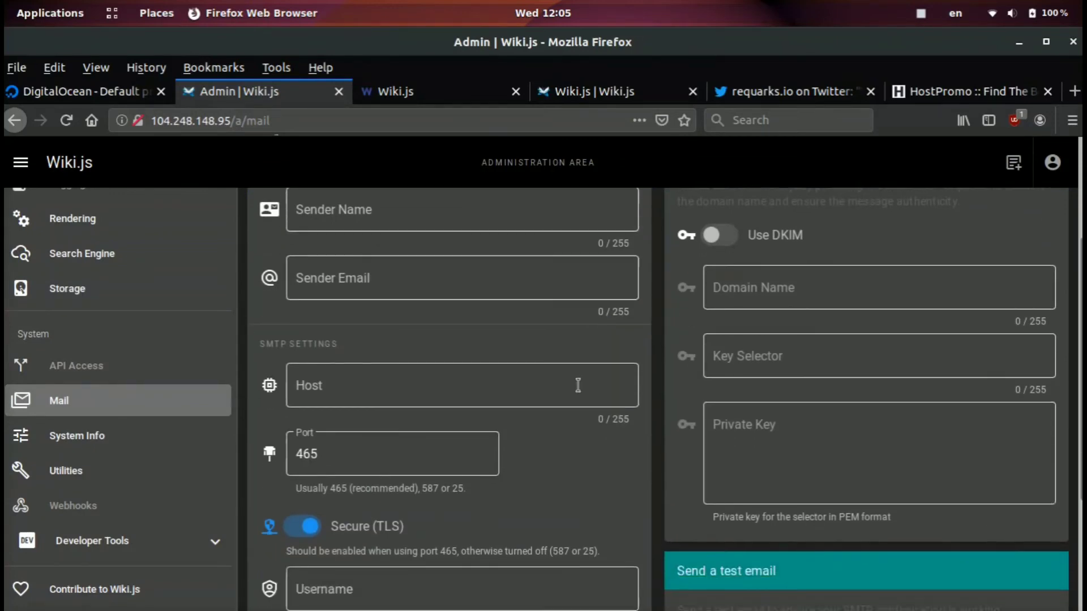
scroll(down, 3)
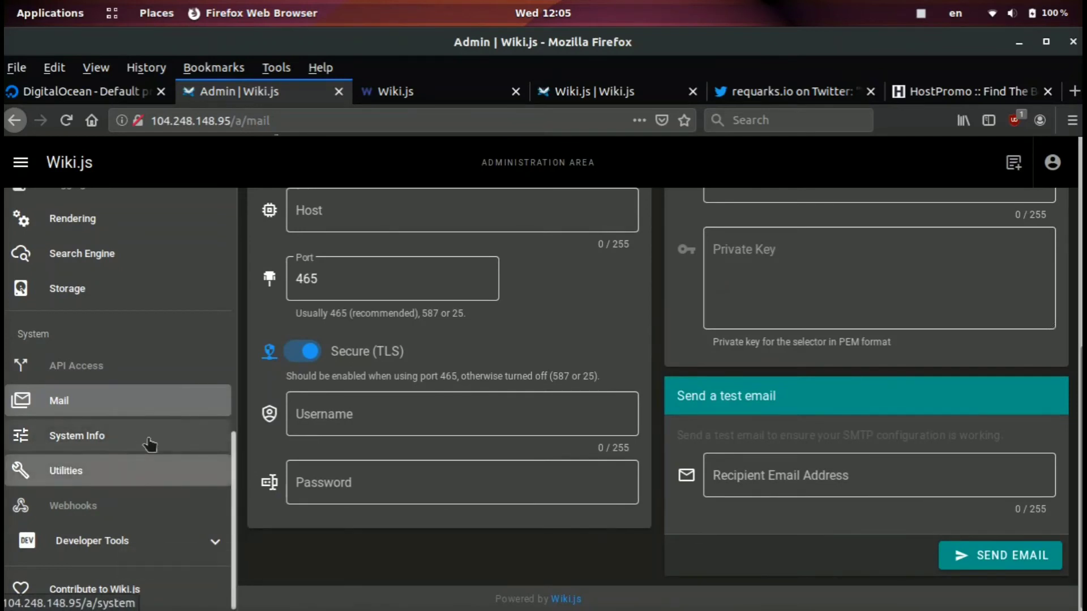
Step: Review System Info and Utilities, expanding Developer Tools into Flags and GraphQL
click(77, 435)
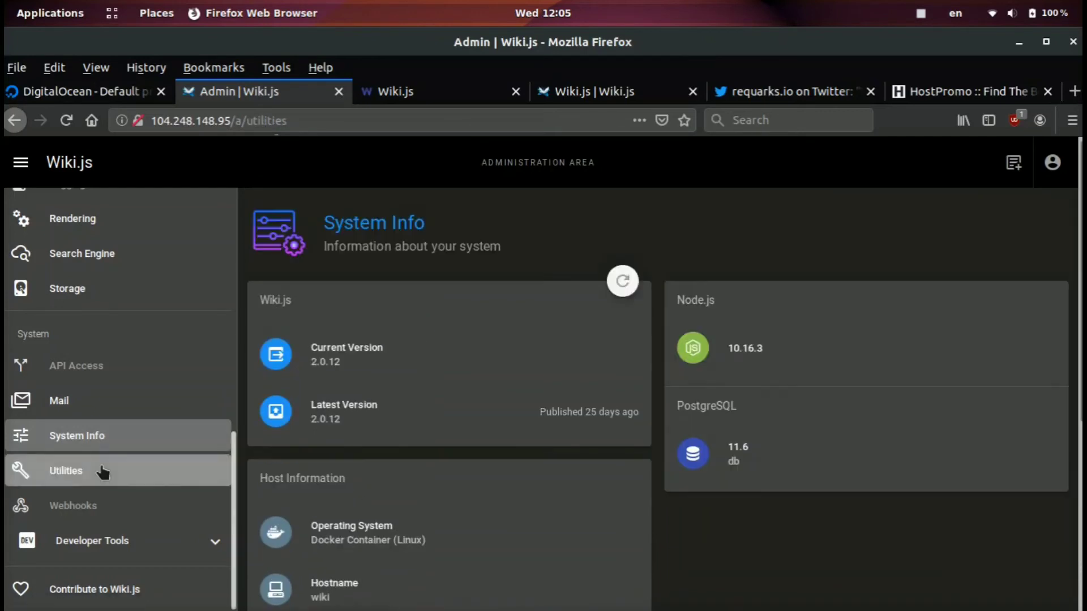
click(65, 470)
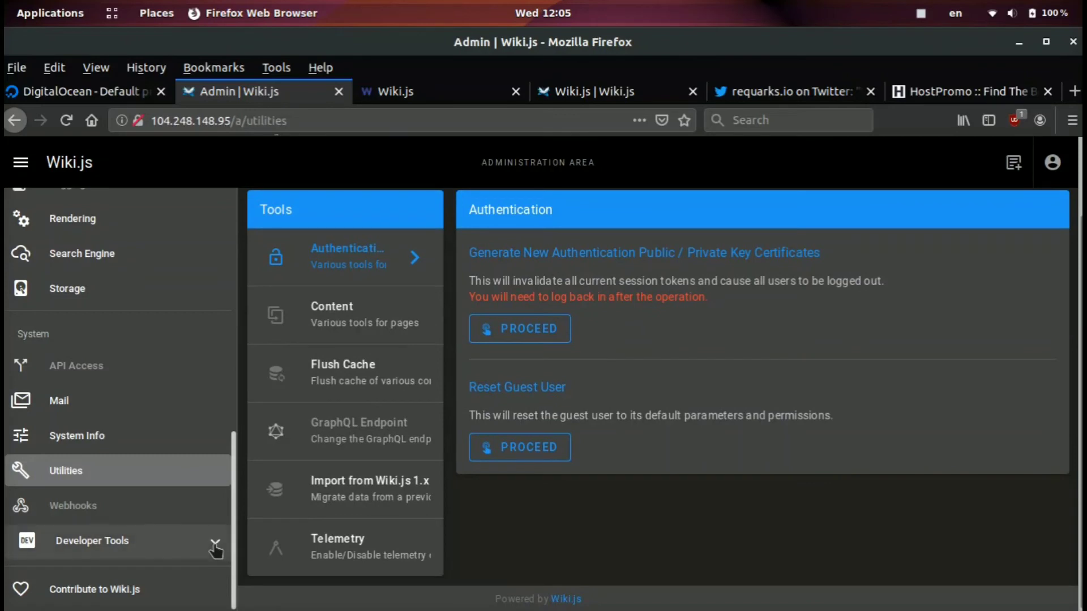
click(92, 540)
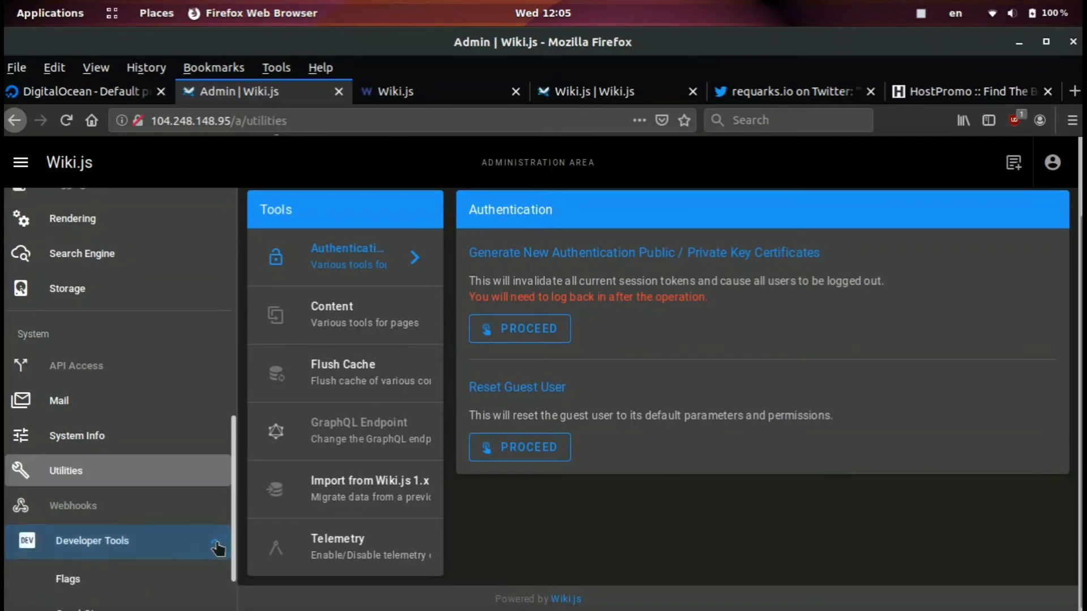
click(215, 540)
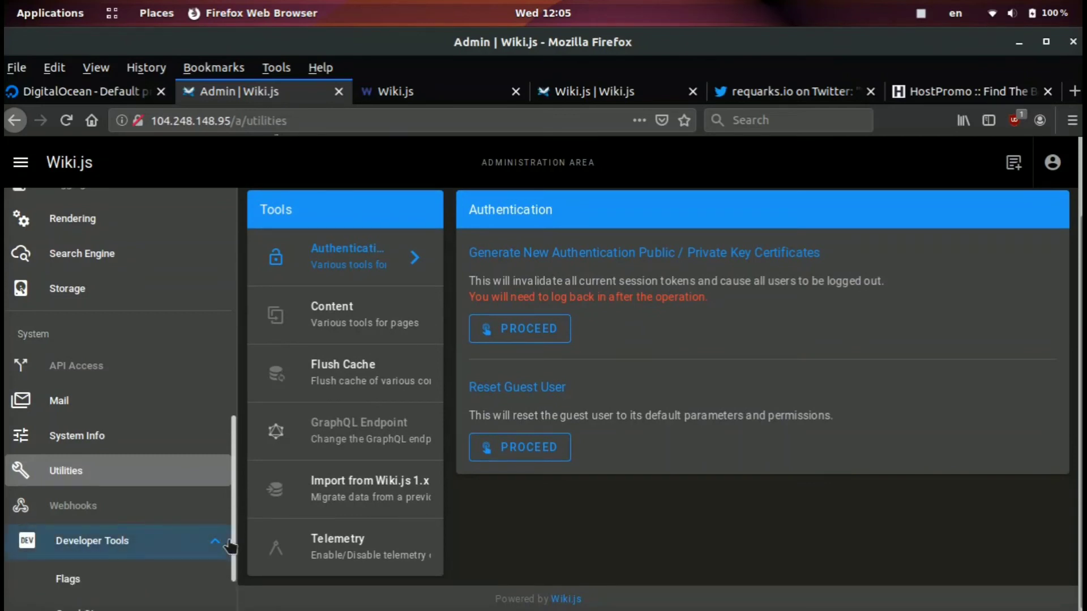
scroll(down, 3)
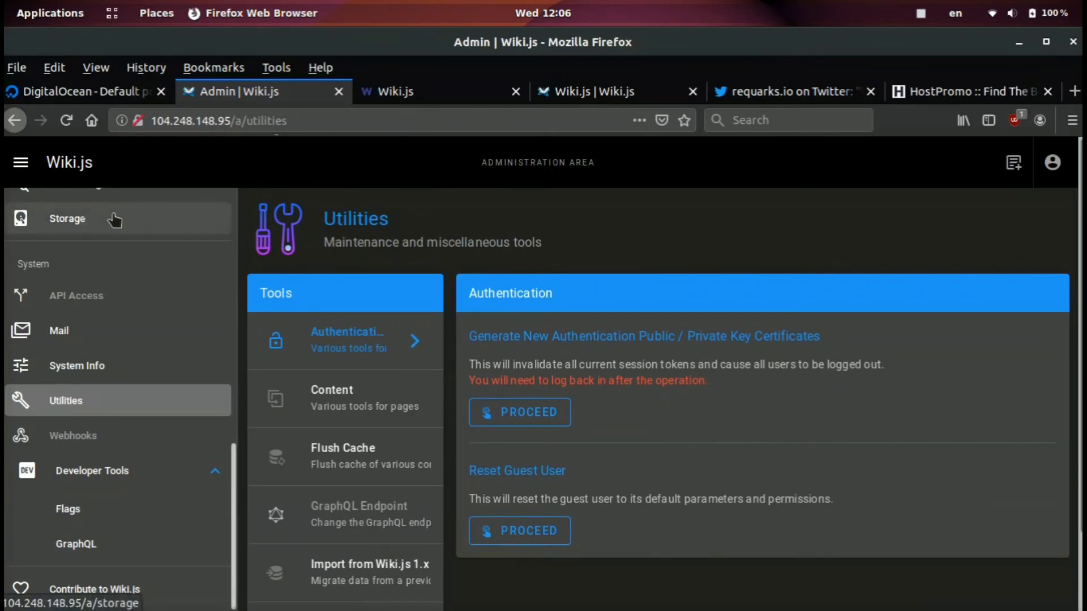
mouse_move(233, 483)
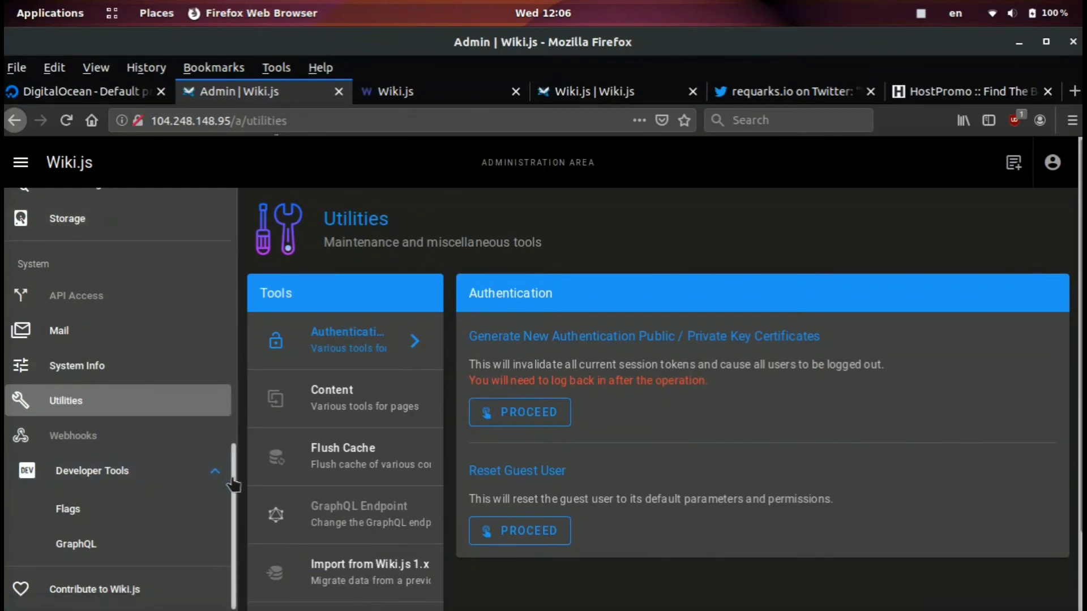
click(21, 162)
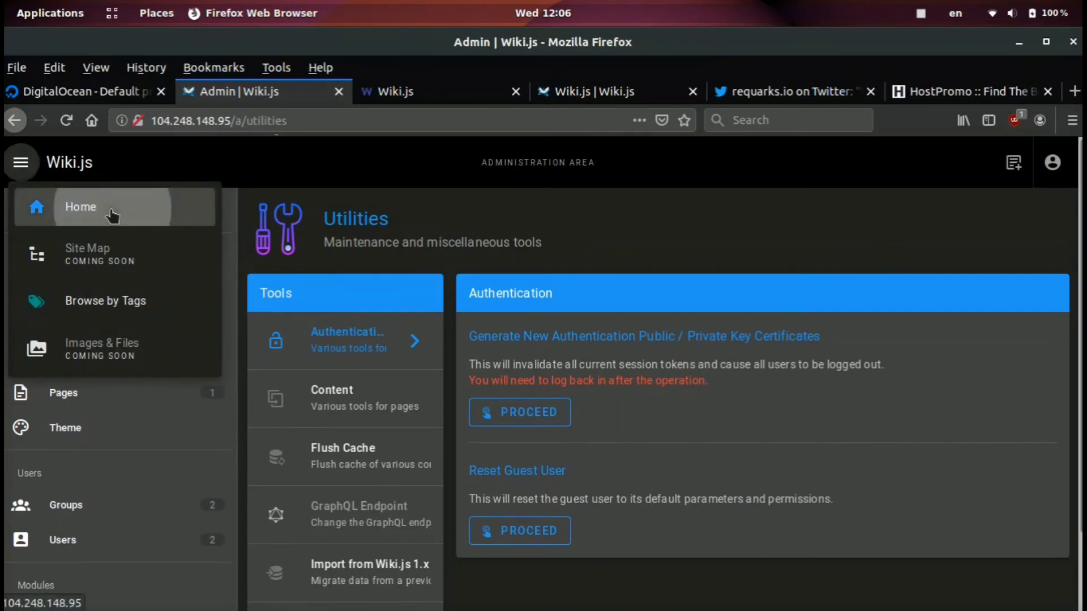
Step: Return to the Home page, try its History ('Coming soon'), and start a new page
click(81, 207)
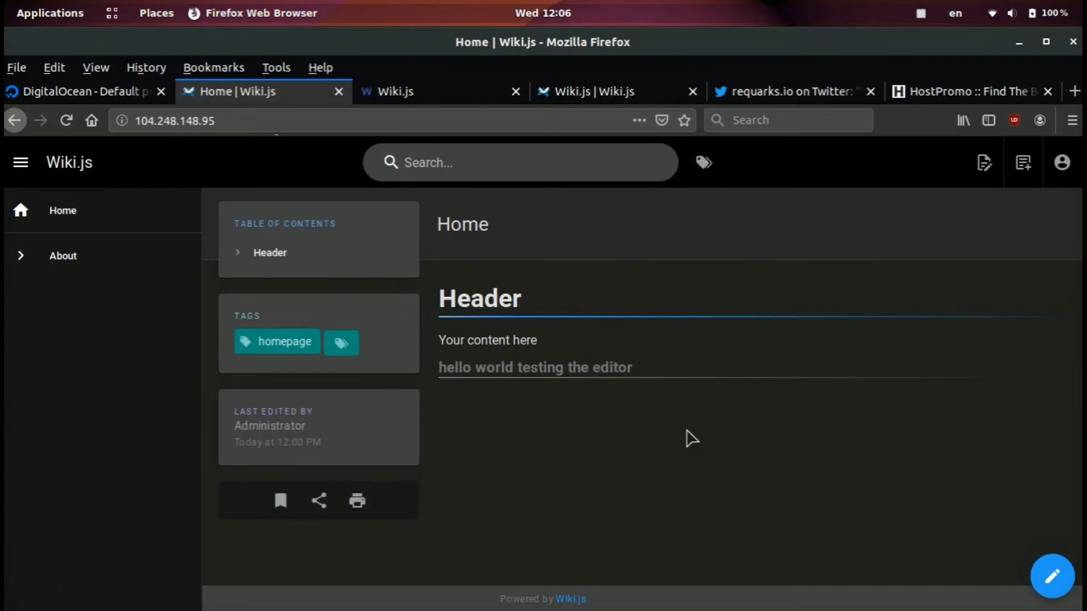
click(1052, 576)
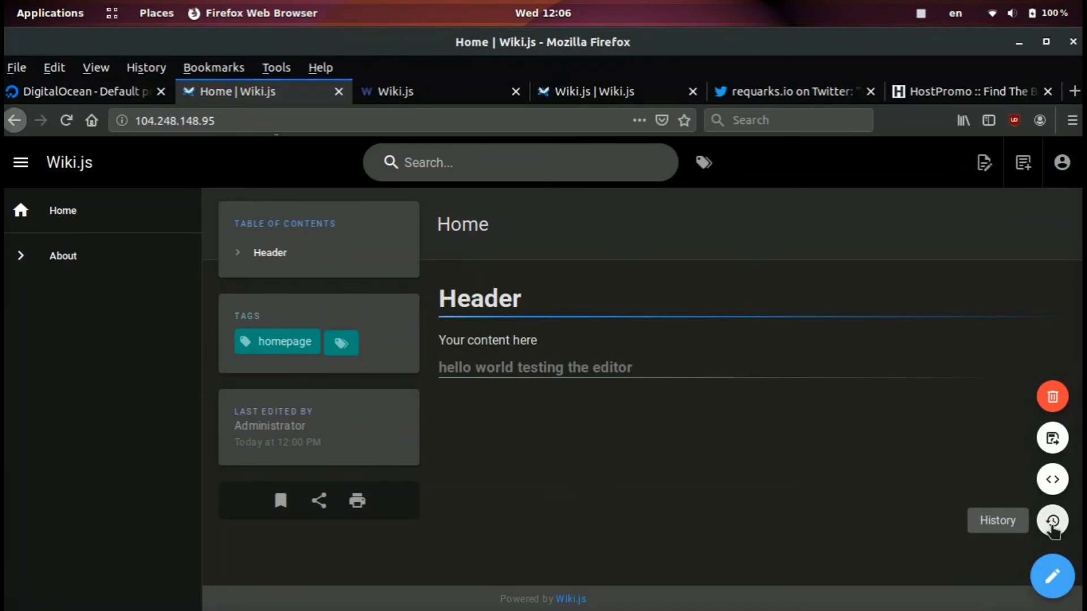
click(1052, 521)
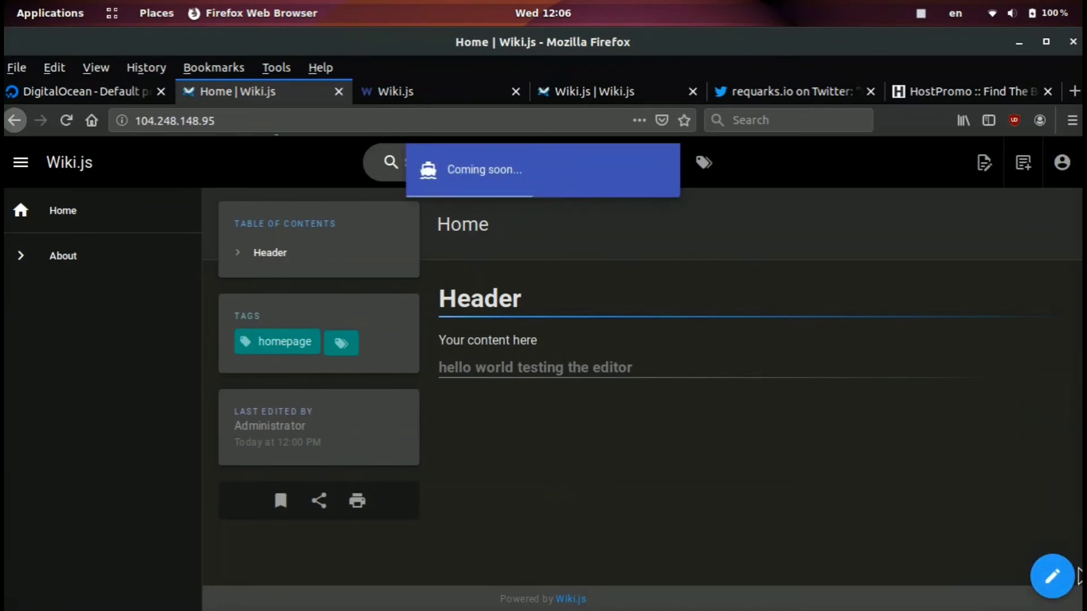
click(1051, 575)
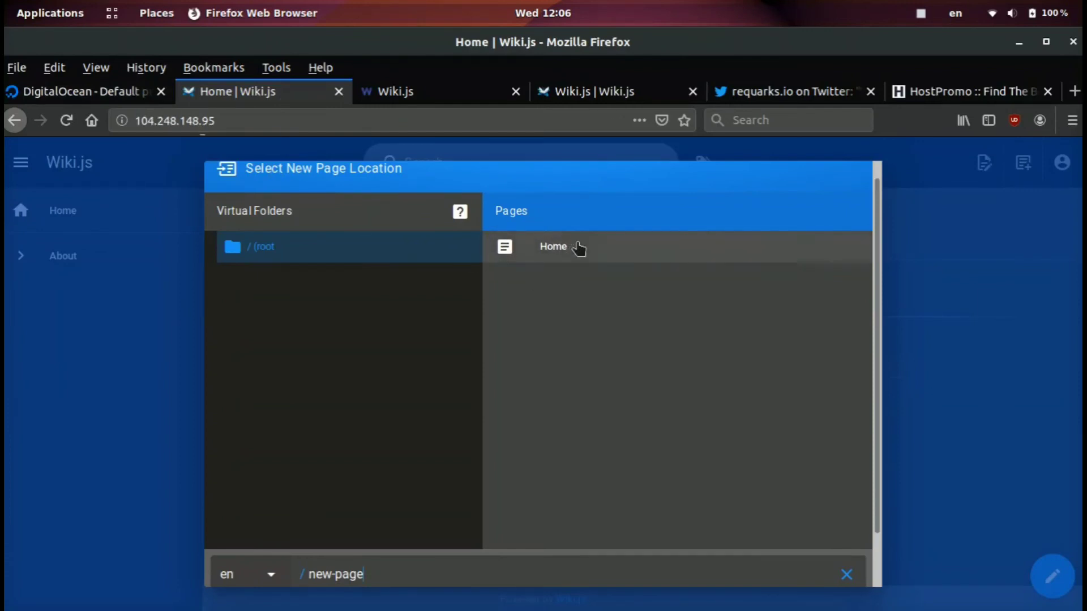
Step: Create a new page at path 'about' using the Visual Editor
click(553, 246)
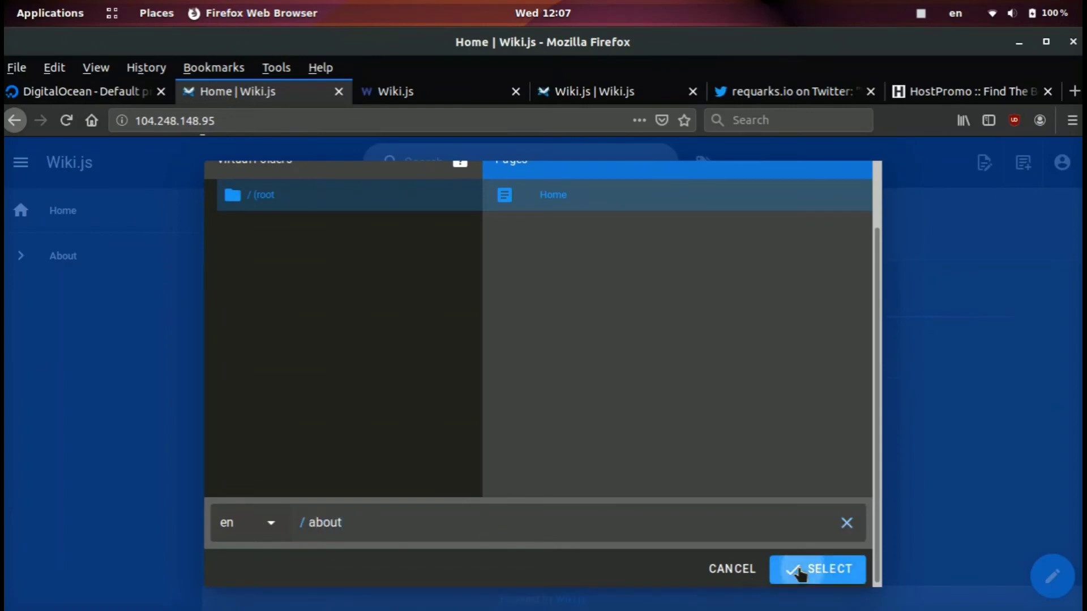
click(817, 568)
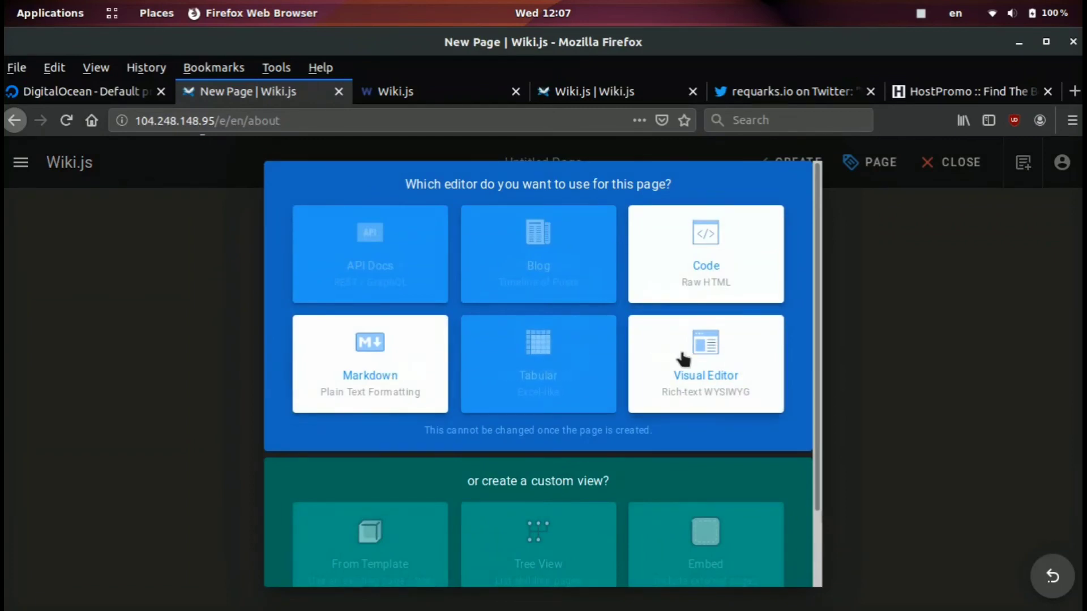
click(704, 364)
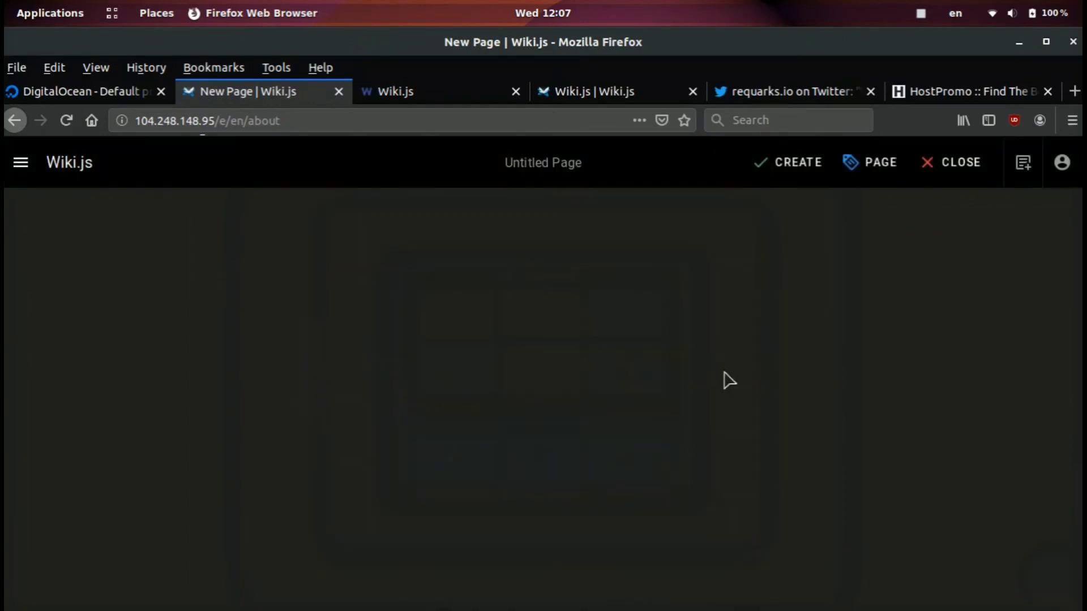
Step: Replace 'Untitled Page' with the title 'About' and confirm the page properties
click(869, 162)
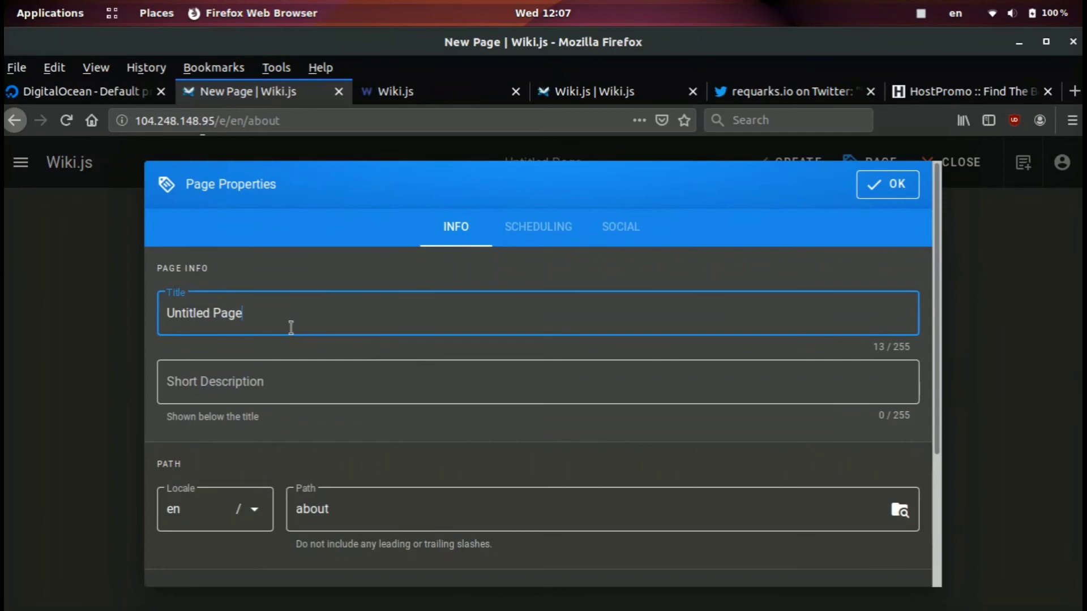
key(Backspace)
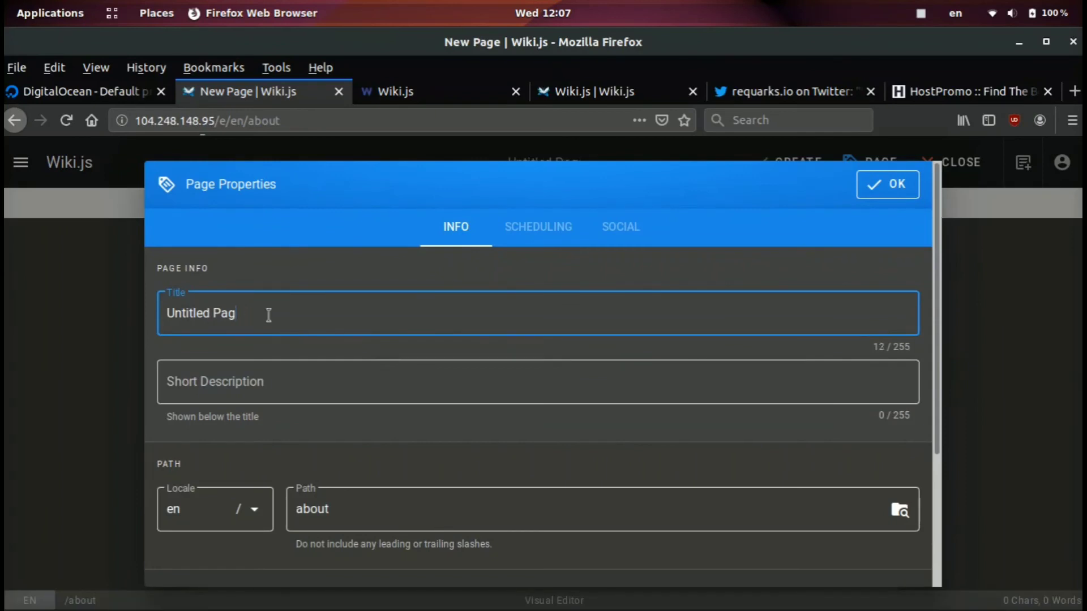
text(About)
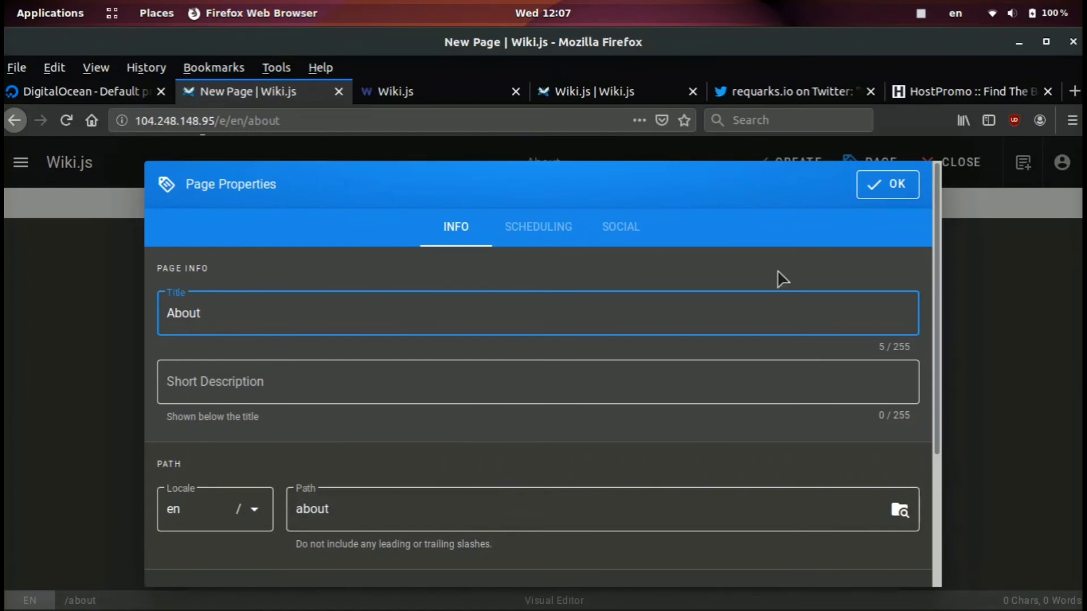
scroll(down, 3)
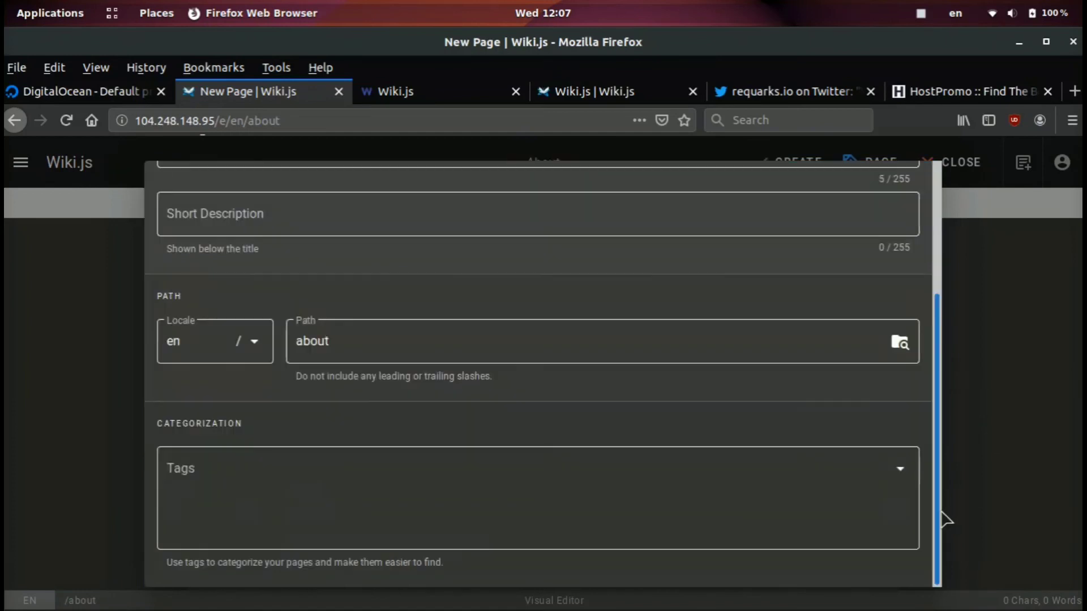
scroll(up, 3)
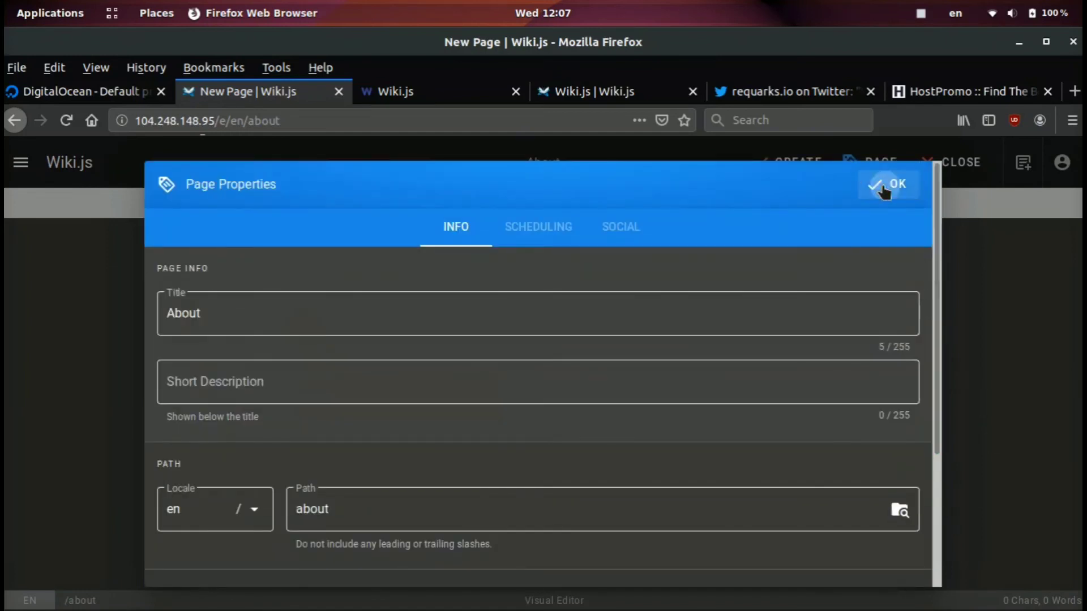
click(896, 184)
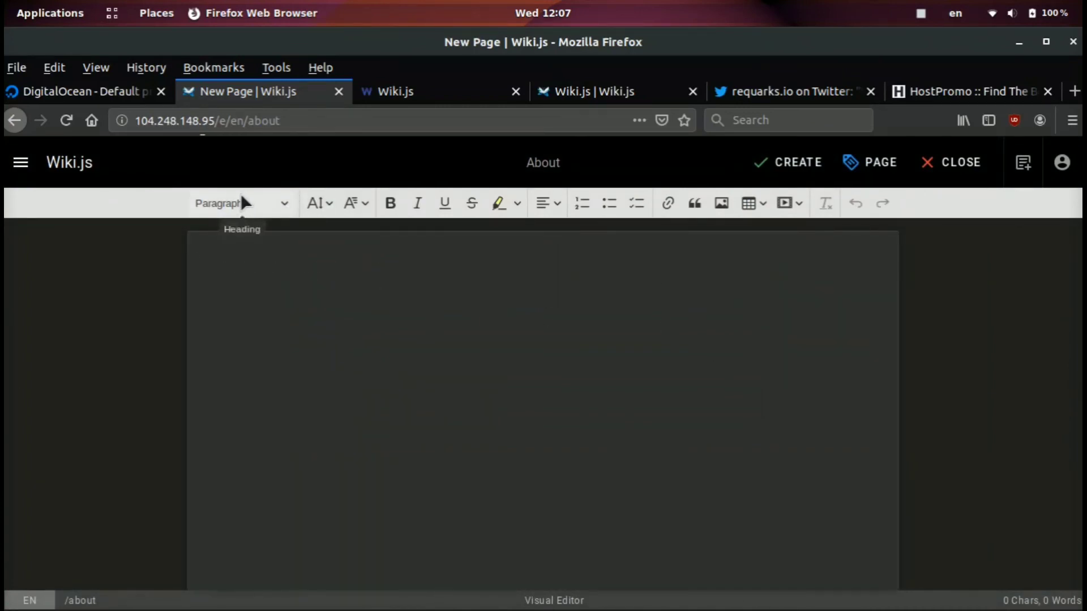
Step: Add a Heading 5 'hello world' line and publish the About page
click(239, 204)
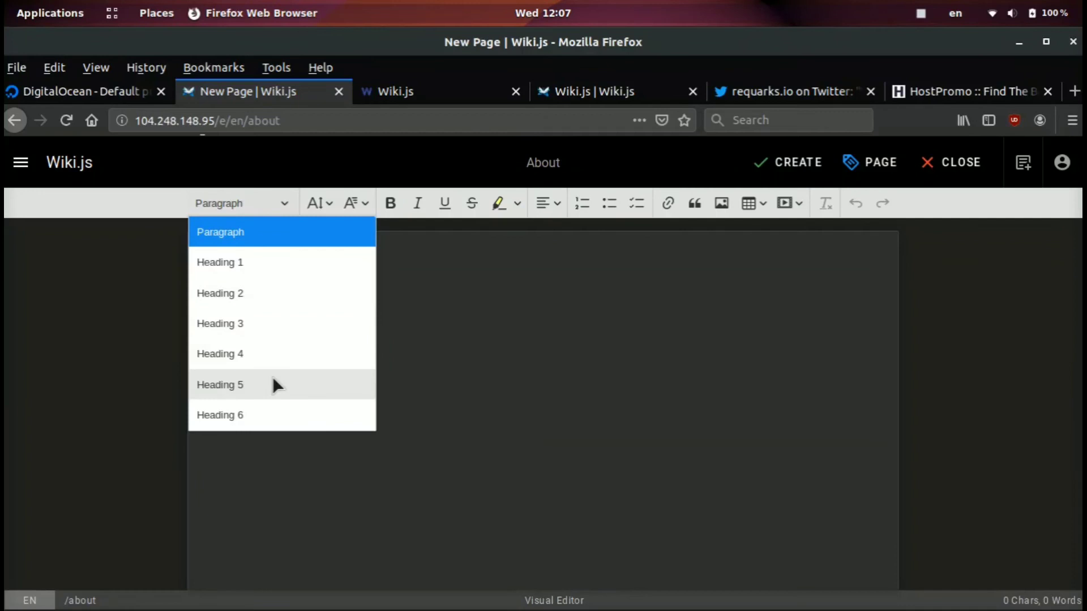
click(219, 385)
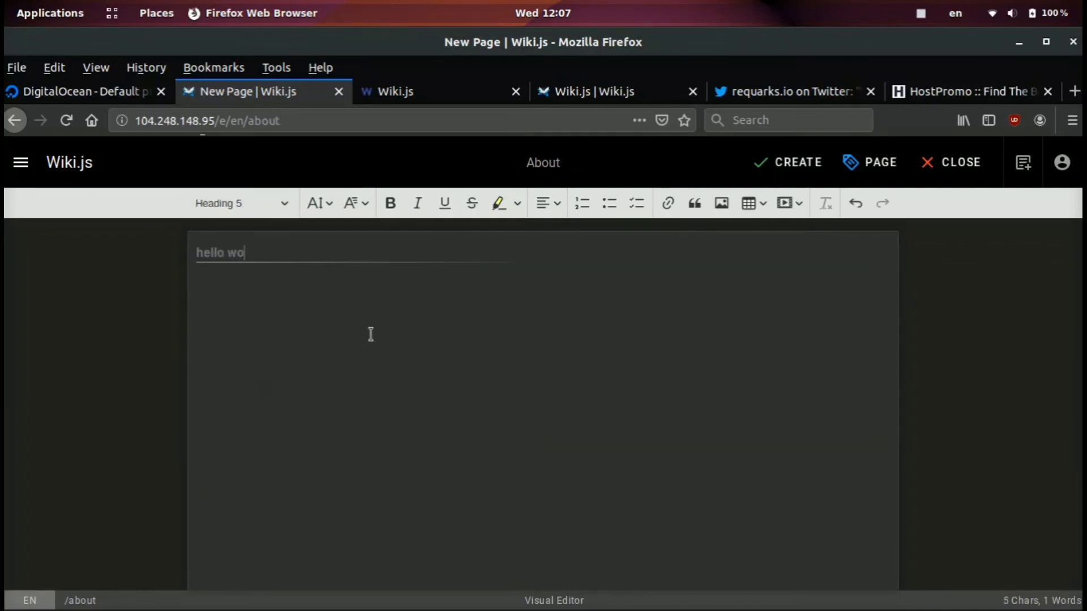
text(rld)
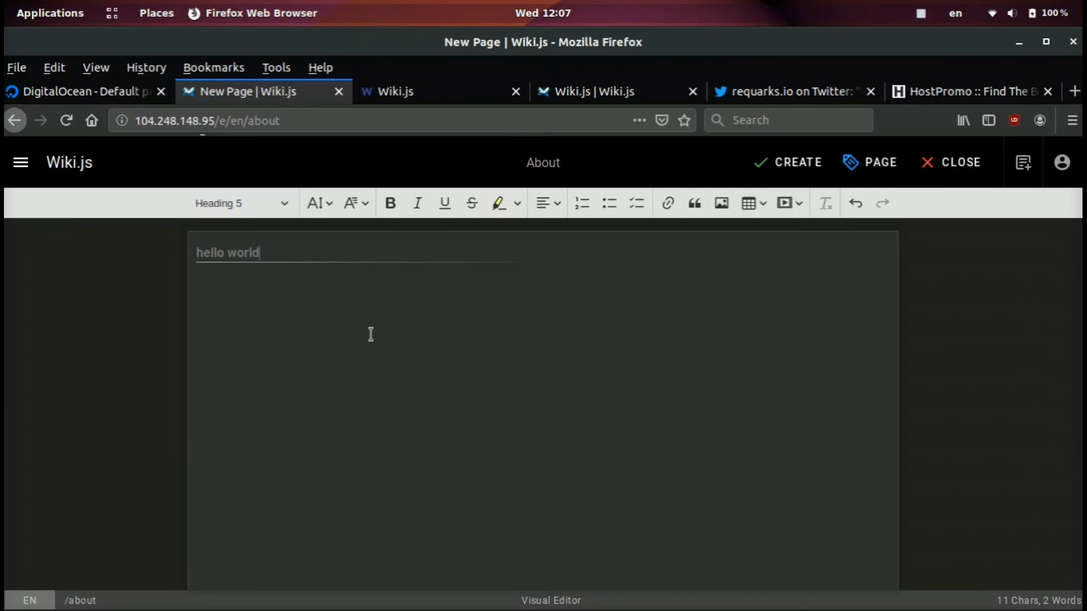
mouse_move(542, 203)
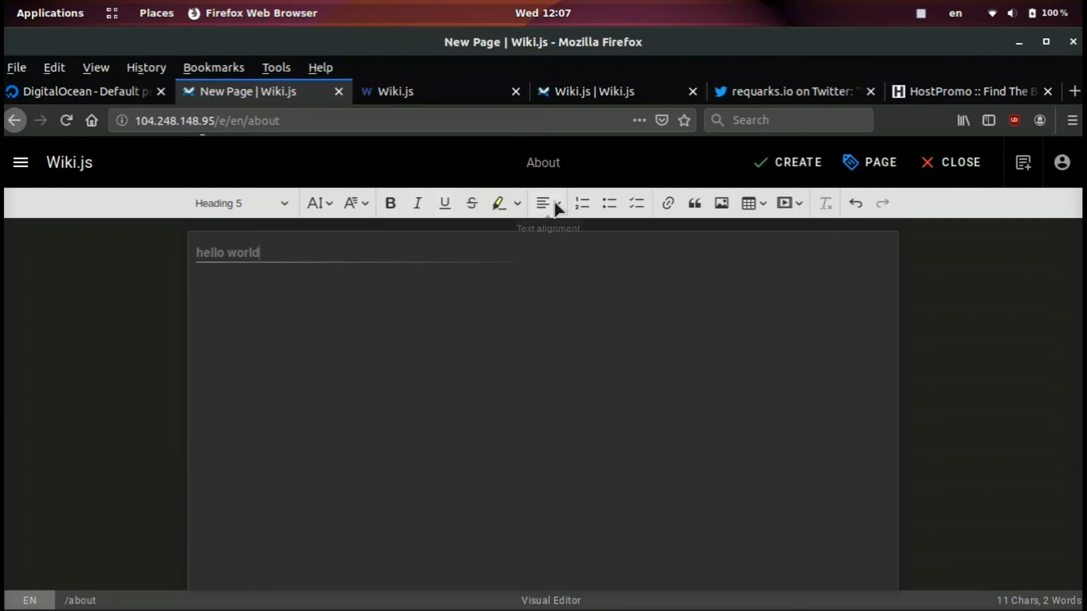
click(546, 203)
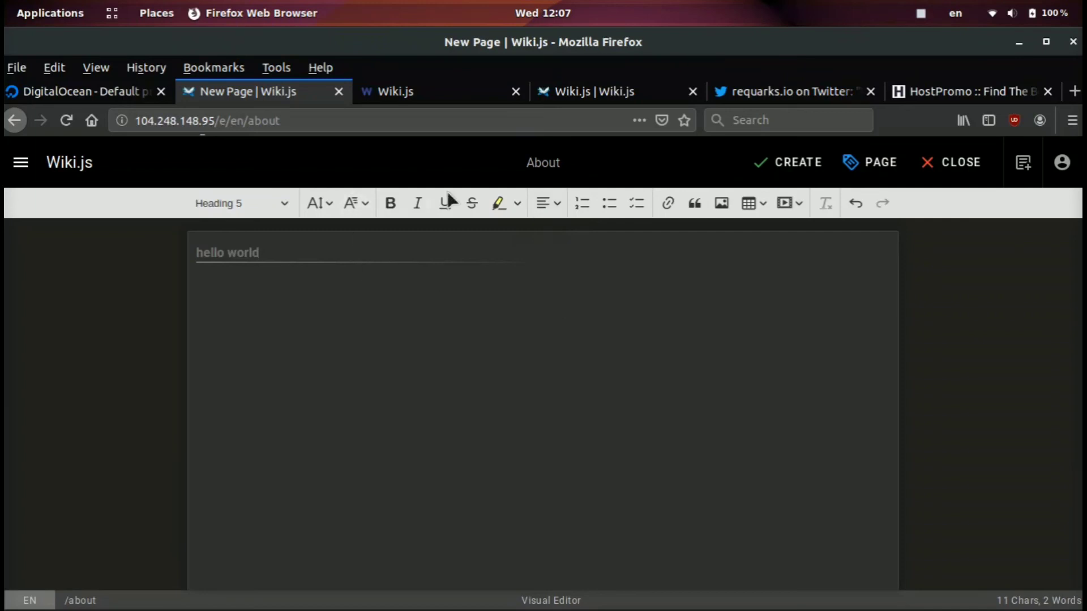
mouse_move(783, 204)
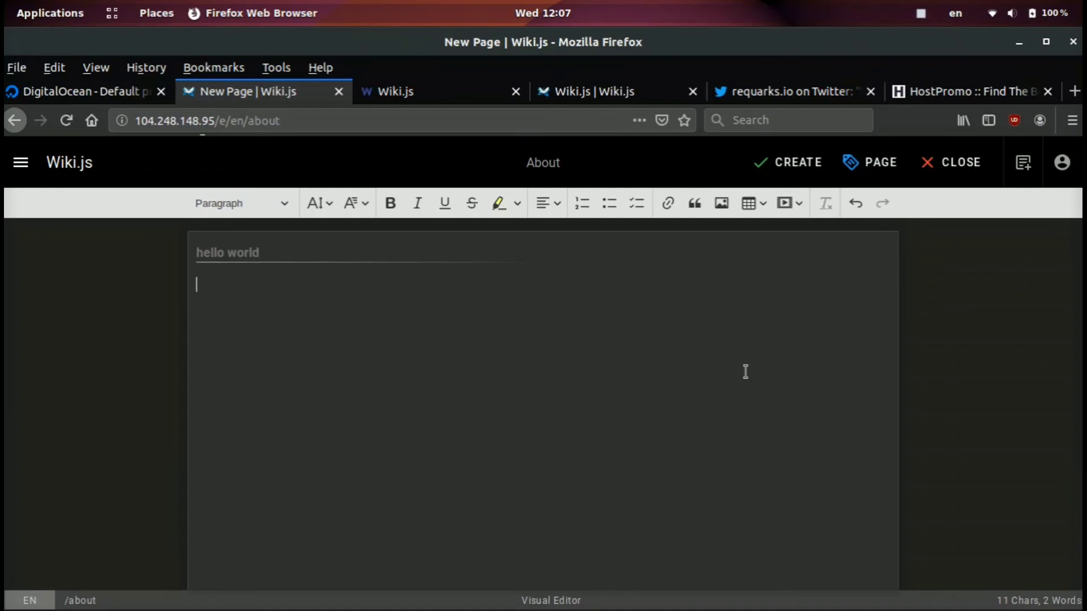
text(#)
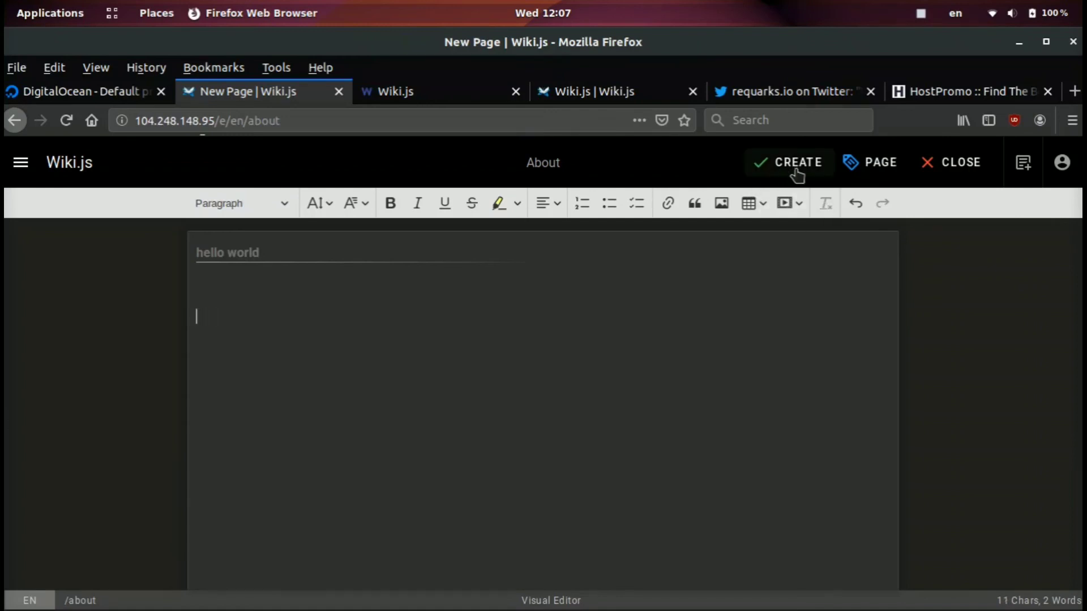
click(788, 162)
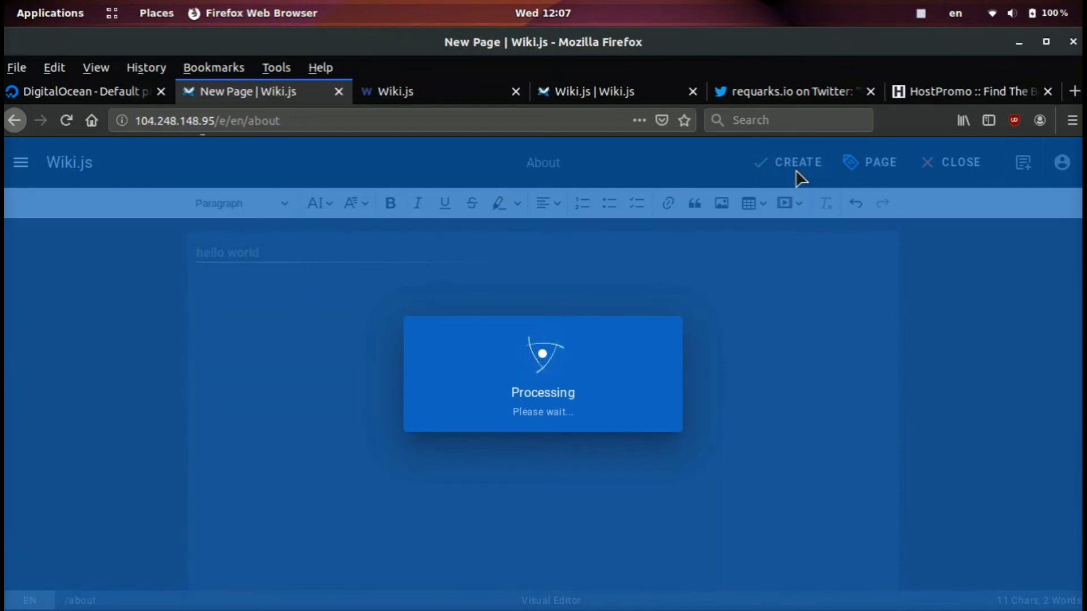
click(786, 162)
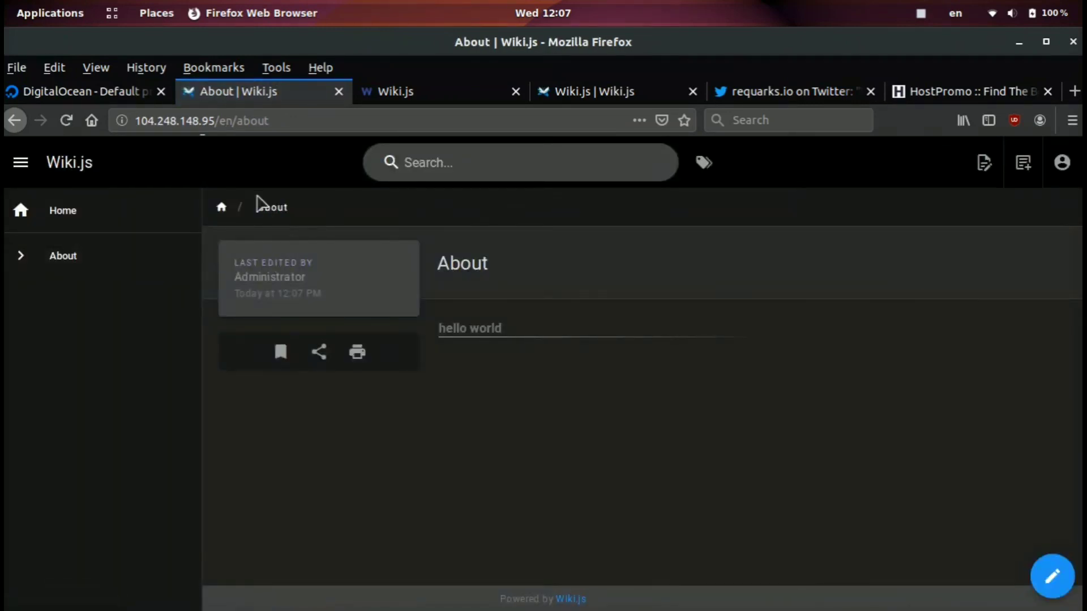
Step: Visit the Home, About and Home pages, then return to DigitalOcean's wikijs droplet listing
click(220, 206)
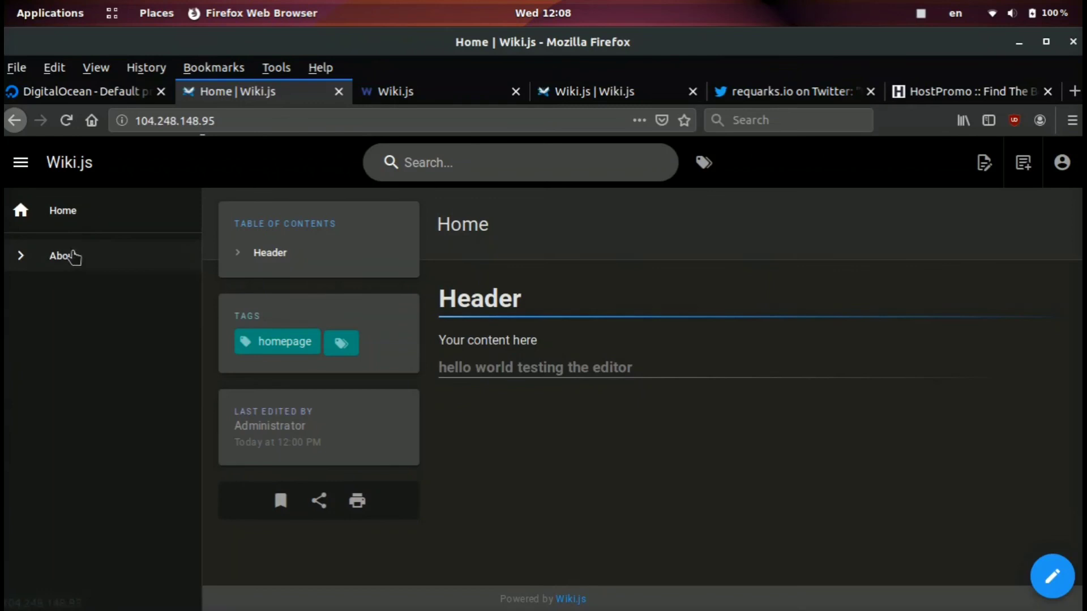
click(62, 256)
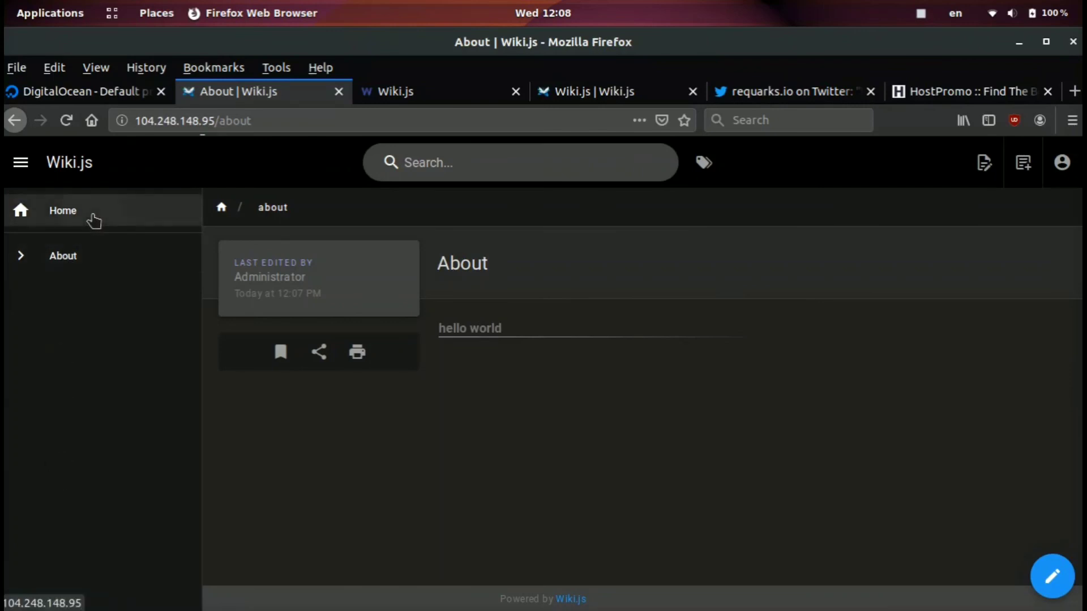
click(63, 210)
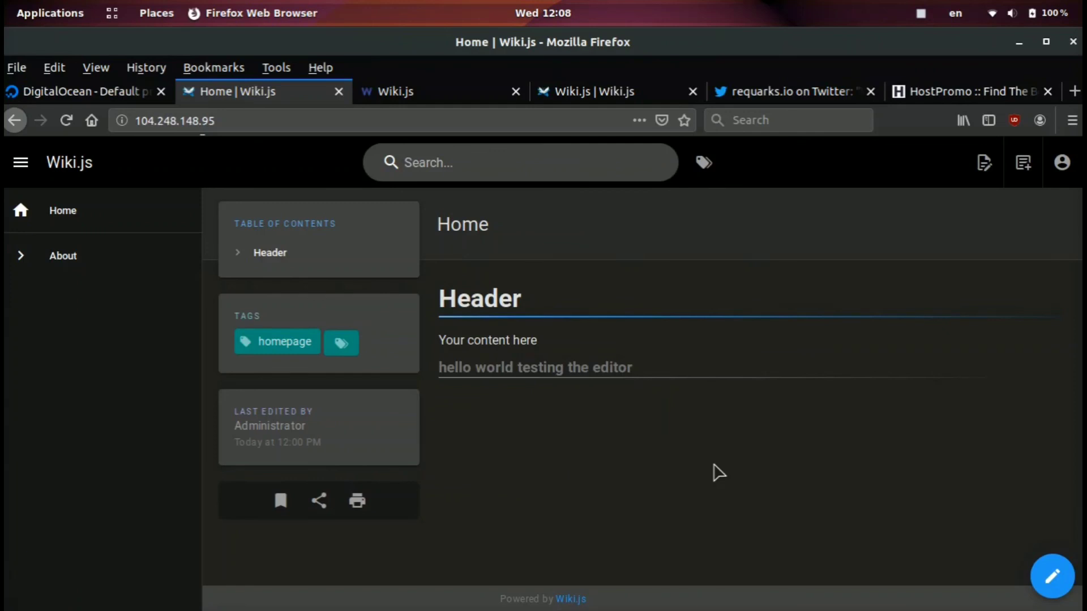
click(83, 90)
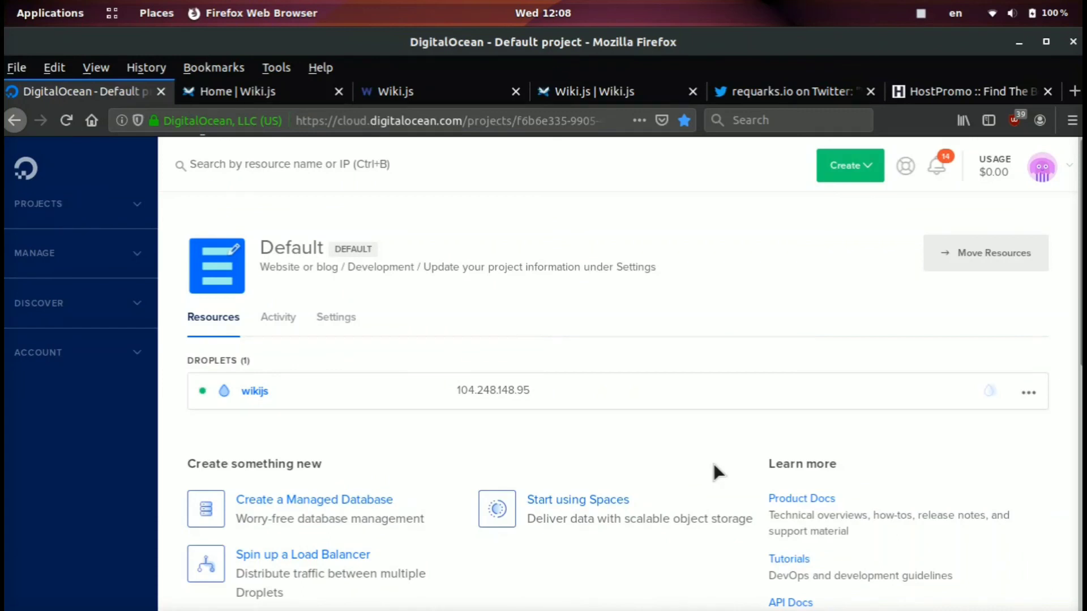
click(245, 90)
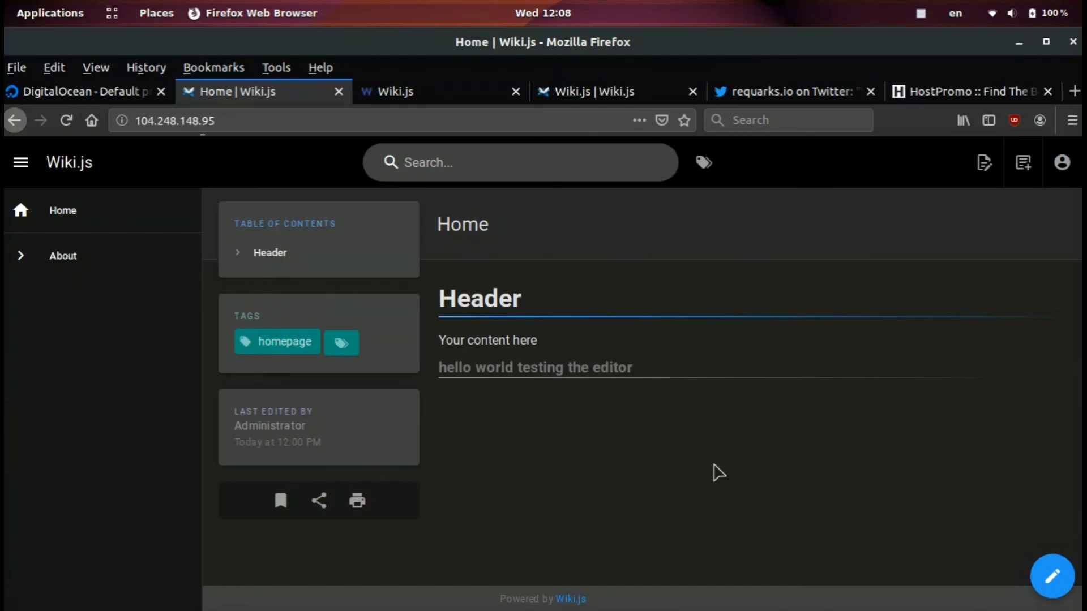
click(416, 90)
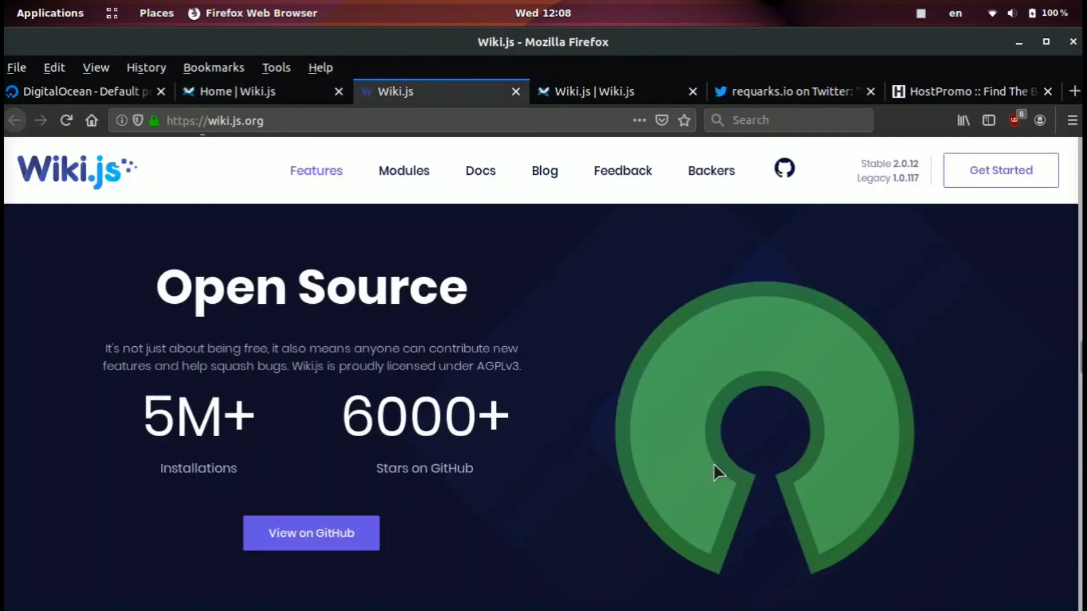
scroll(down, 3)
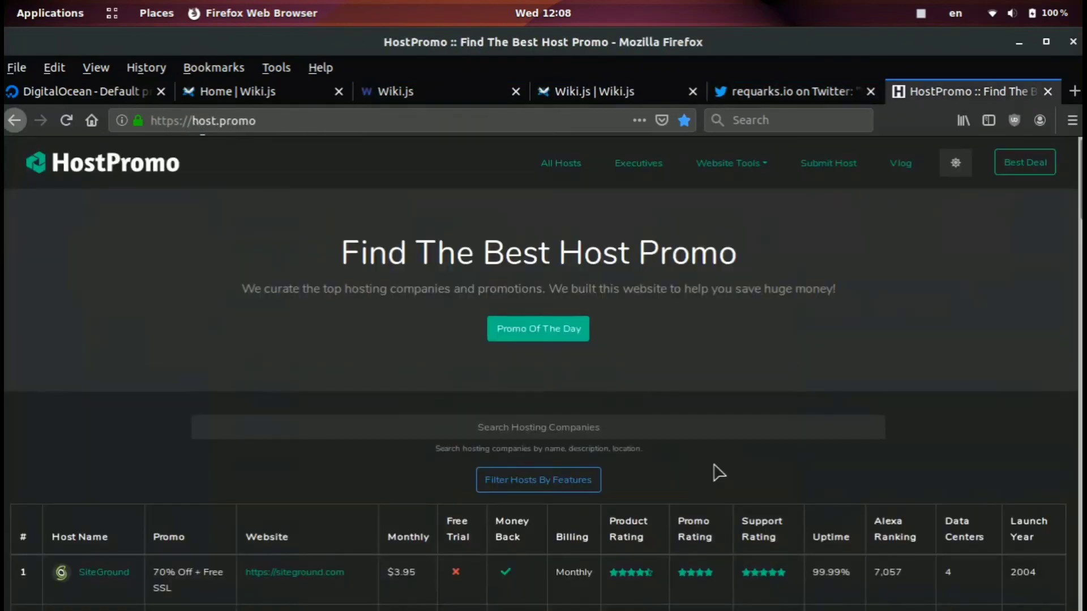
scroll(down, 3)
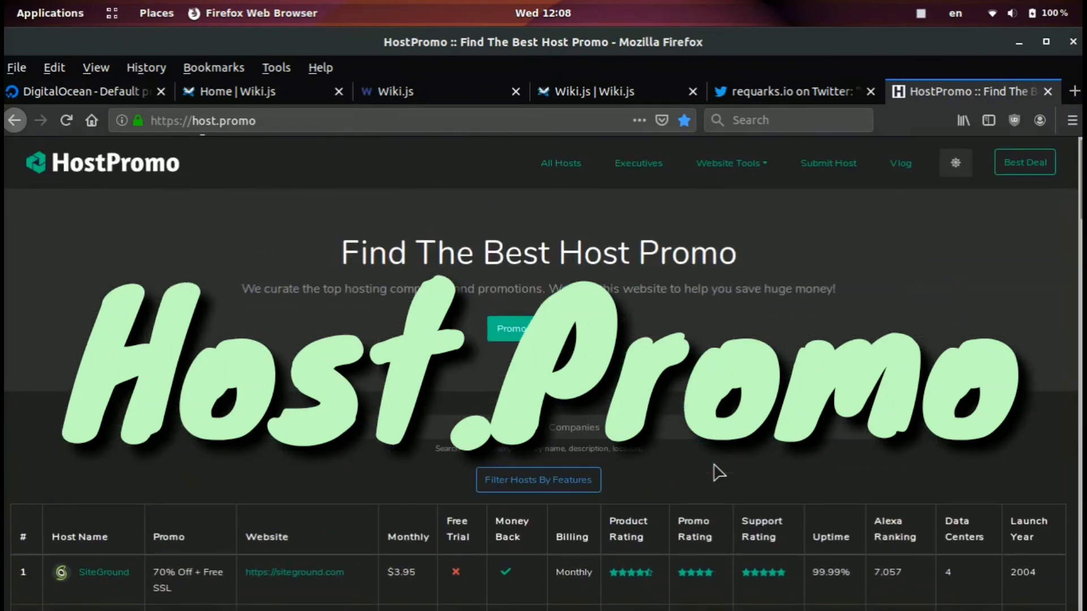
click(790, 90)
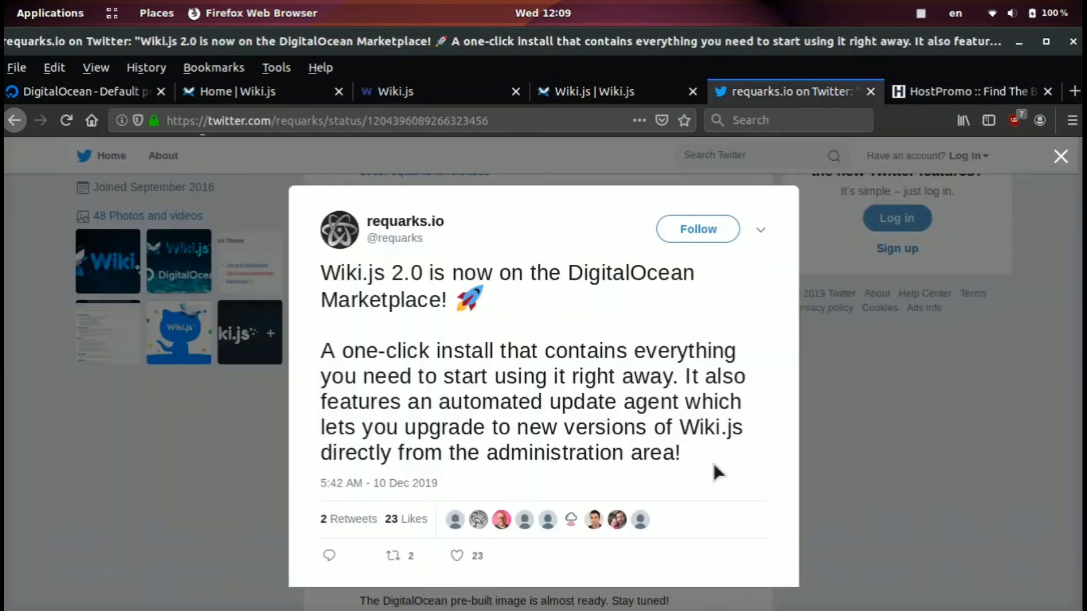
click(247, 91)
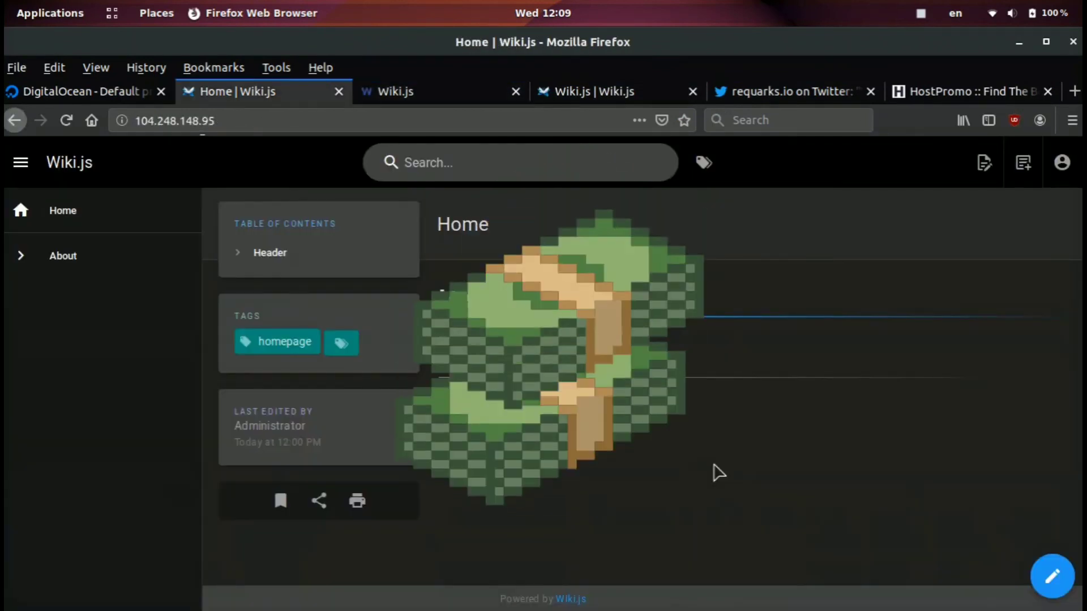